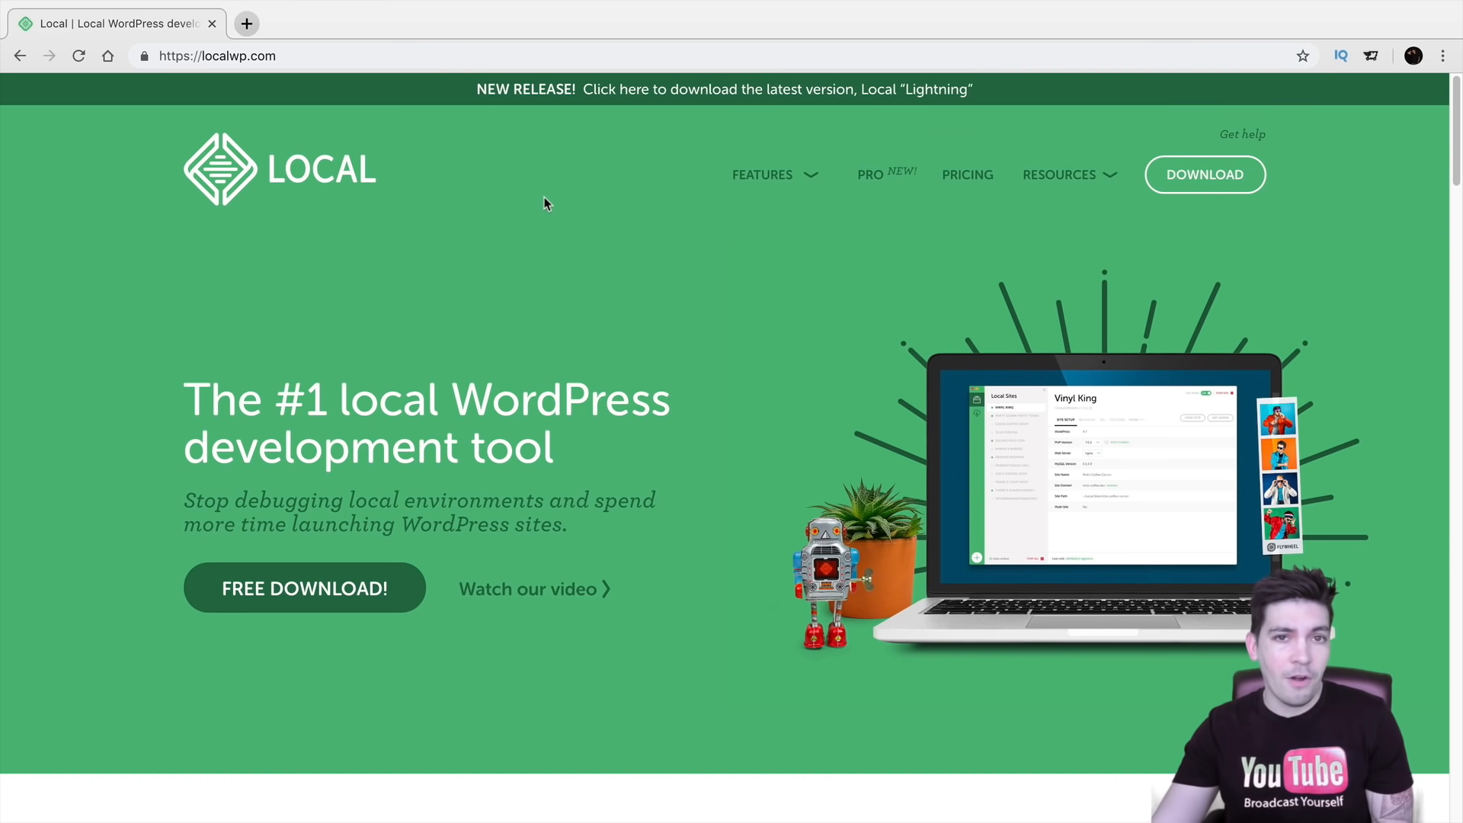
{"action": "mouse_move", "coordinate": [522, 229]}
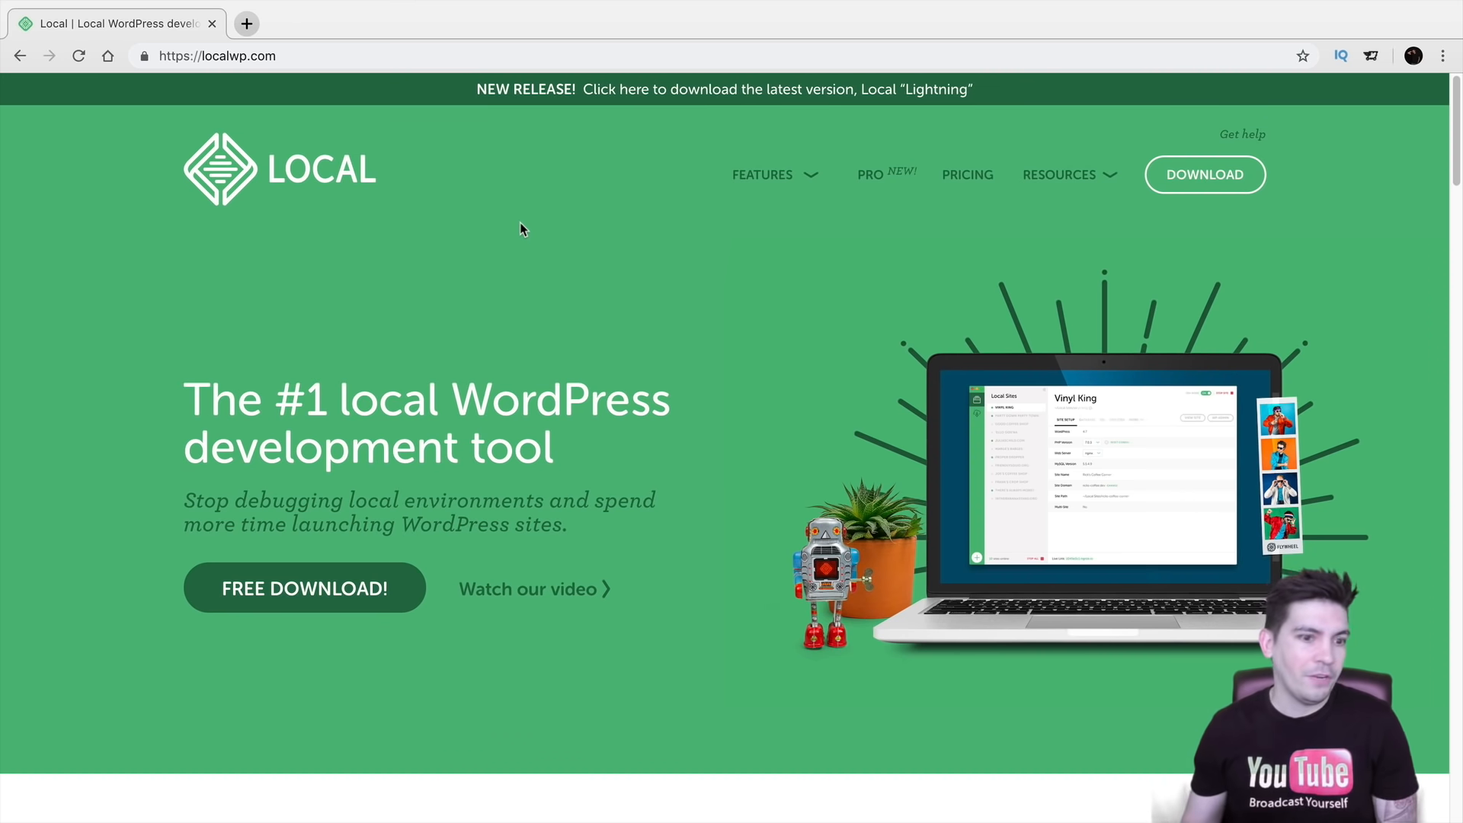
{"action": "mouse_move", "coordinate": [363, 606]}
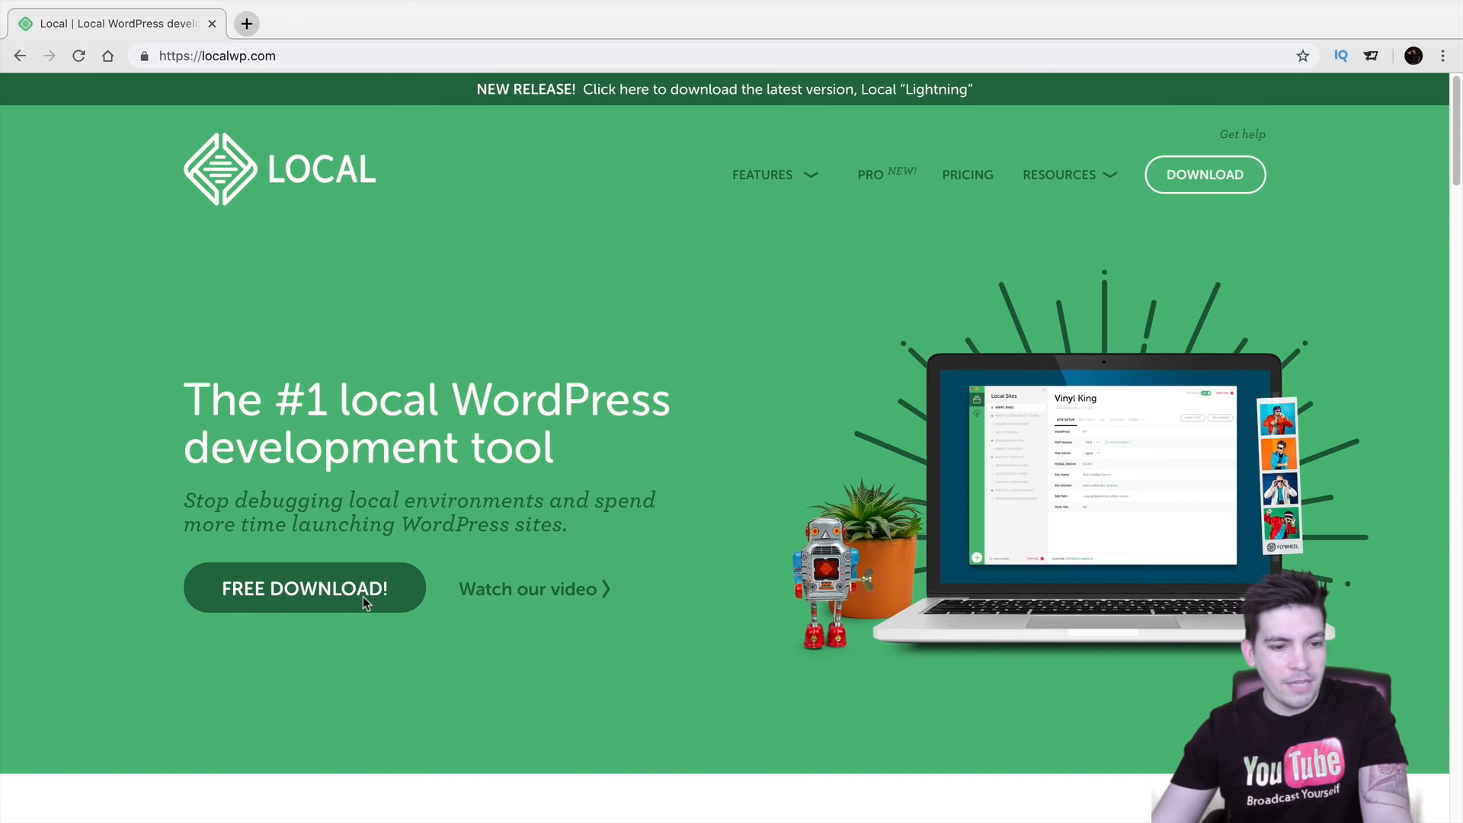
- Submit Local's free download sign-up form for Mac with name and email to start the installer
{"action": "left_click", "coordinate": [305, 588]}
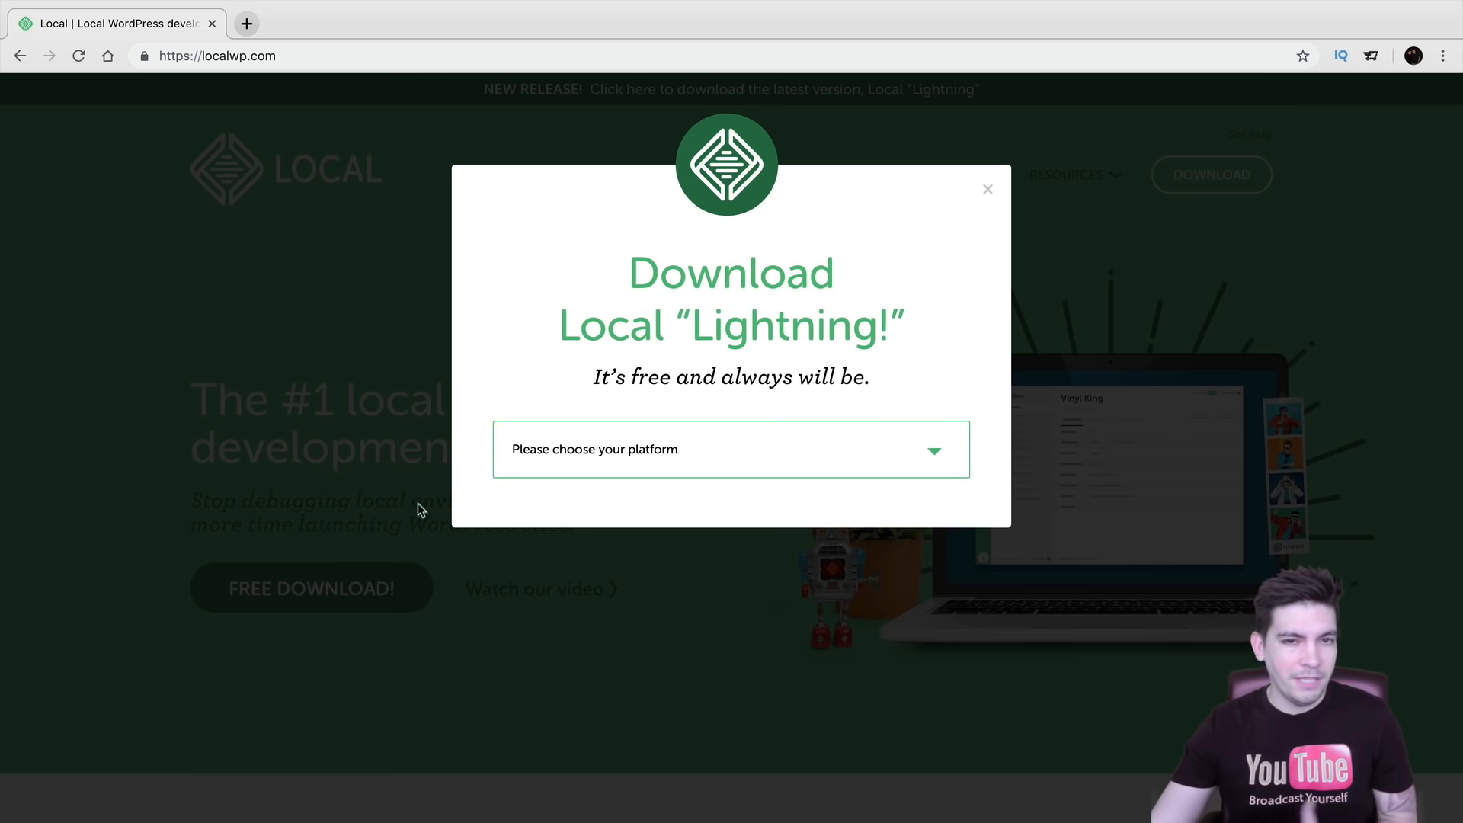
{"action": "mouse_move", "coordinate": [666, 453]}
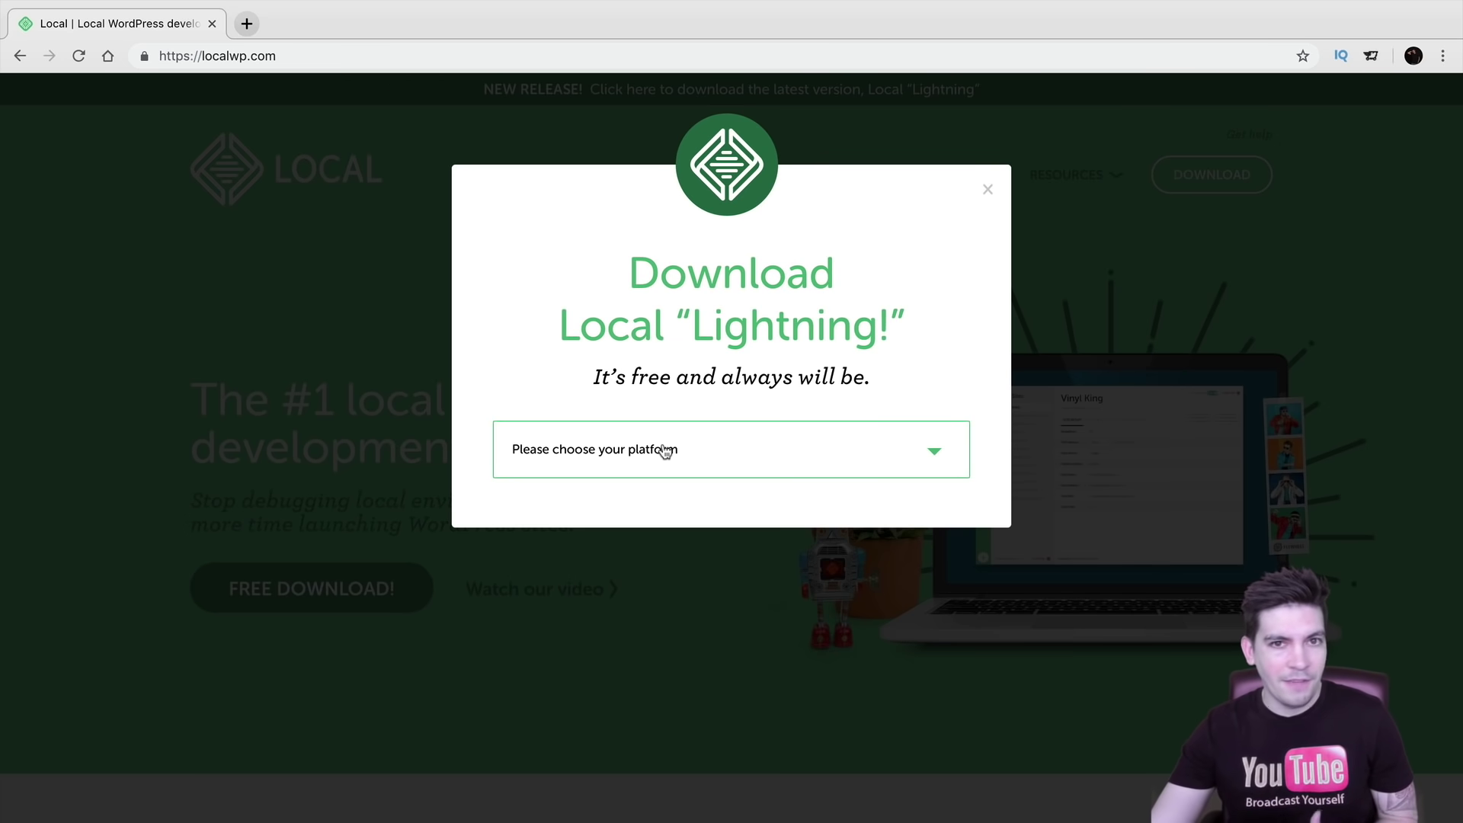
{"action": "left_click", "coordinate": [731, 449]}
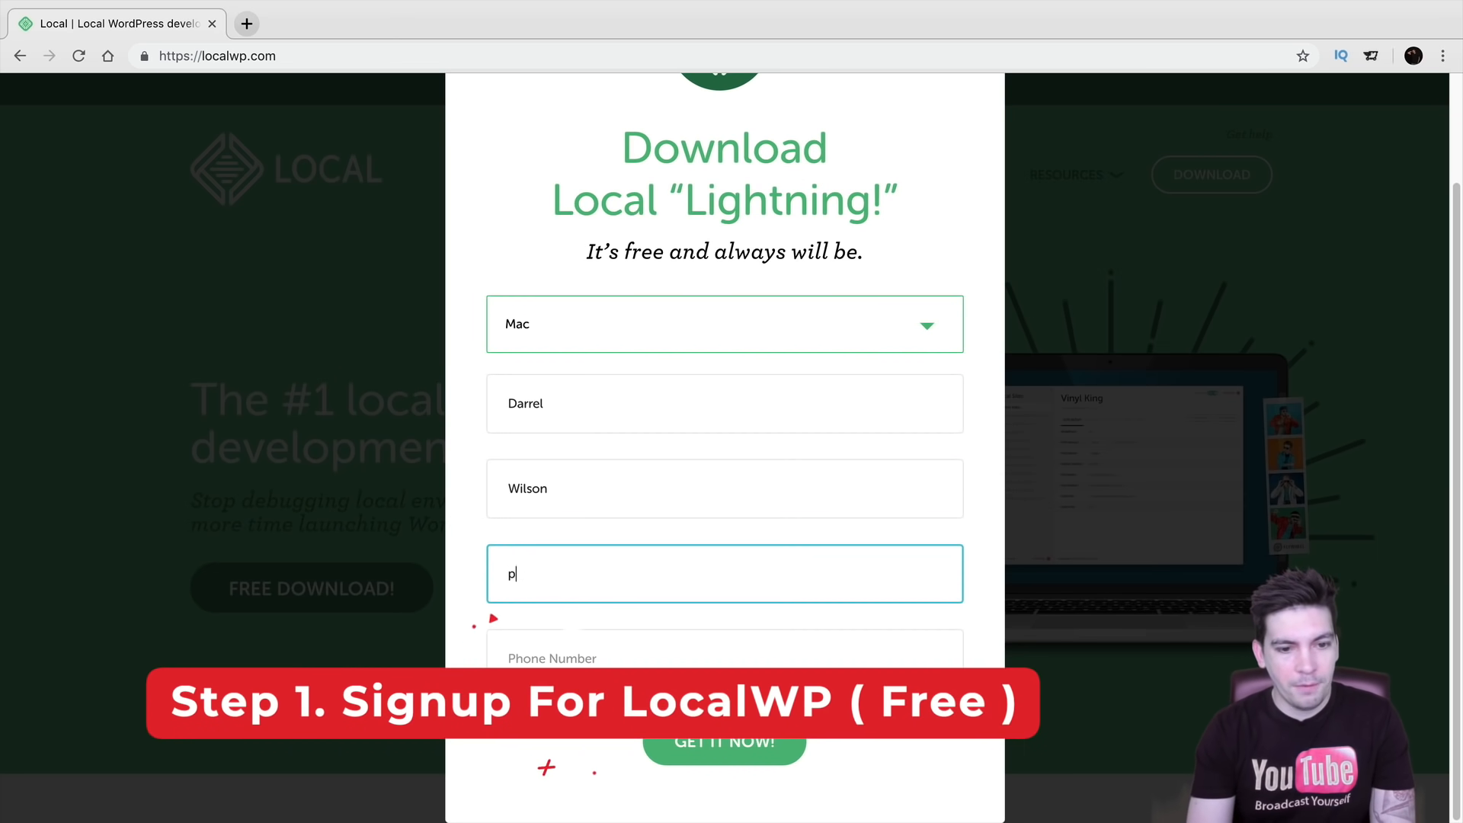
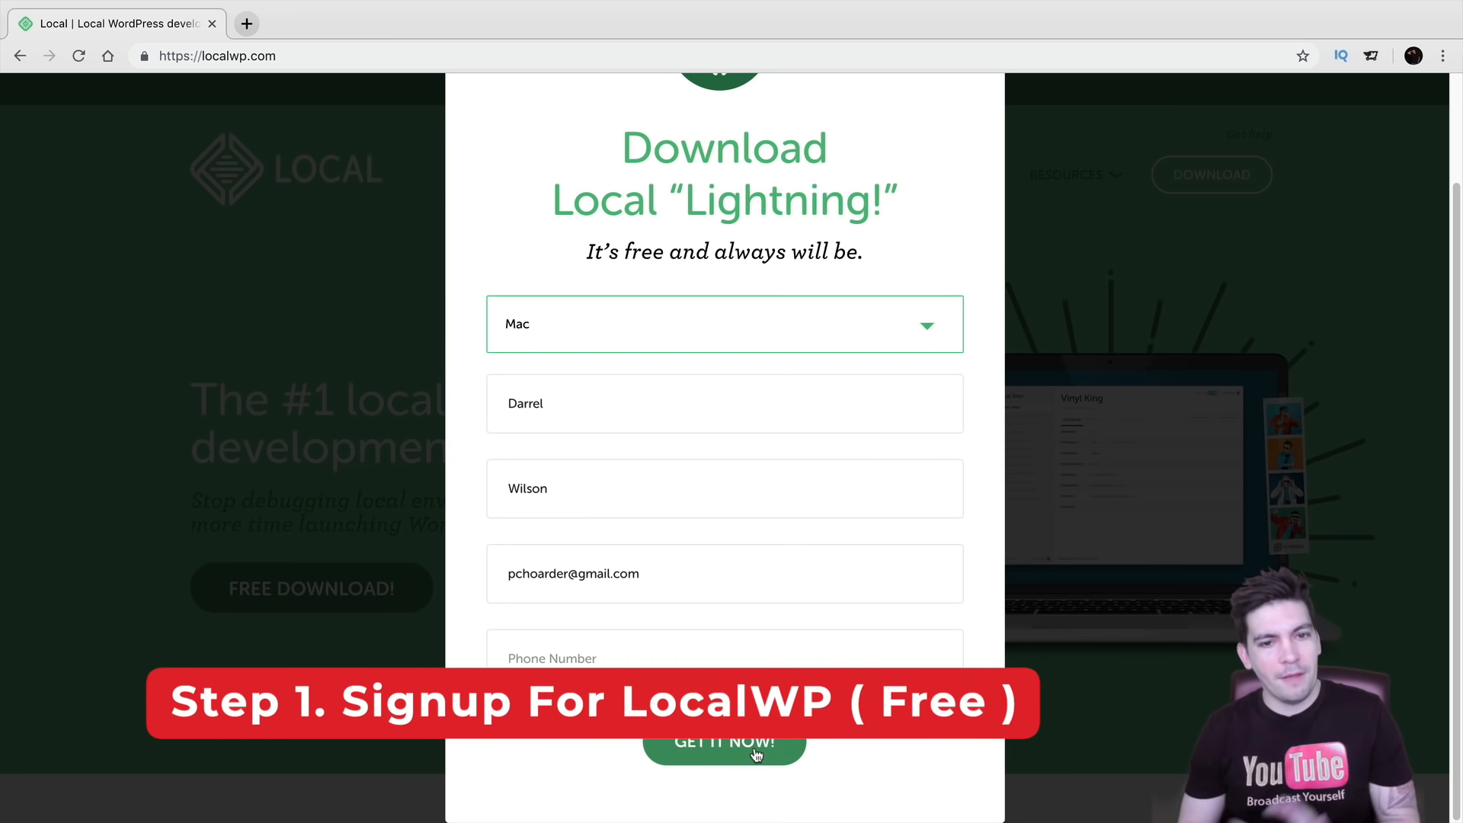
{"action": "left_click", "coordinate": [725, 742]}
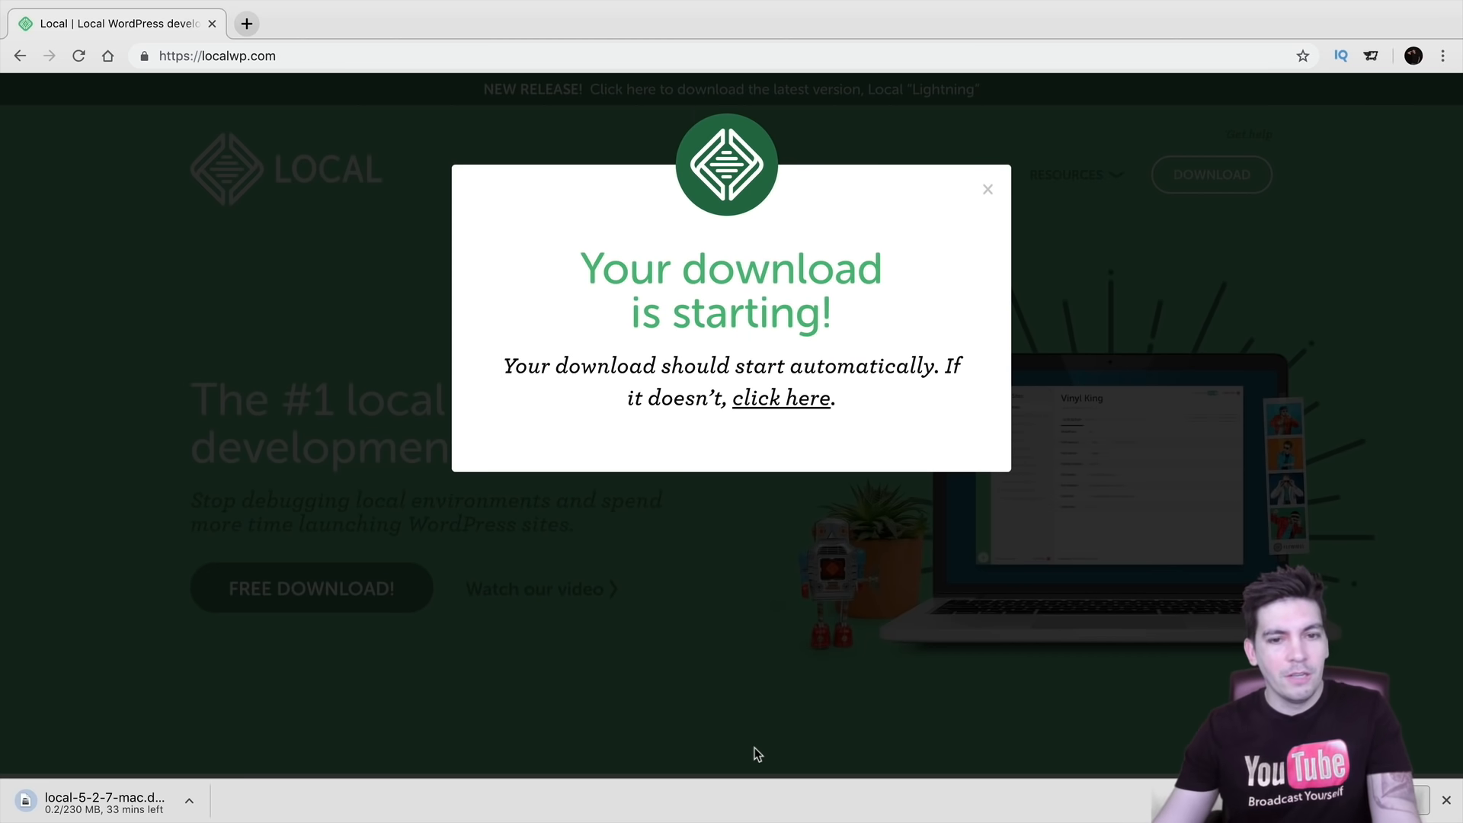
{"action": "mouse_move", "coordinate": [764, 494]}
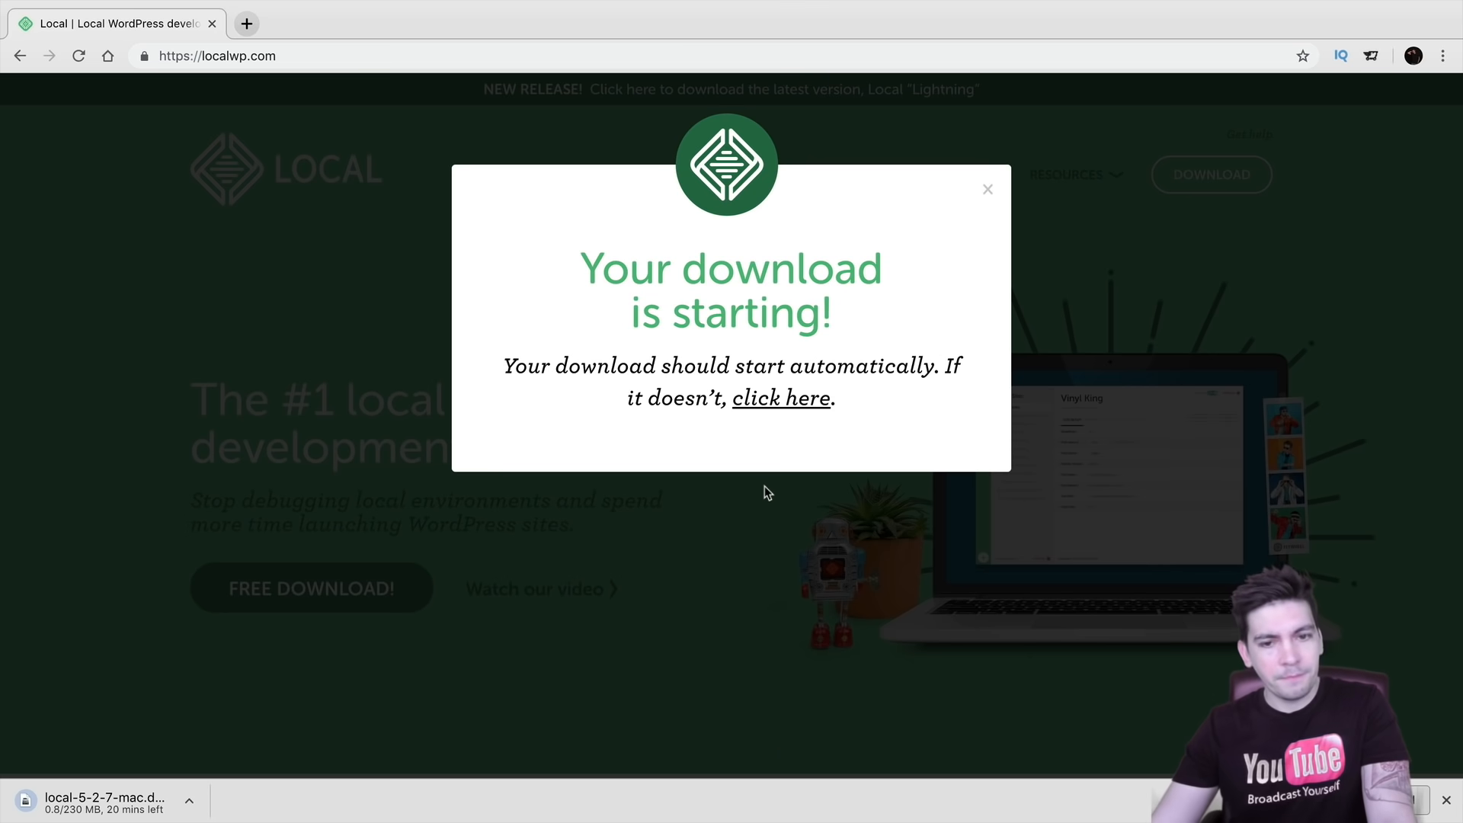
{"action": "mouse_move", "coordinate": [464, 640]}
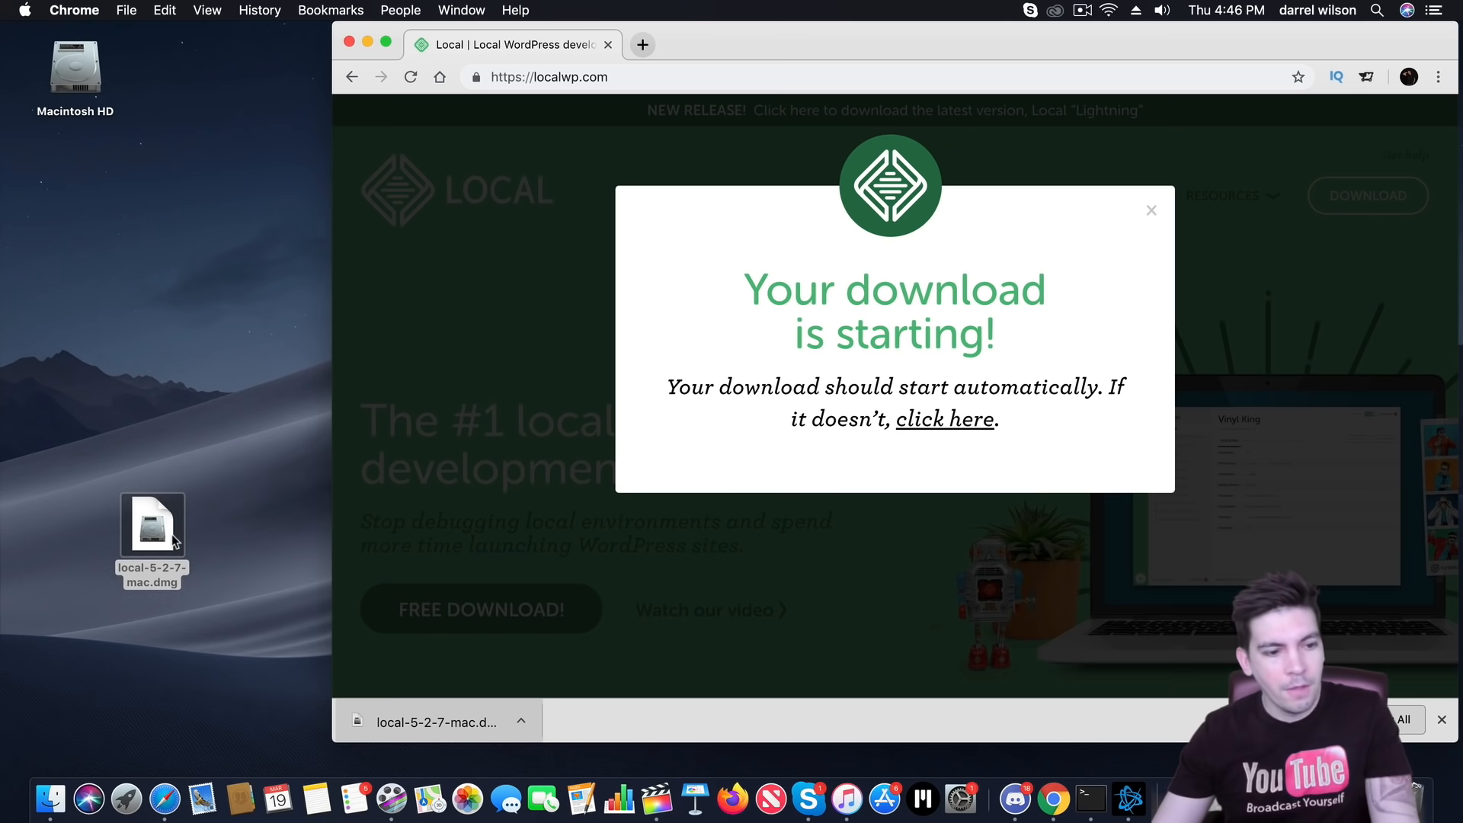
- Open local-5-2-7-mac.dmg from the desktop so it verifies and mounts
{"action": "double_click", "coordinate": [152, 523]}
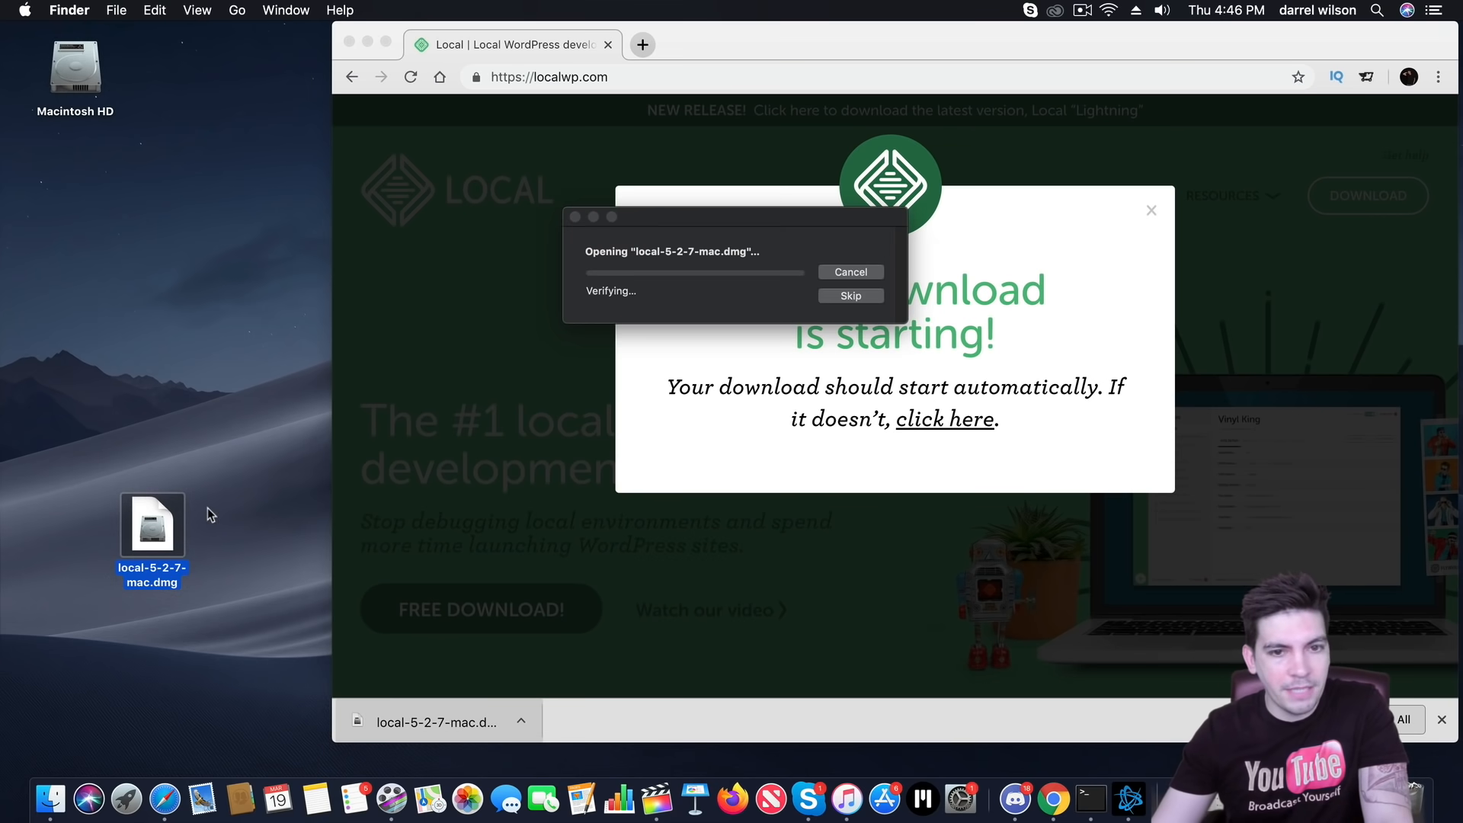
{"action": "mouse_move", "coordinate": [231, 508]}
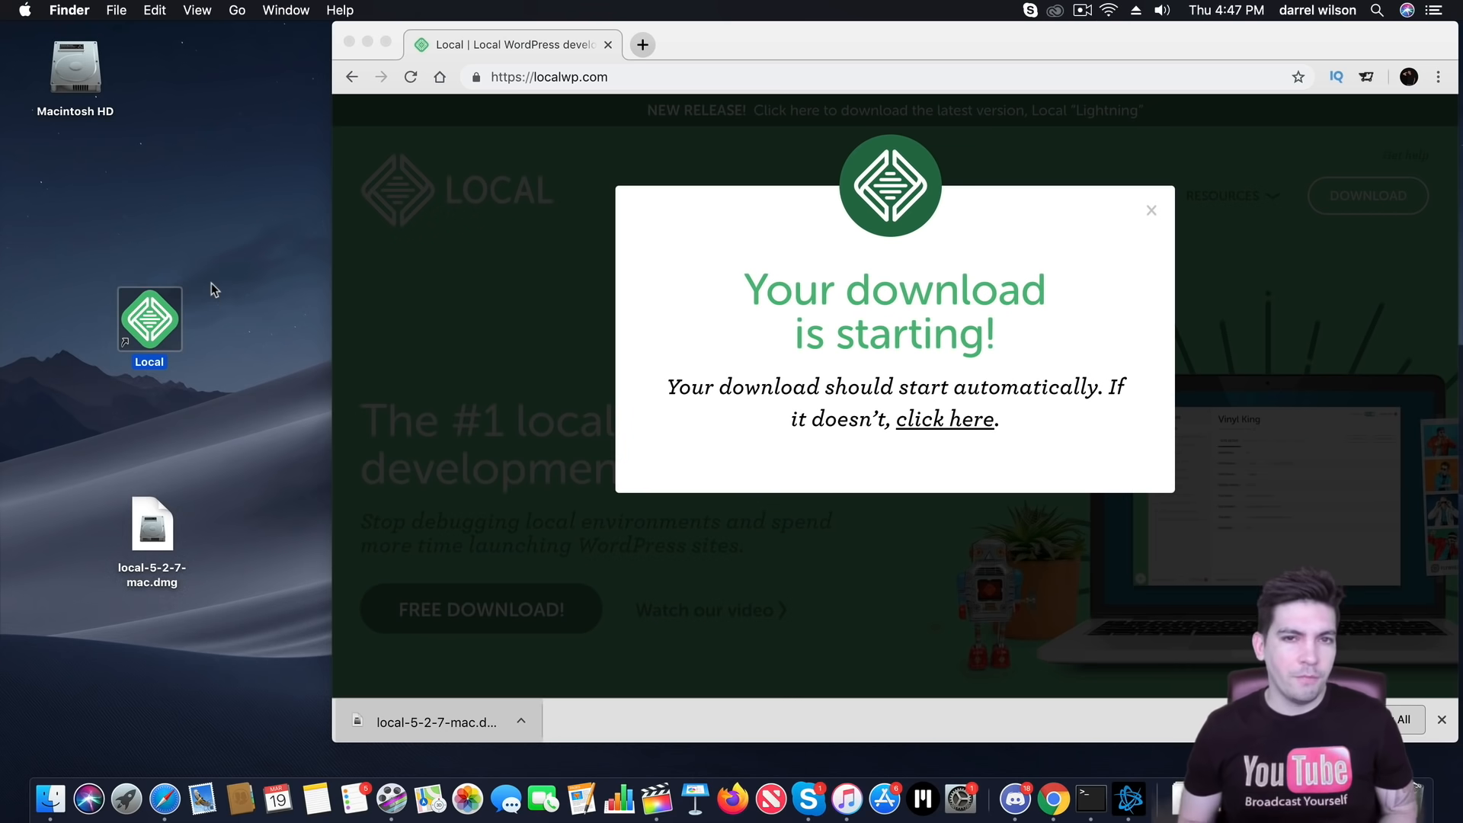
{"action": "mouse_move", "coordinate": [149, 333]}
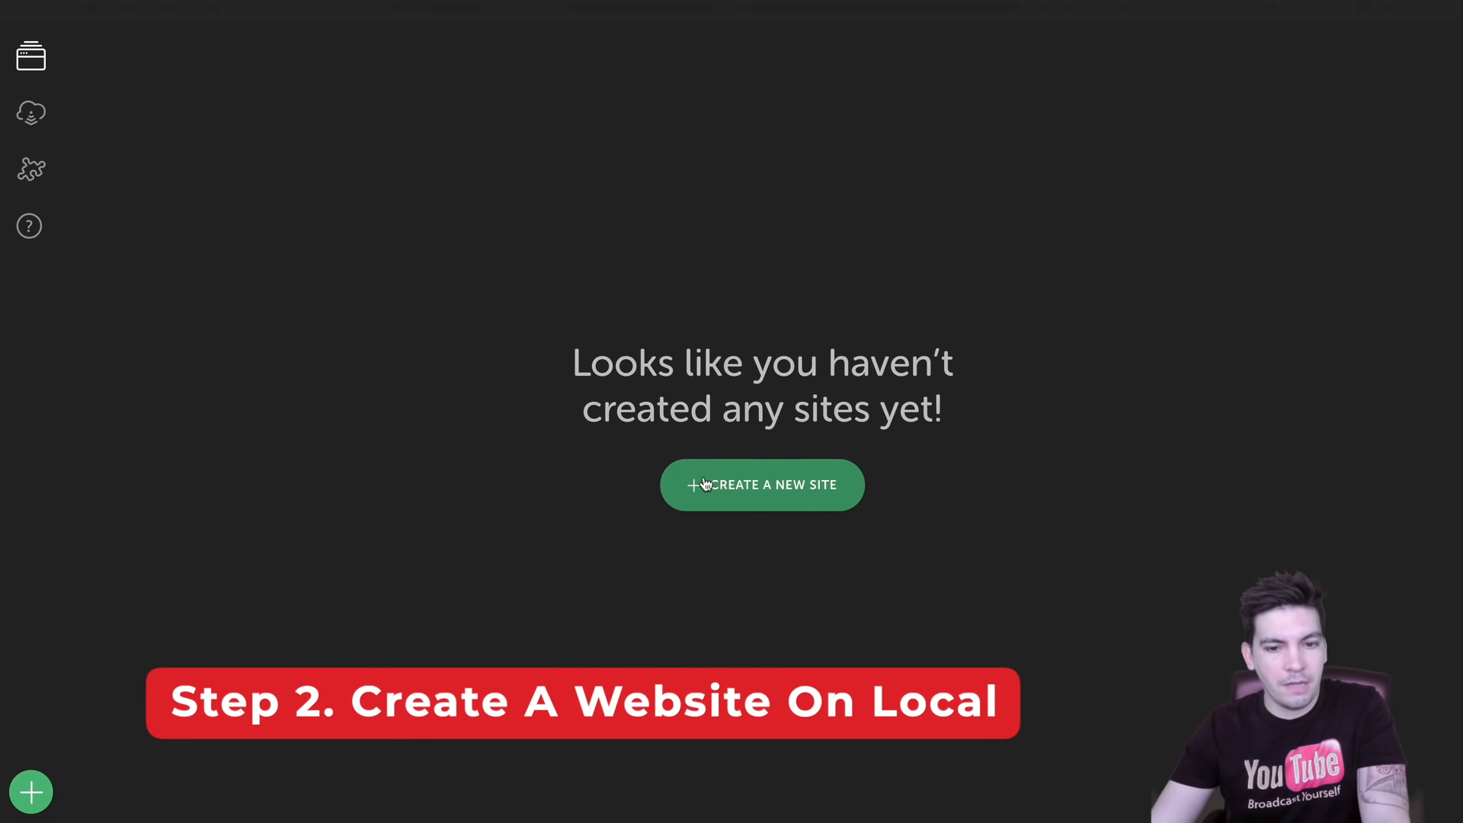
- Name a new site 'Darrel Wilson' and review Custom PHP options before choosing Preferred
{"action": "left_click", "coordinate": [762, 485]}
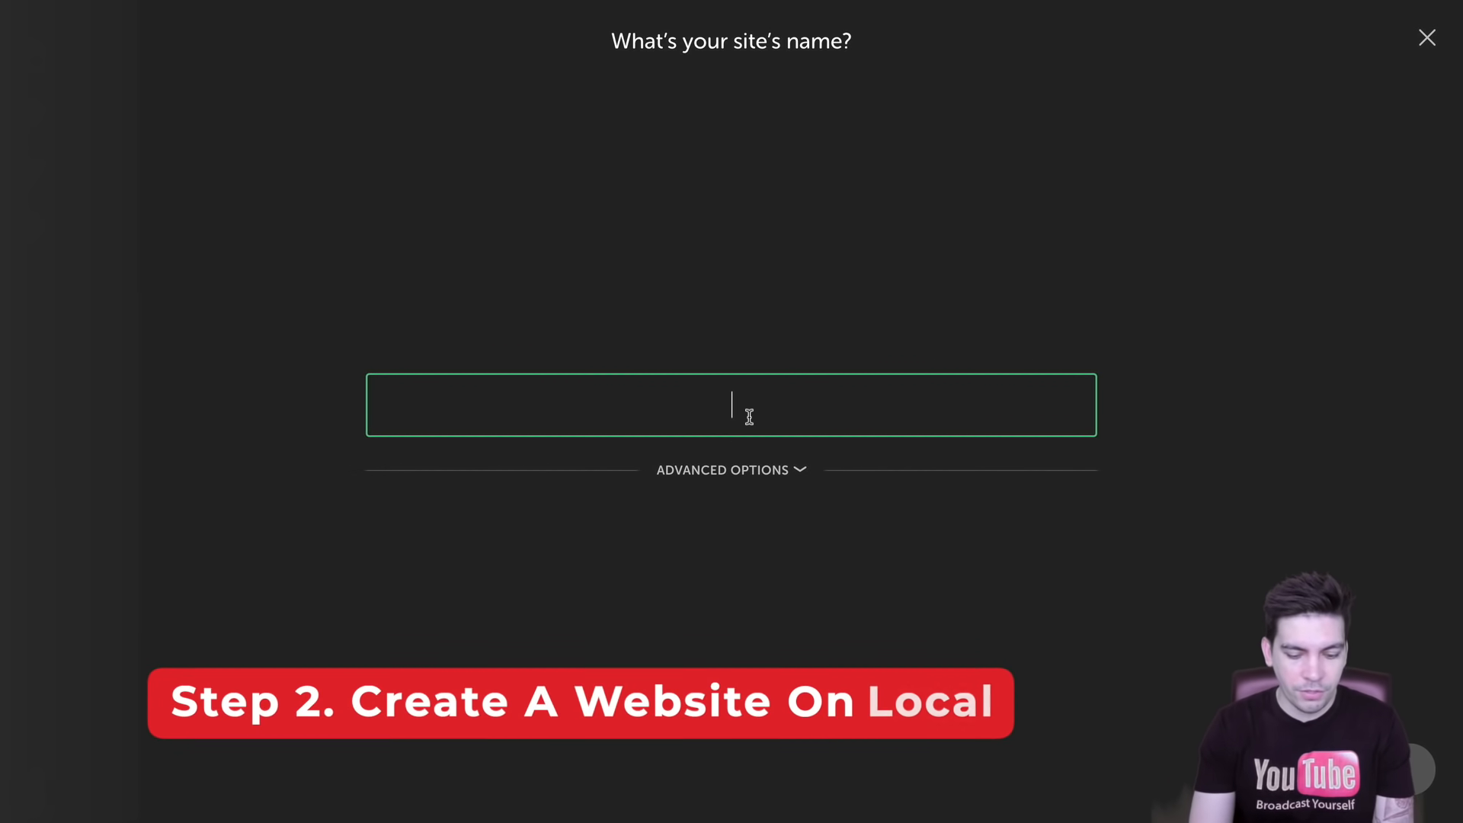
{"action": "type", "text": "Darrel Wilson"}
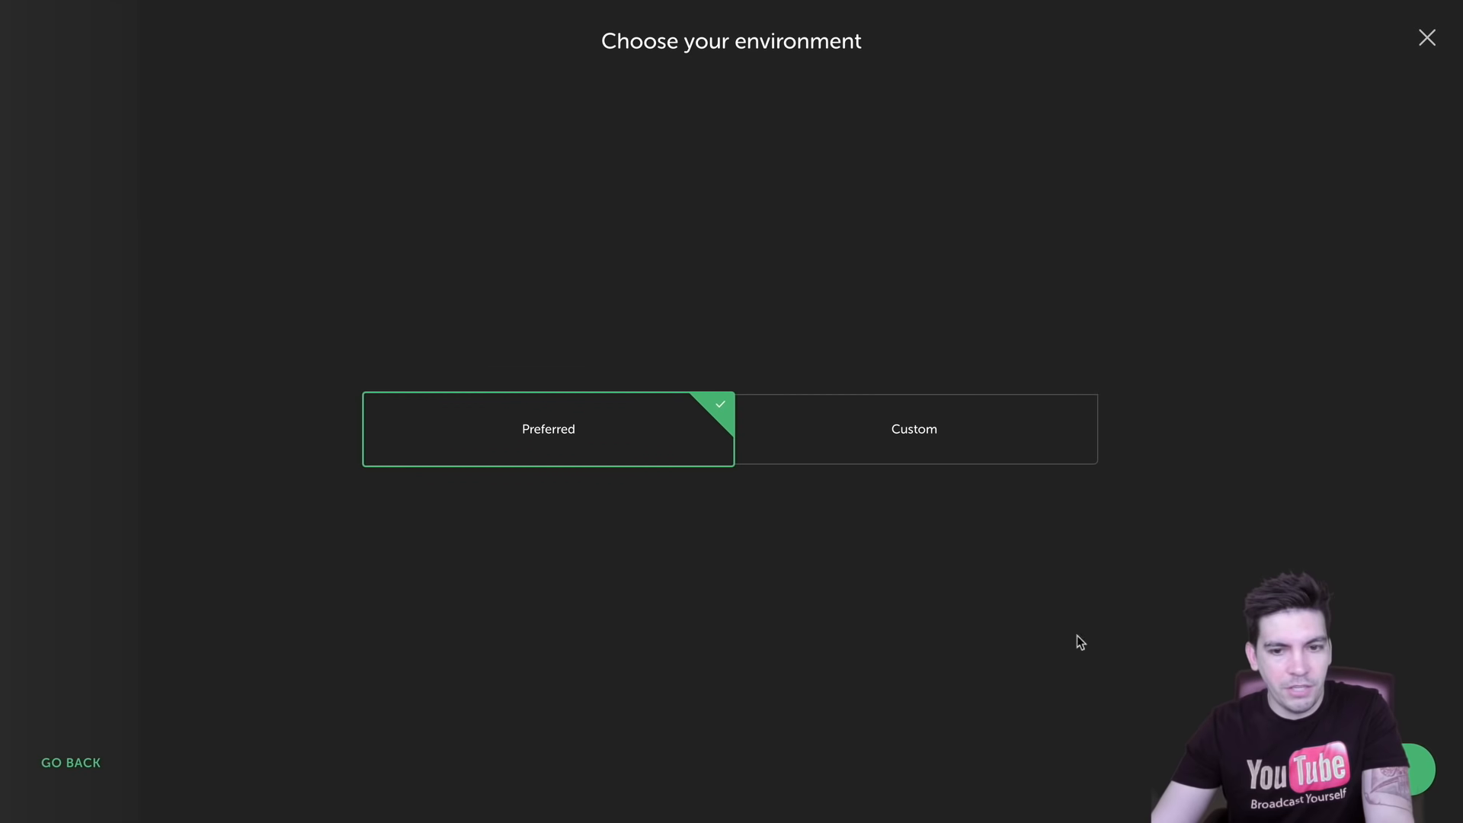
{"action": "left_click", "coordinate": [914, 429]}
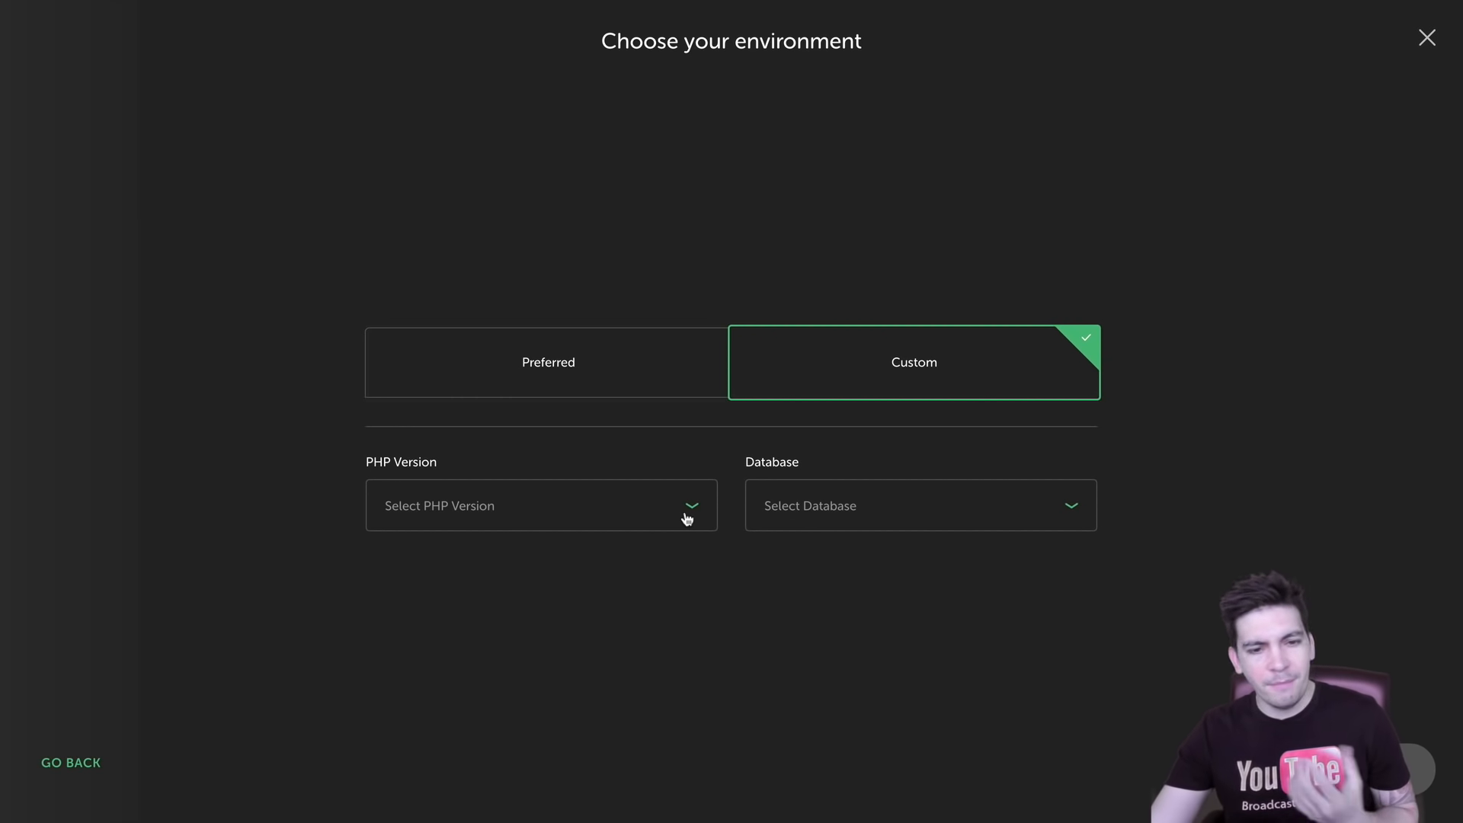
{"action": "left_click", "coordinate": [542, 506]}
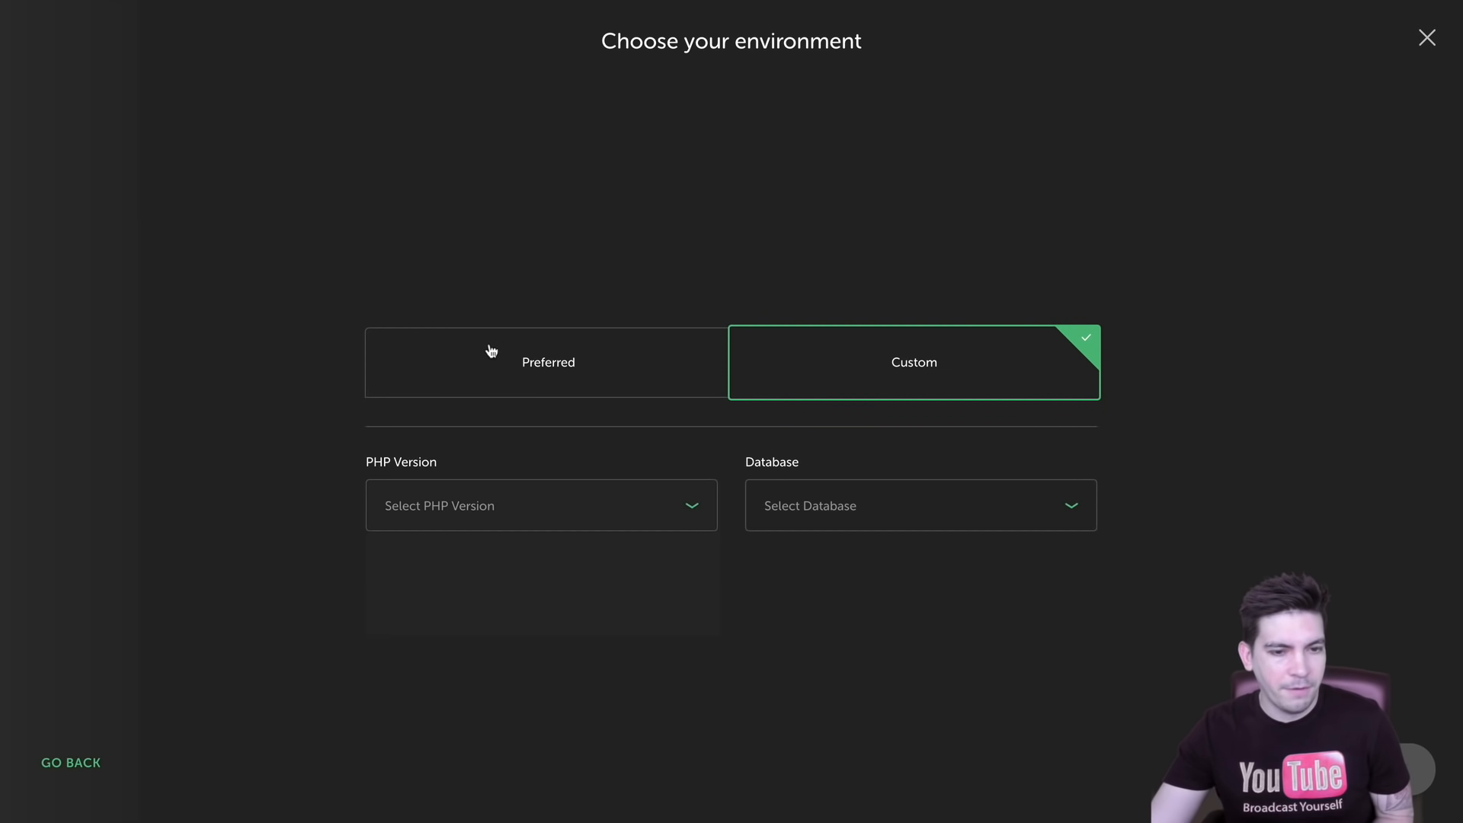
{"action": "left_click", "coordinate": [548, 362]}
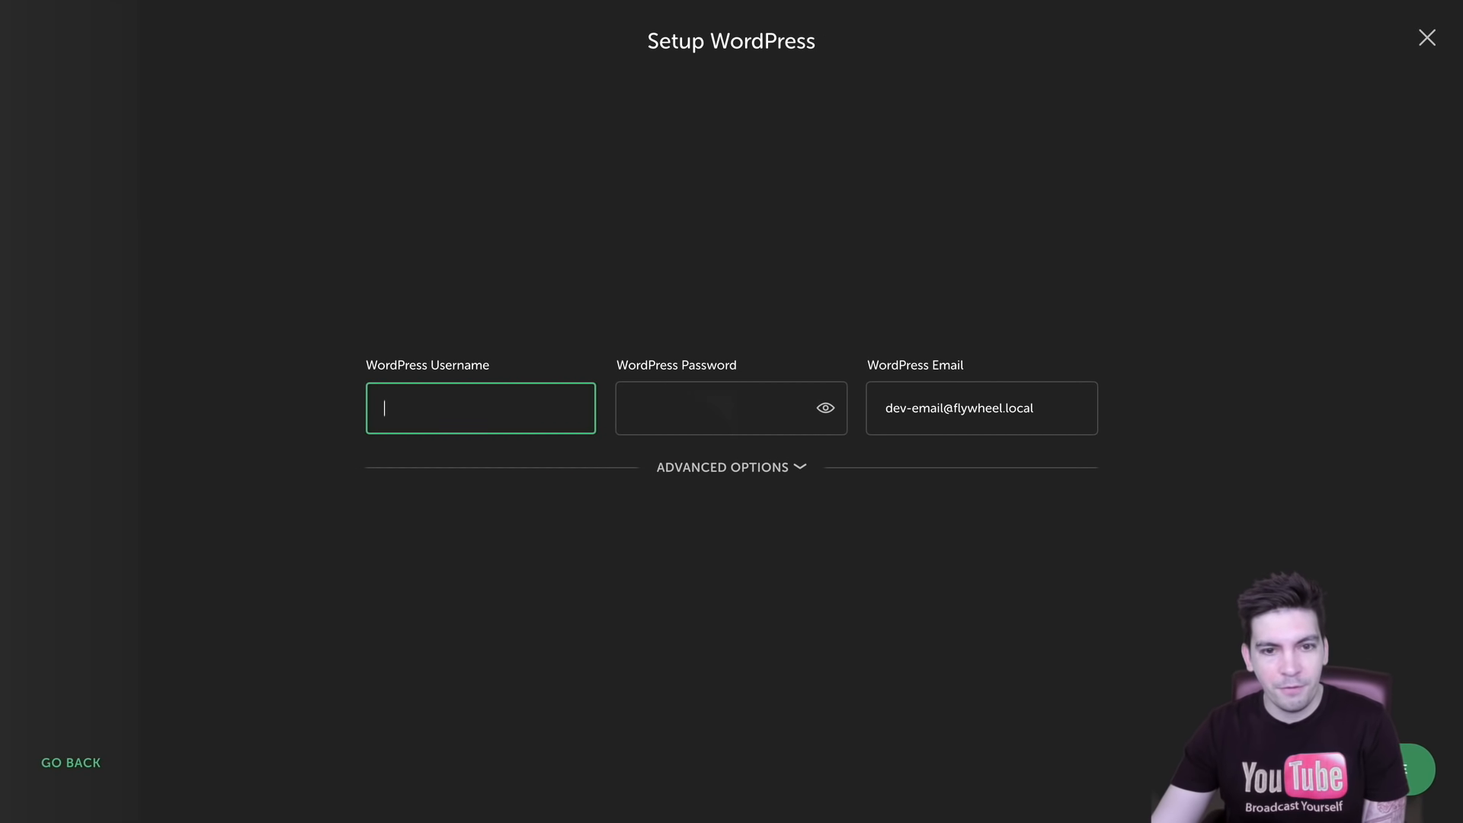
{"action": "mouse_move", "coordinate": [446, 385]}
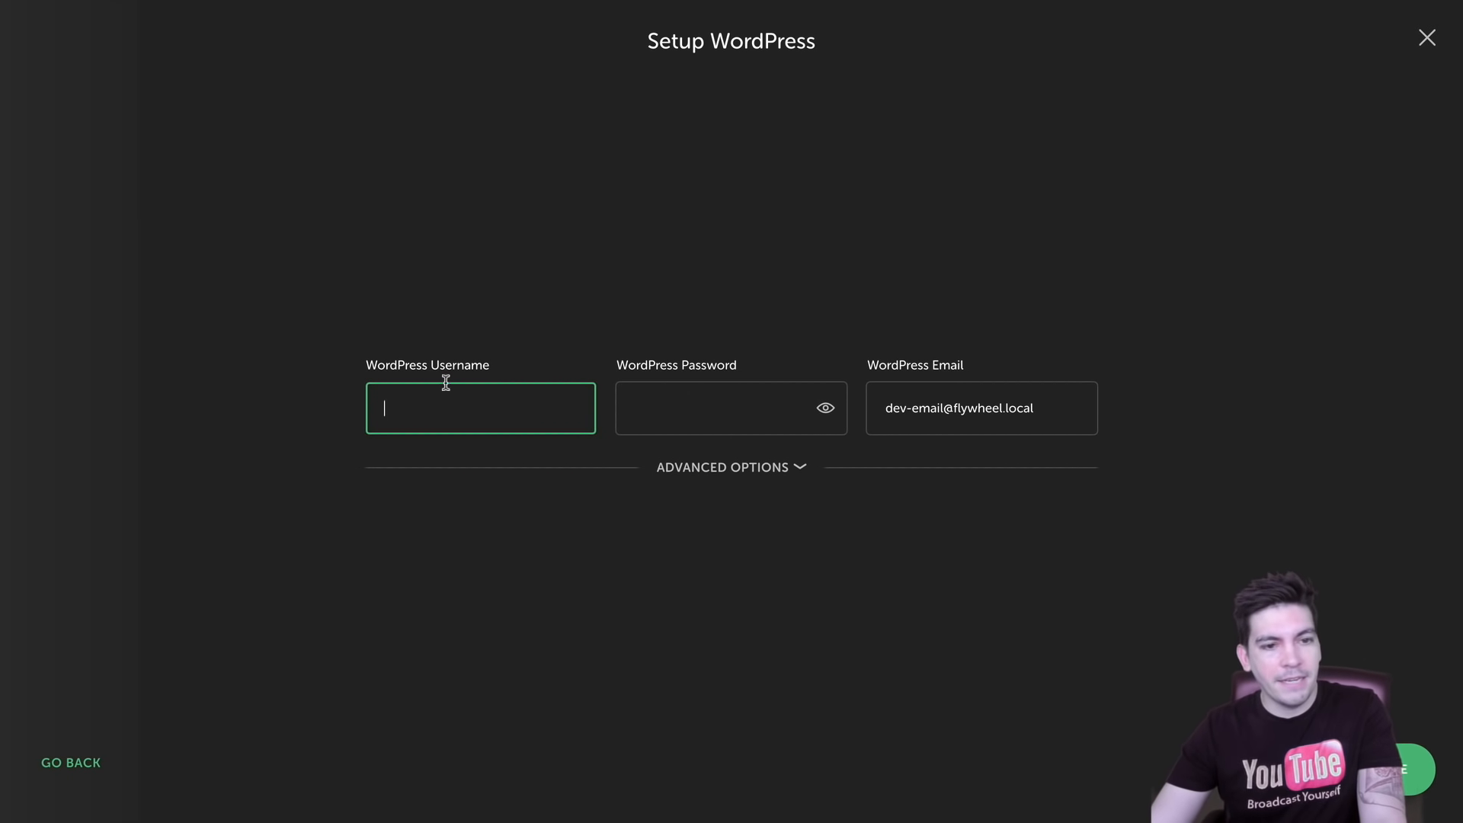
{"action": "mouse_move", "coordinate": [453, 412]}
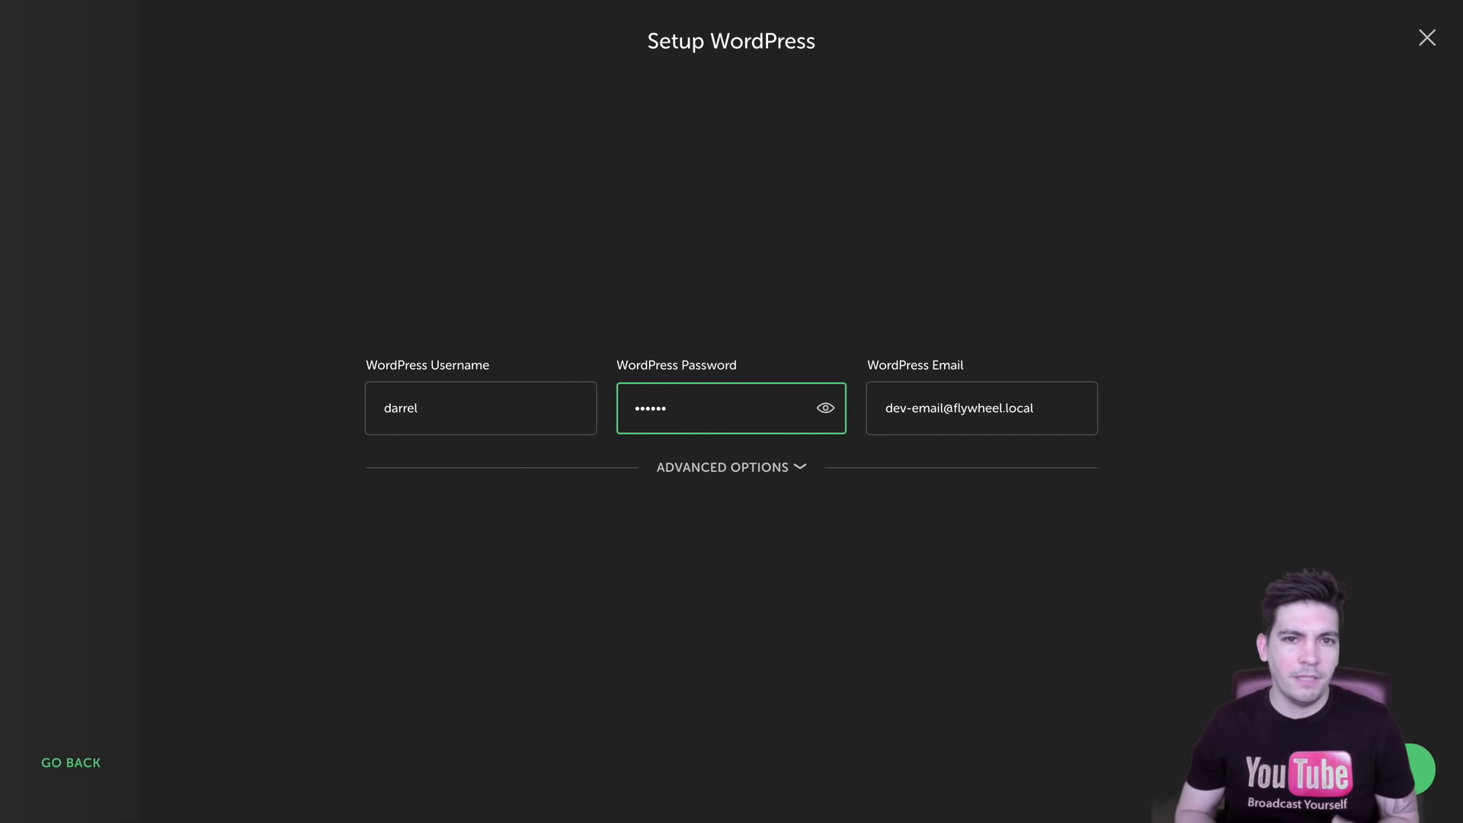
- Replace the WordPress admin email with one starting 'pchoa' and add the site
{"action": "double_click", "coordinate": [977, 408]}
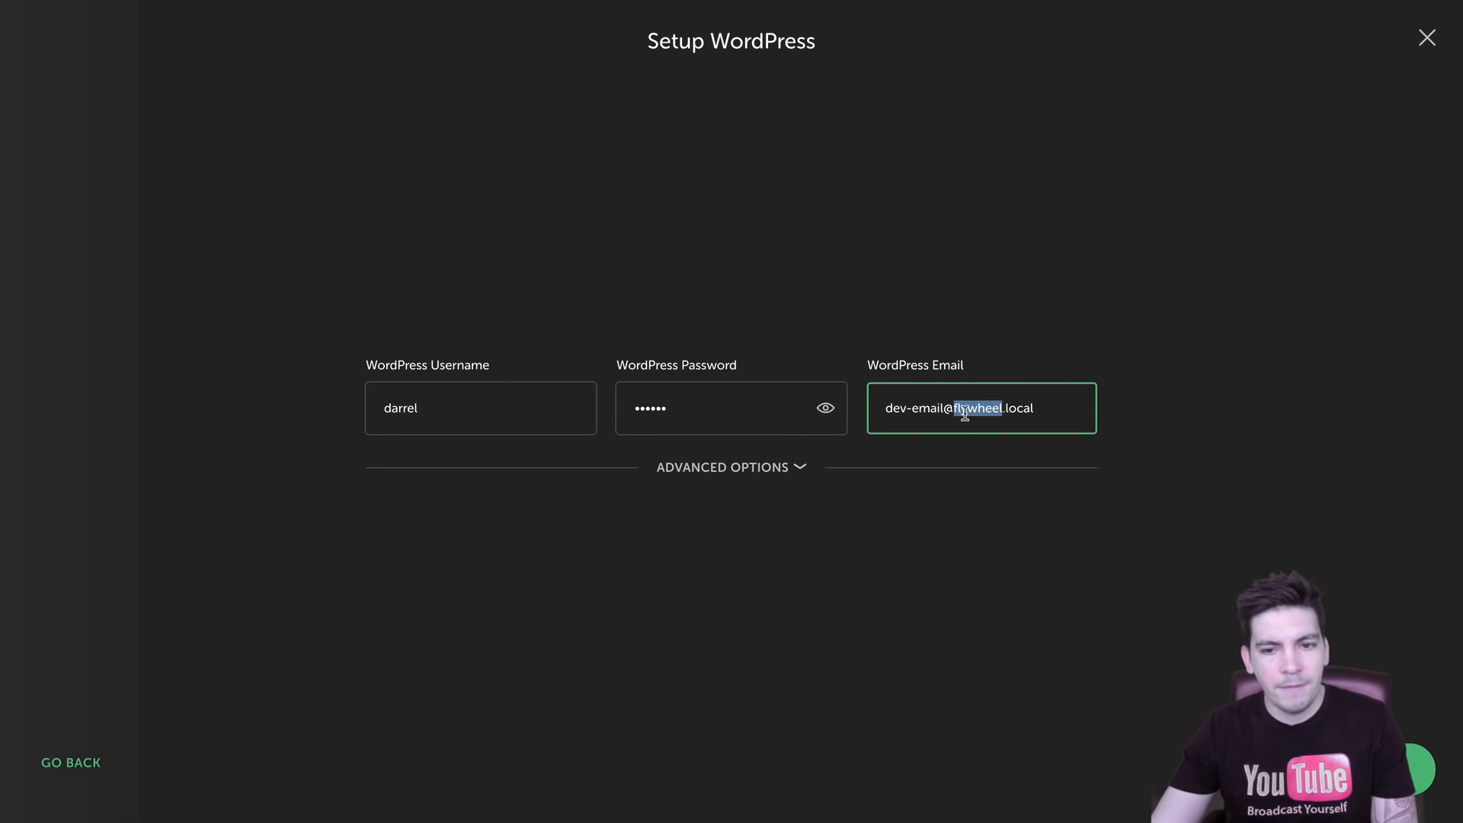
{"action": "triple_click", "coordinate": [962, 409]}
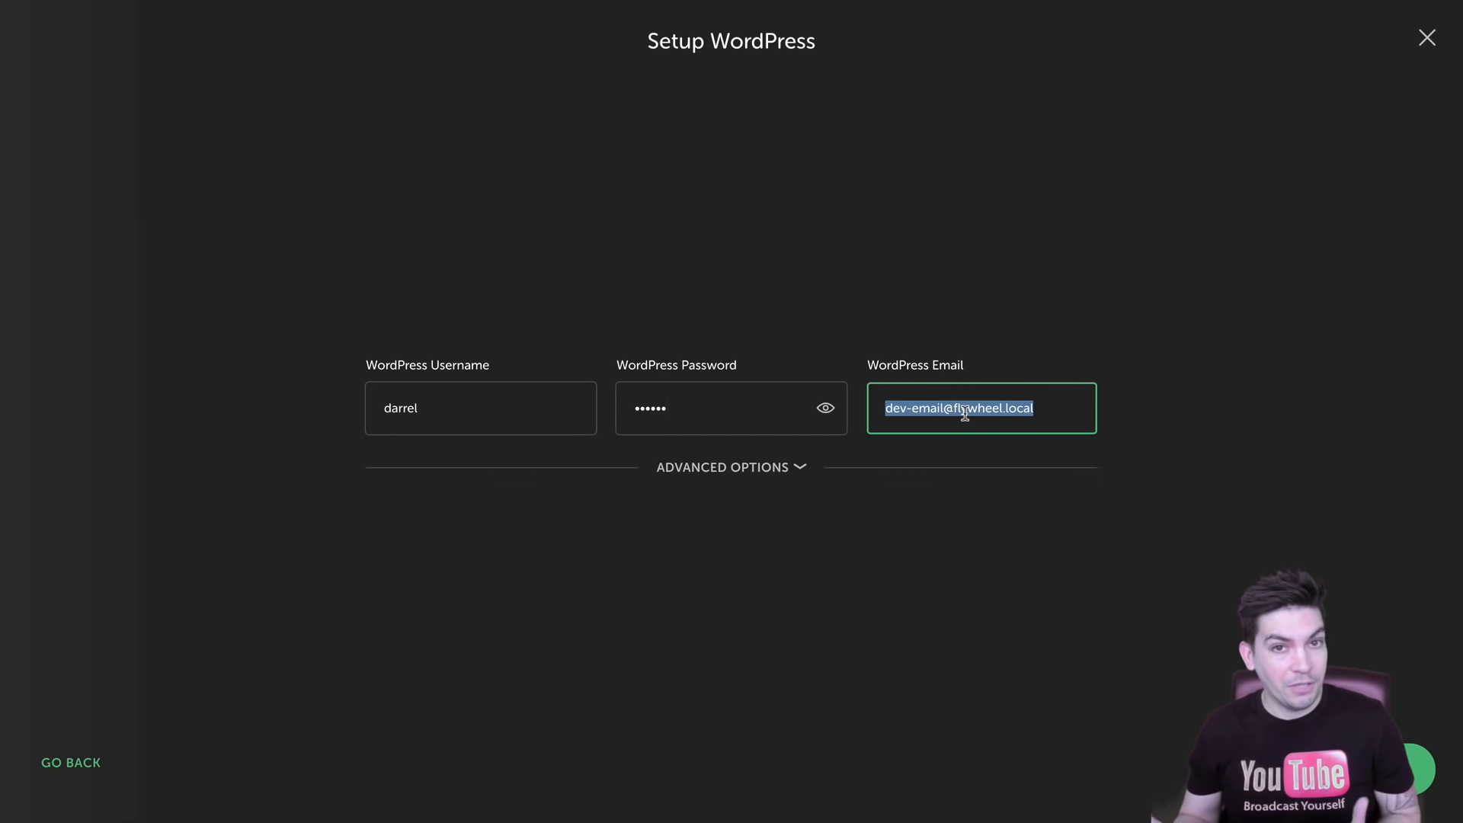
{"action": "type", "text": "pchoa"}
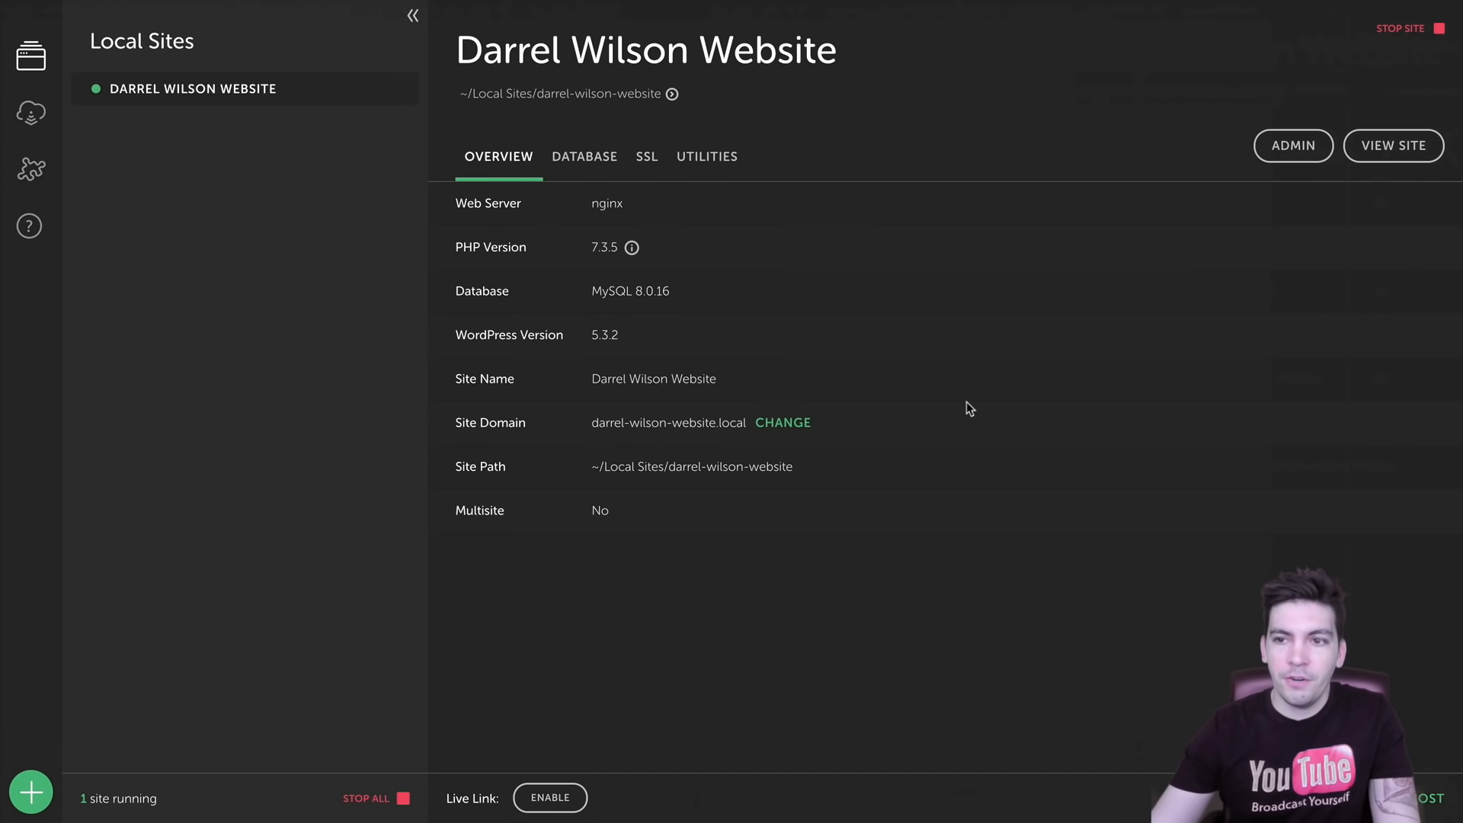
{"action": "left_click", "coordinate": [1294, 145]}
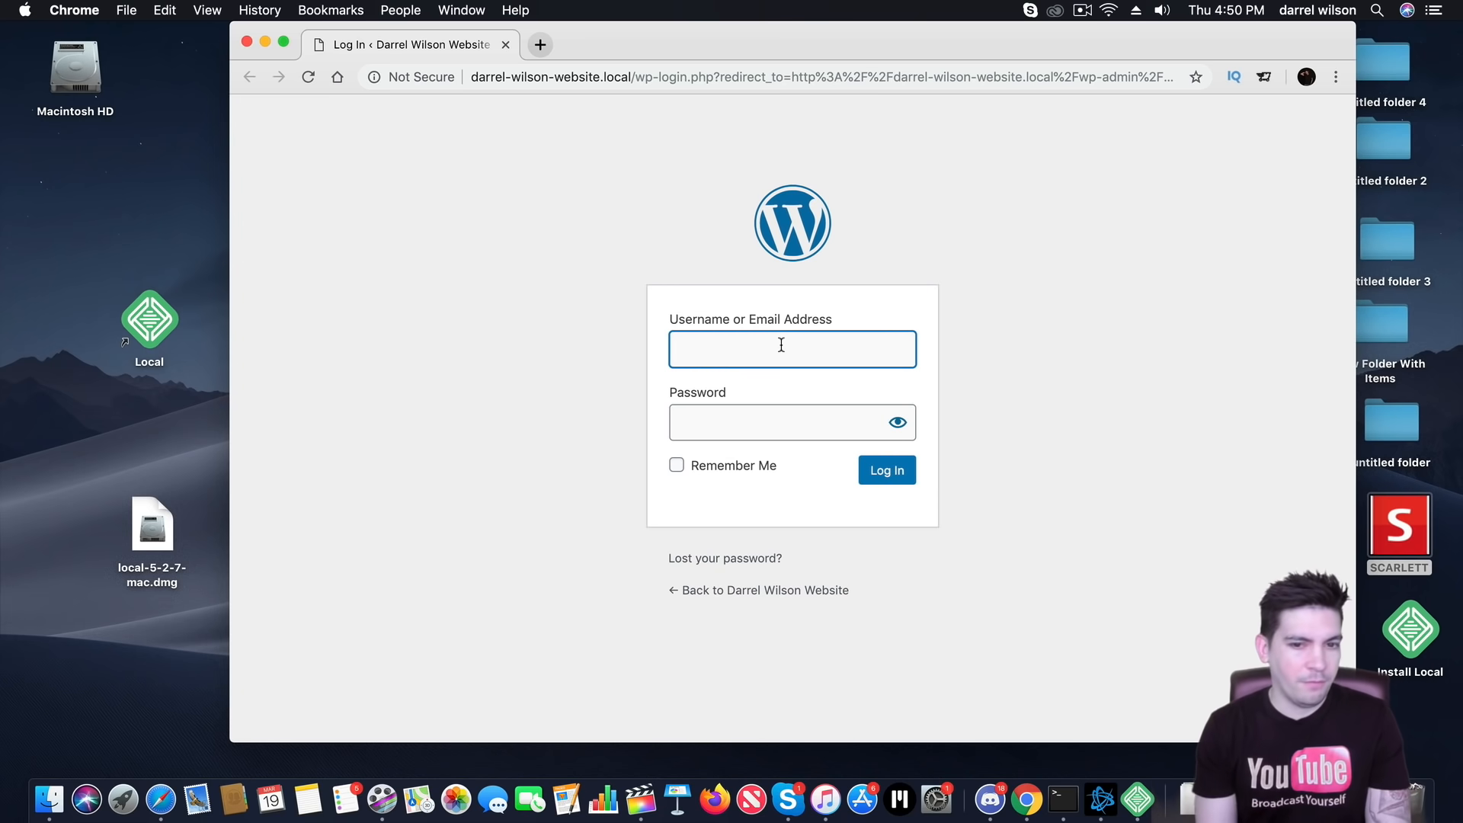
{"action": "type", "text": "darrel"}
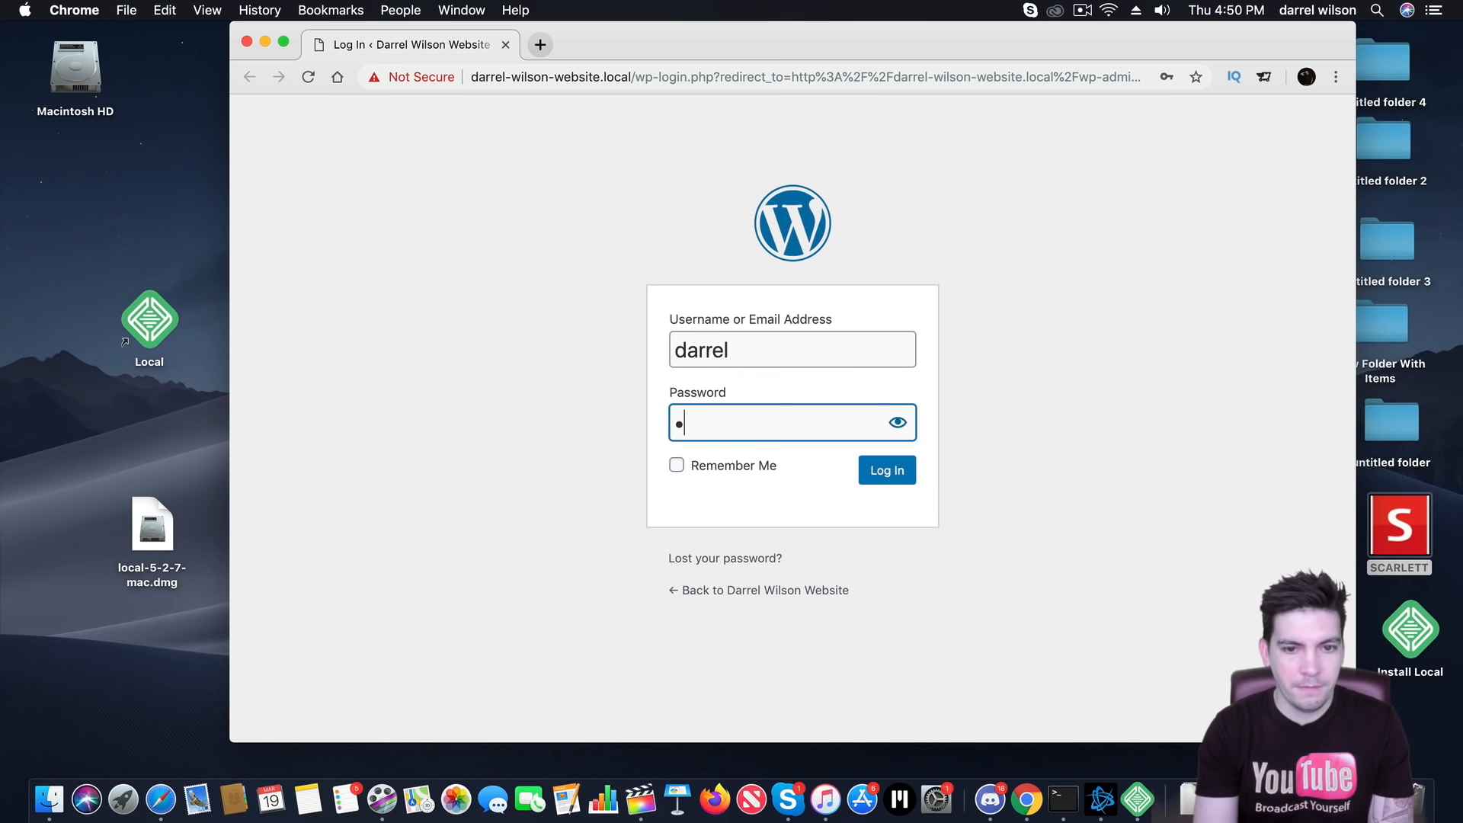
{"action": "type", "text": "password"}
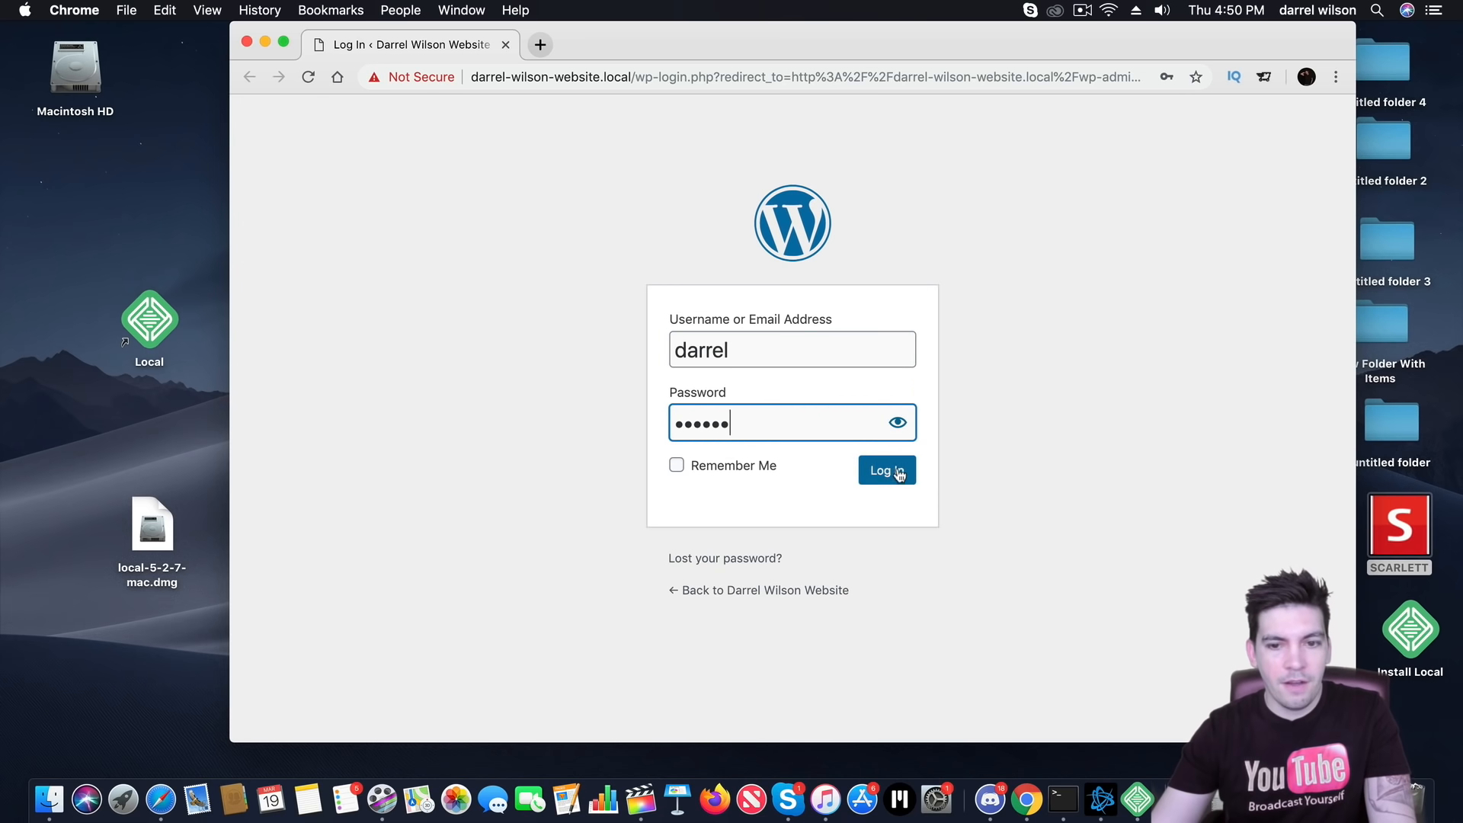
{"action": "left_click", "coordinate": [888, 470]}
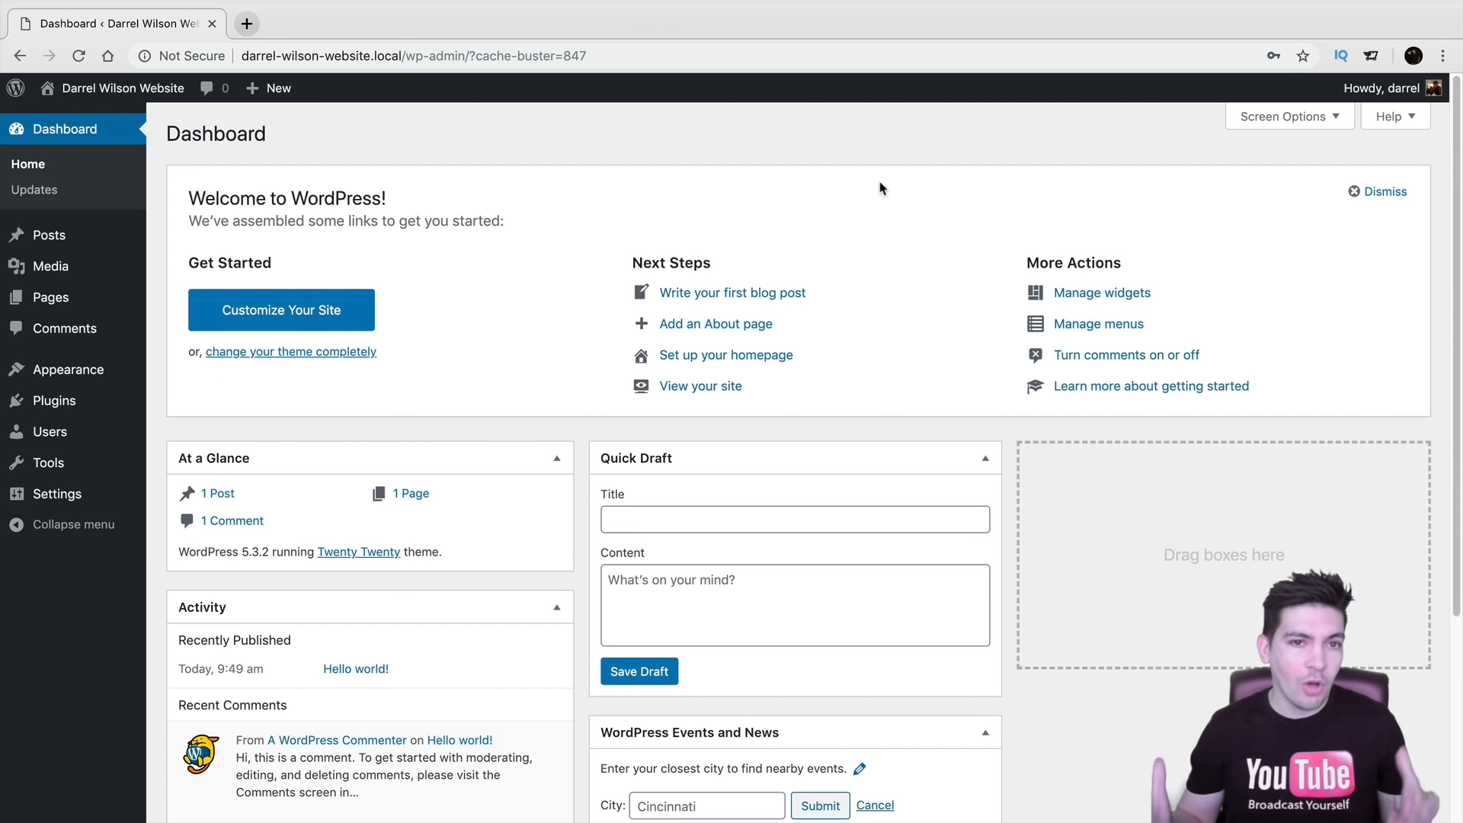
{"action": "mouse_move", "coordinate": [124, 100]}
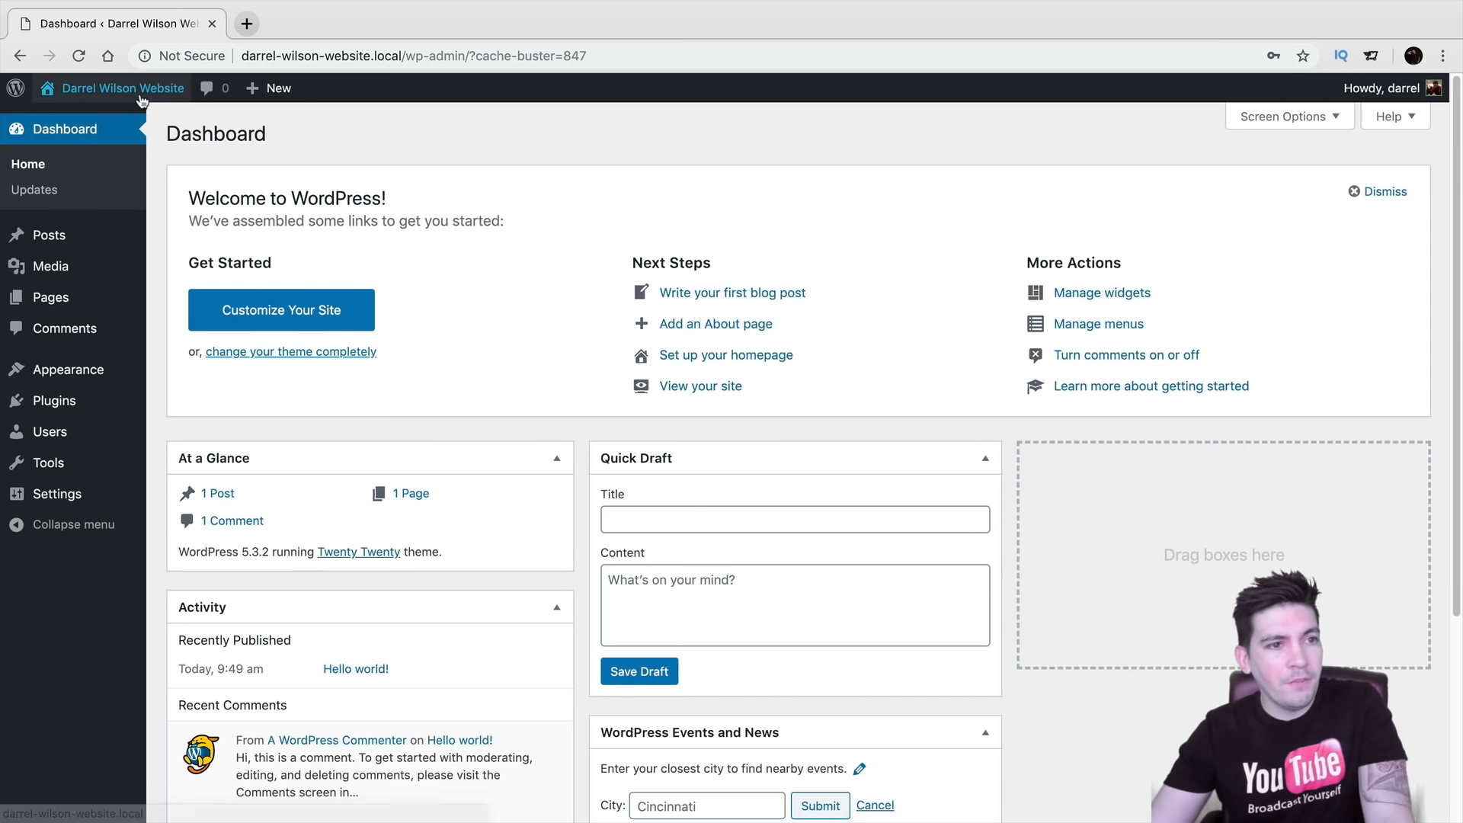
{"action": "left_click", "coordinate": [122, 88]}
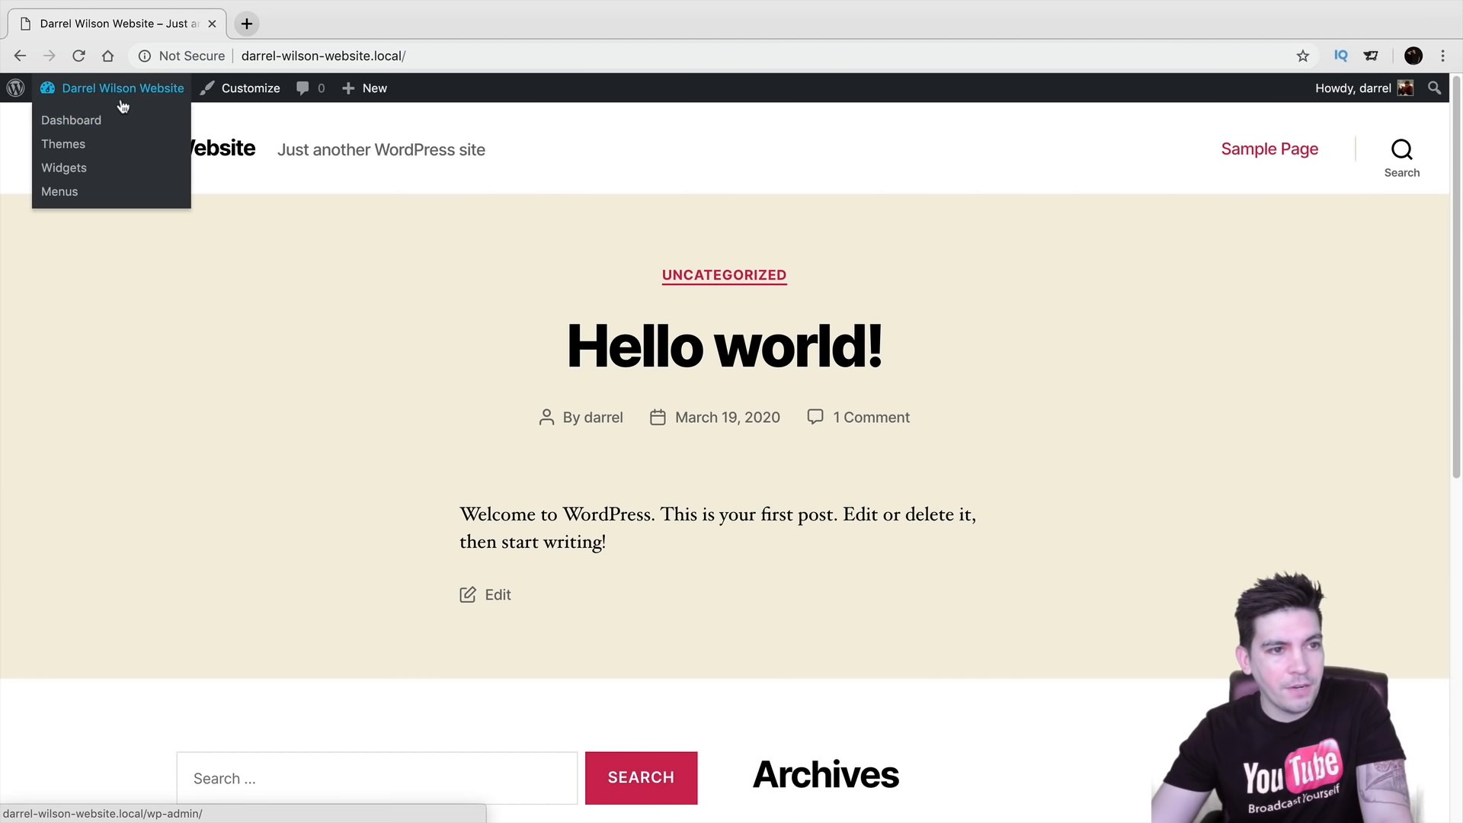
{"action": "left_click", "coordinate": [71, 121]}
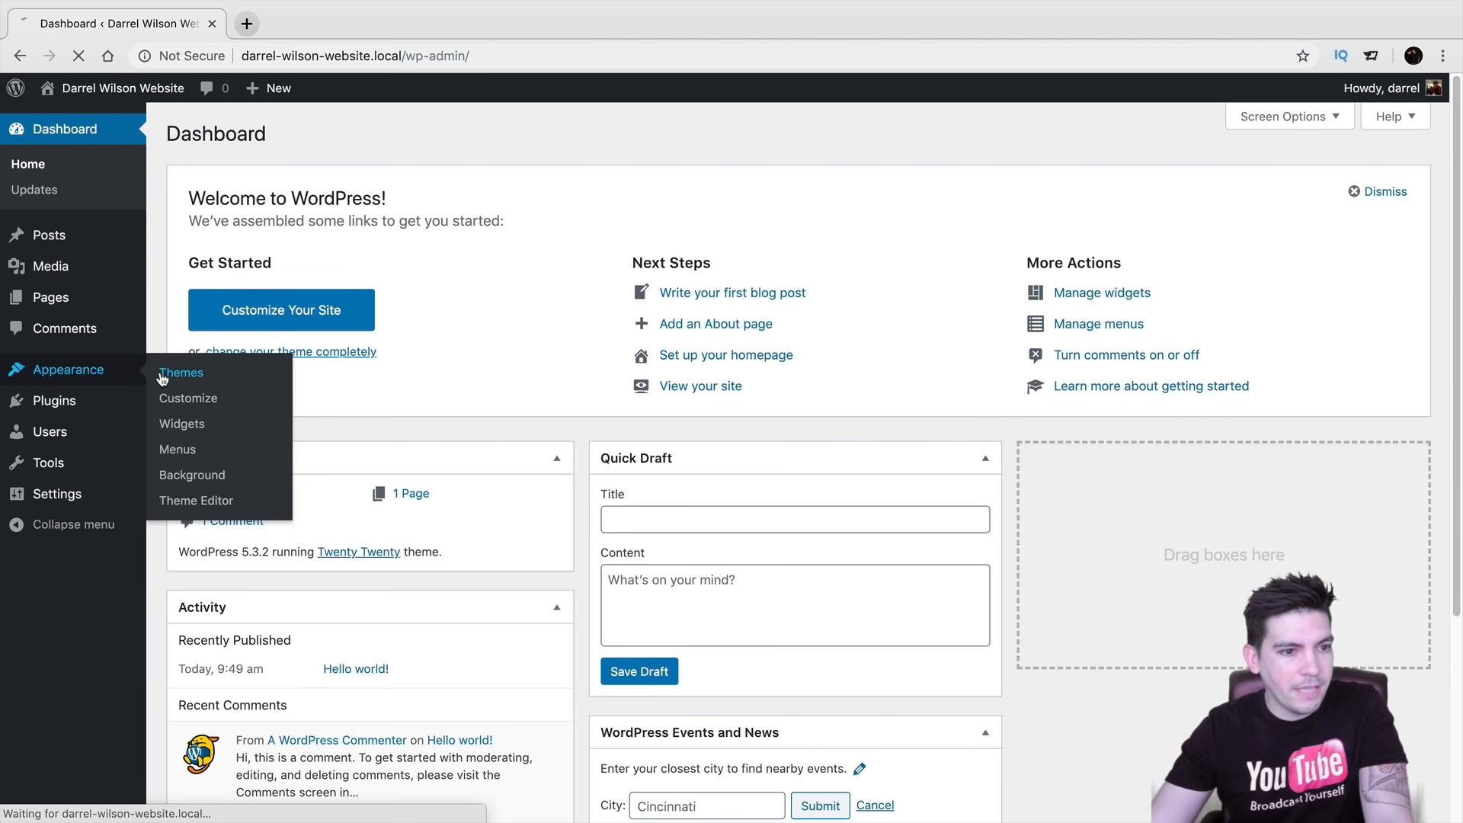
- Import the Outdoor Adventure starter template from Appearance > Themes > Add New
{"action": "left_click", "coordinate": [182, 373]}
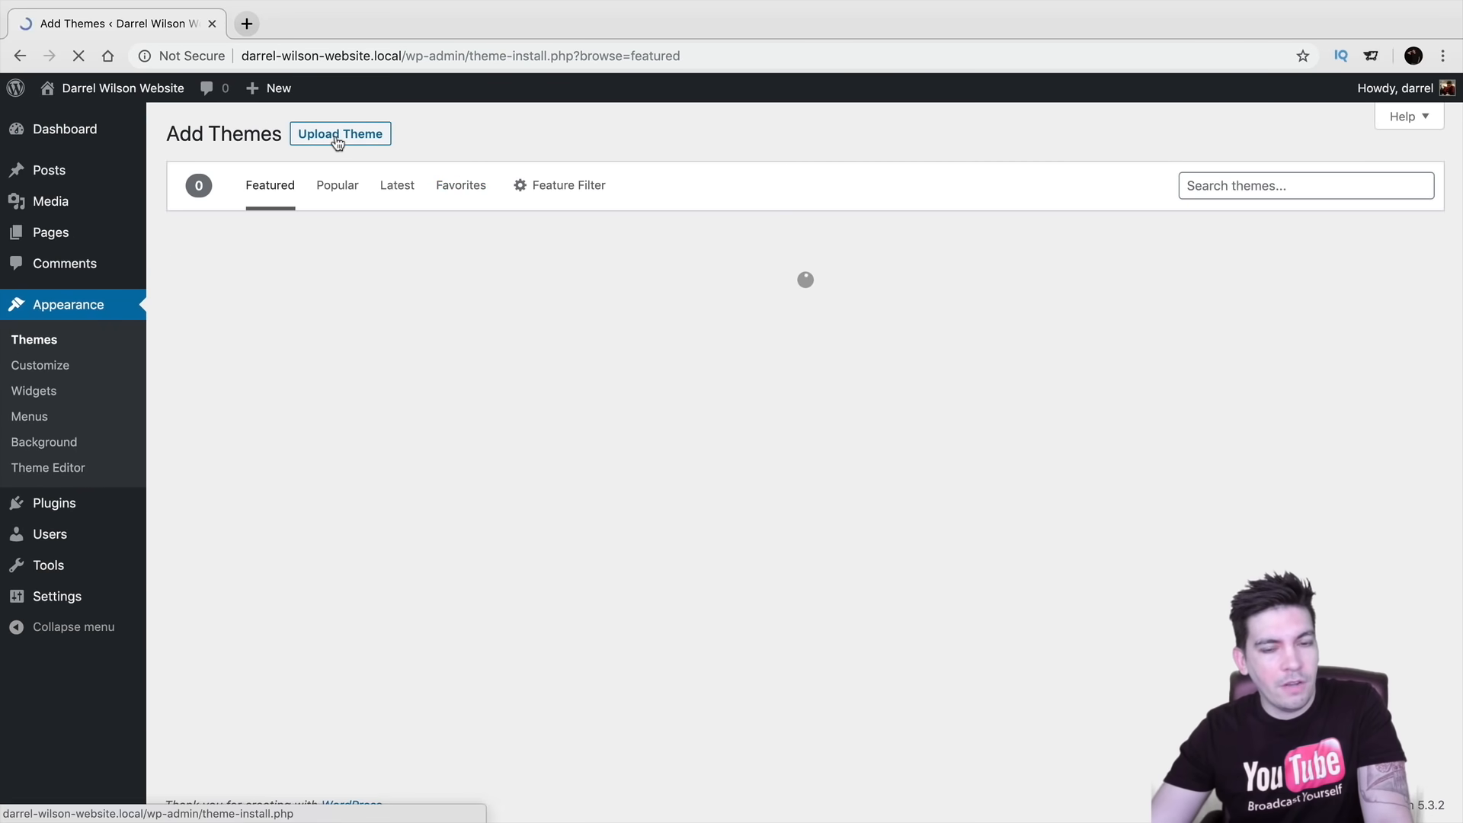
{"action": "left_click", "coordinate": [337, 186]}
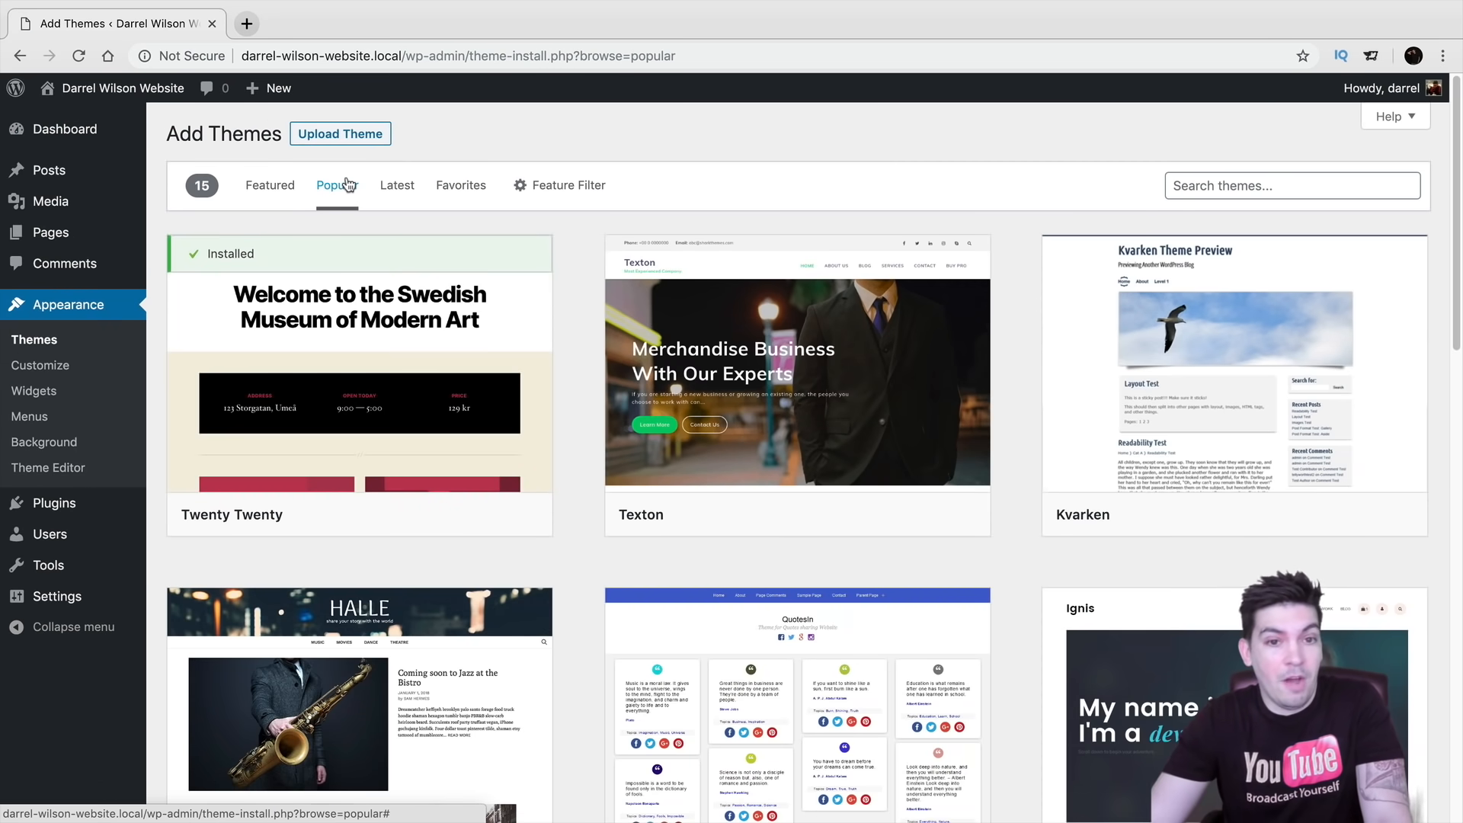
{"action": "left_click", "coordinate": [335, 185]}
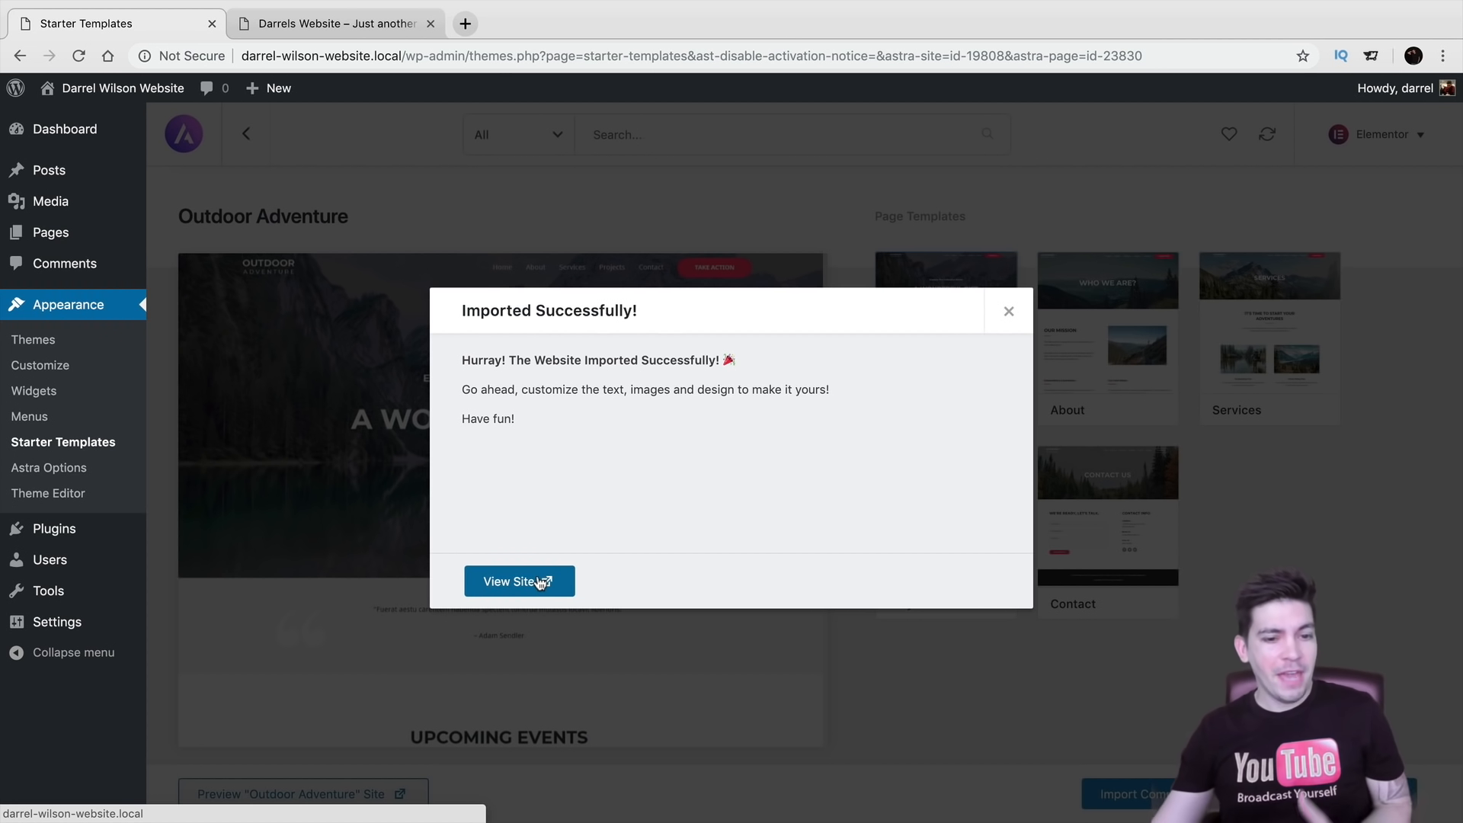
- Browse the imported Outdoor Adventure home and About pages, then go to the elementorz.com tab
{"action": "left_click", "coordinate": [519, 581]}
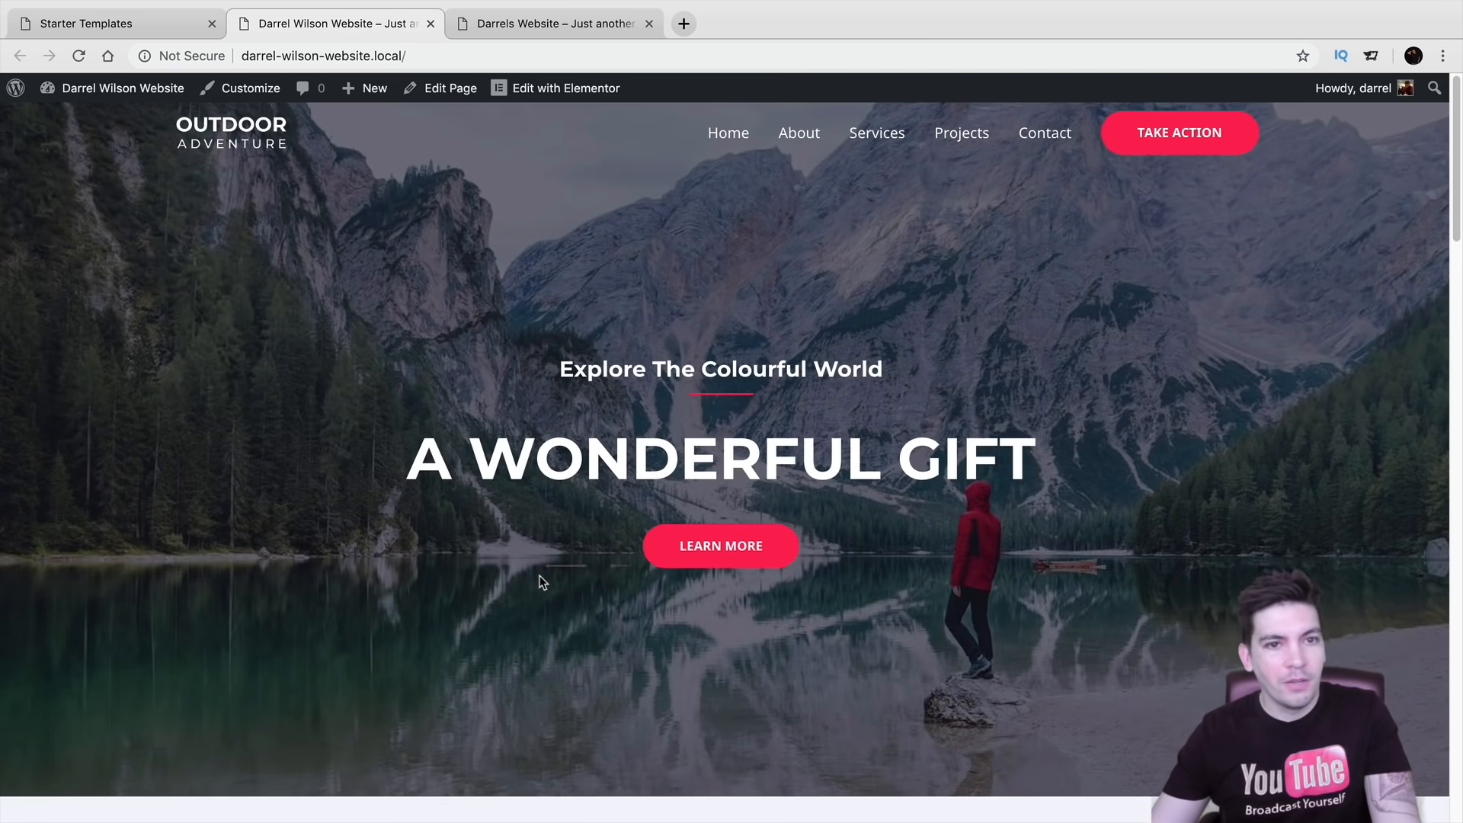
{"action": "scroll", "scroll_direction": "down", "scroll_amount": 3}
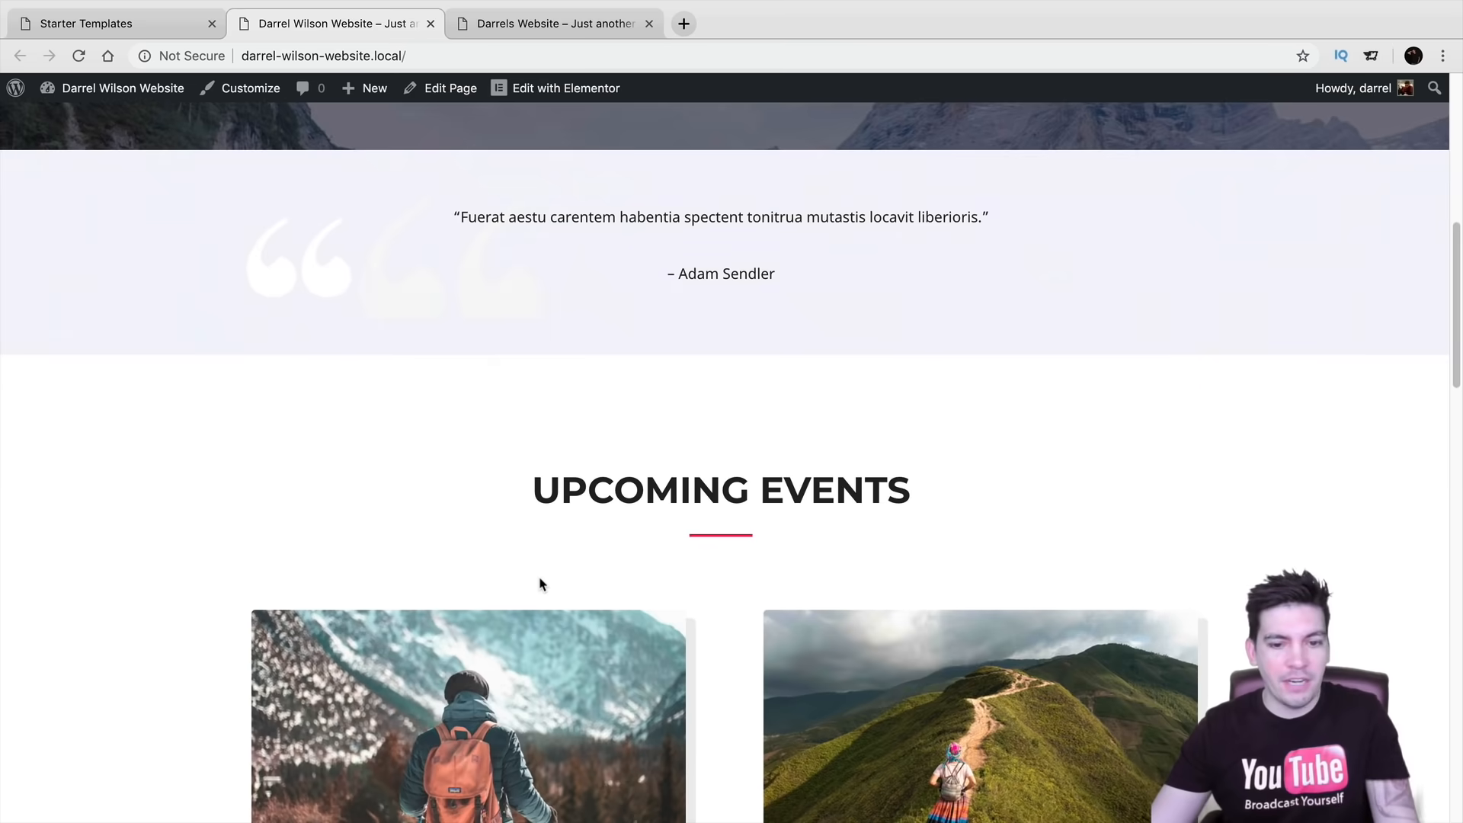
{"action": "scroll", "scroll_direction": "down", "scroll_amount": 3}
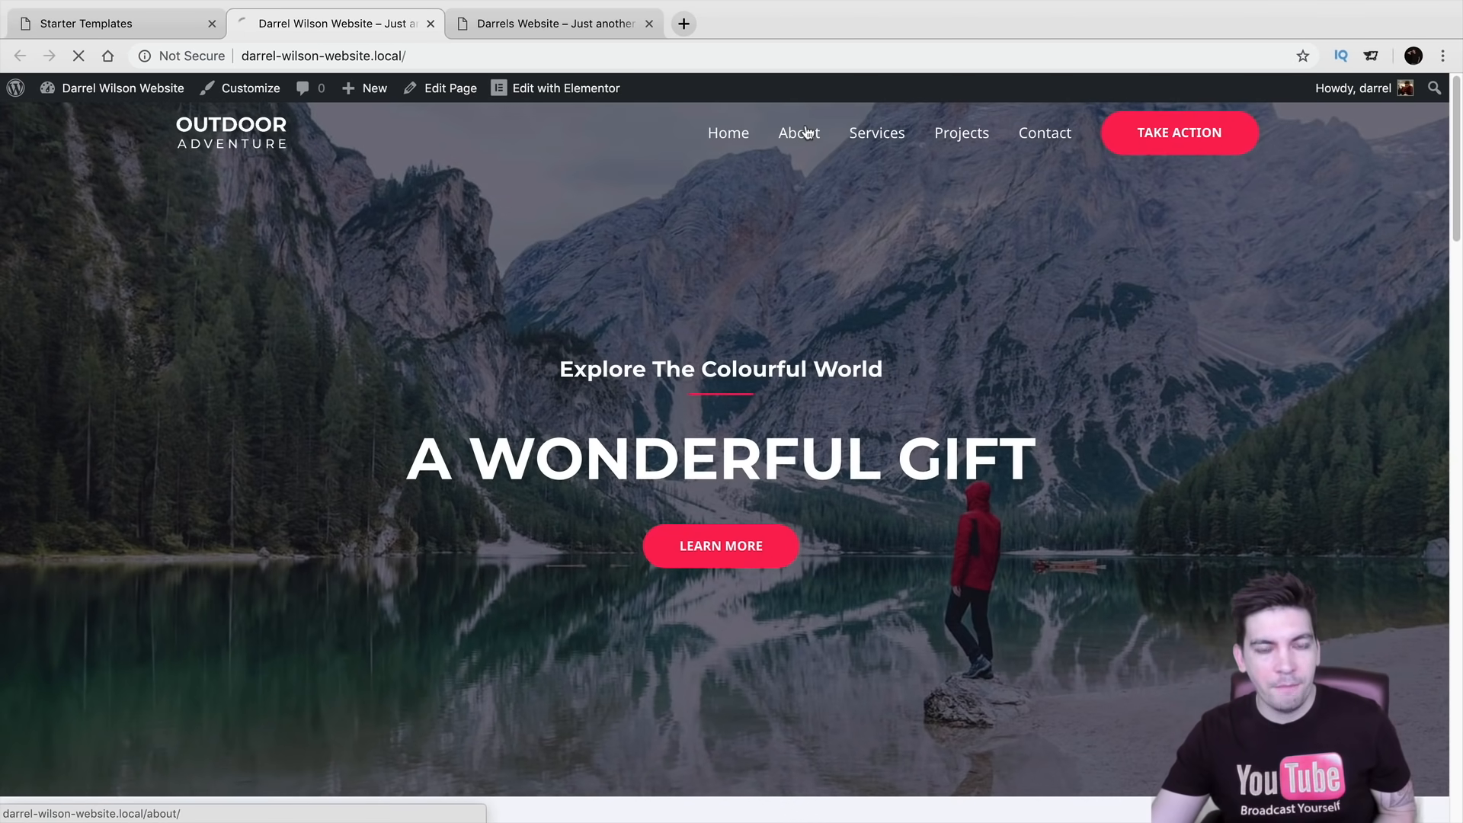
{"action": "left_click", "coordinate": [799, 132]}
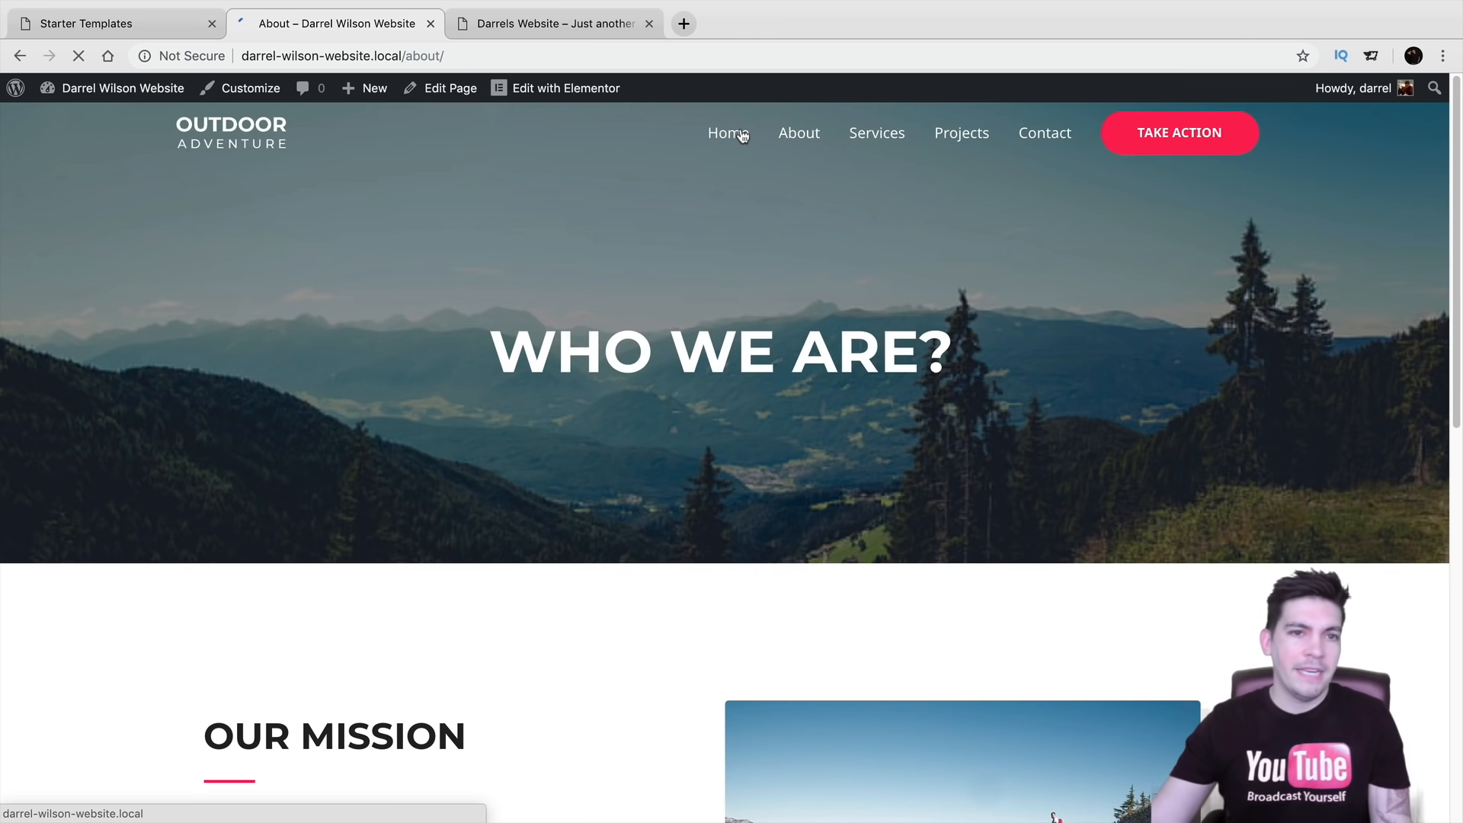
{"action": "right_click", "coordinate": [557, 23]}
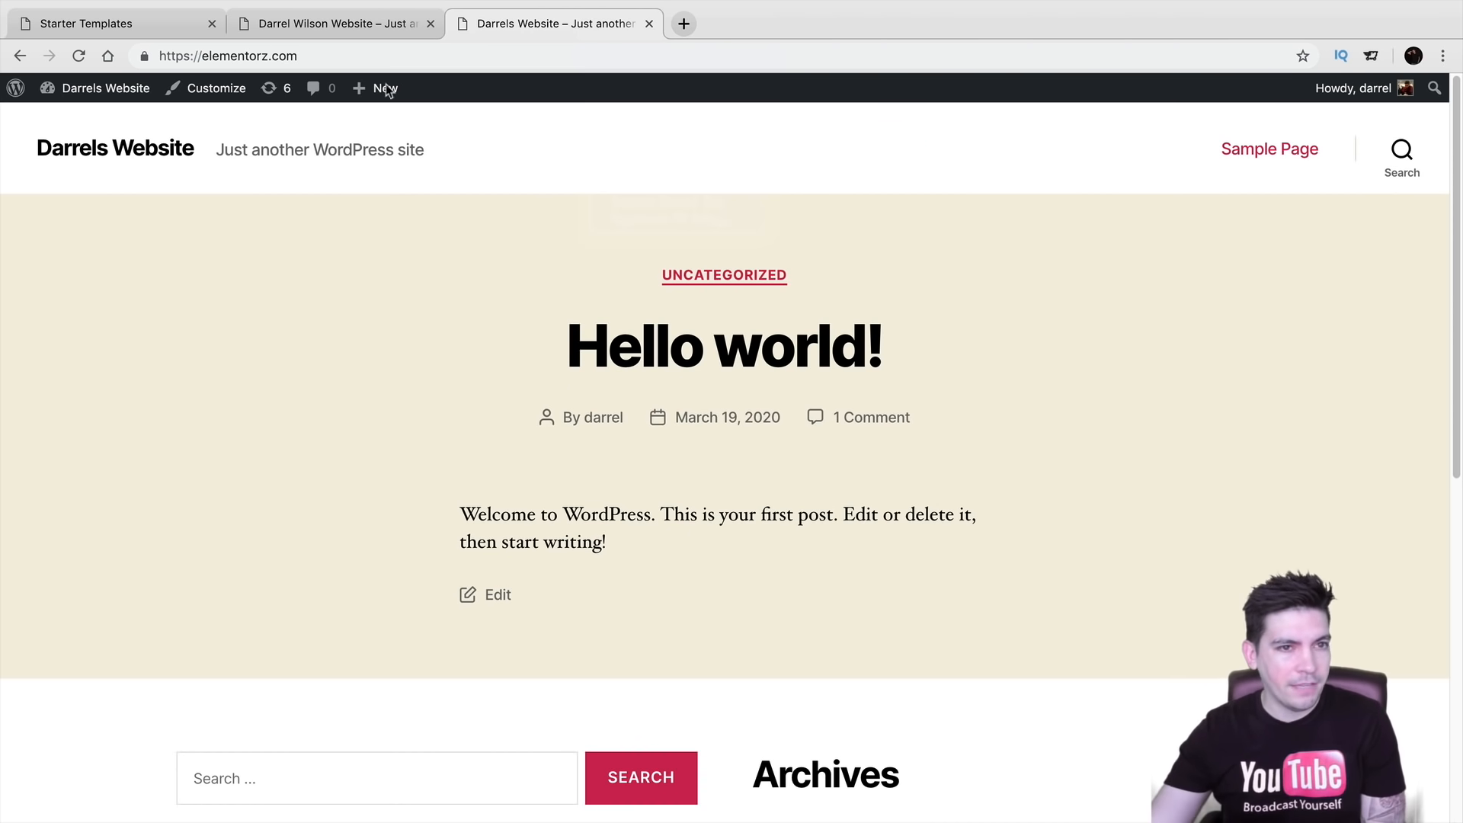
{"action": "mouse_move", "coordinate": [352, 23]}
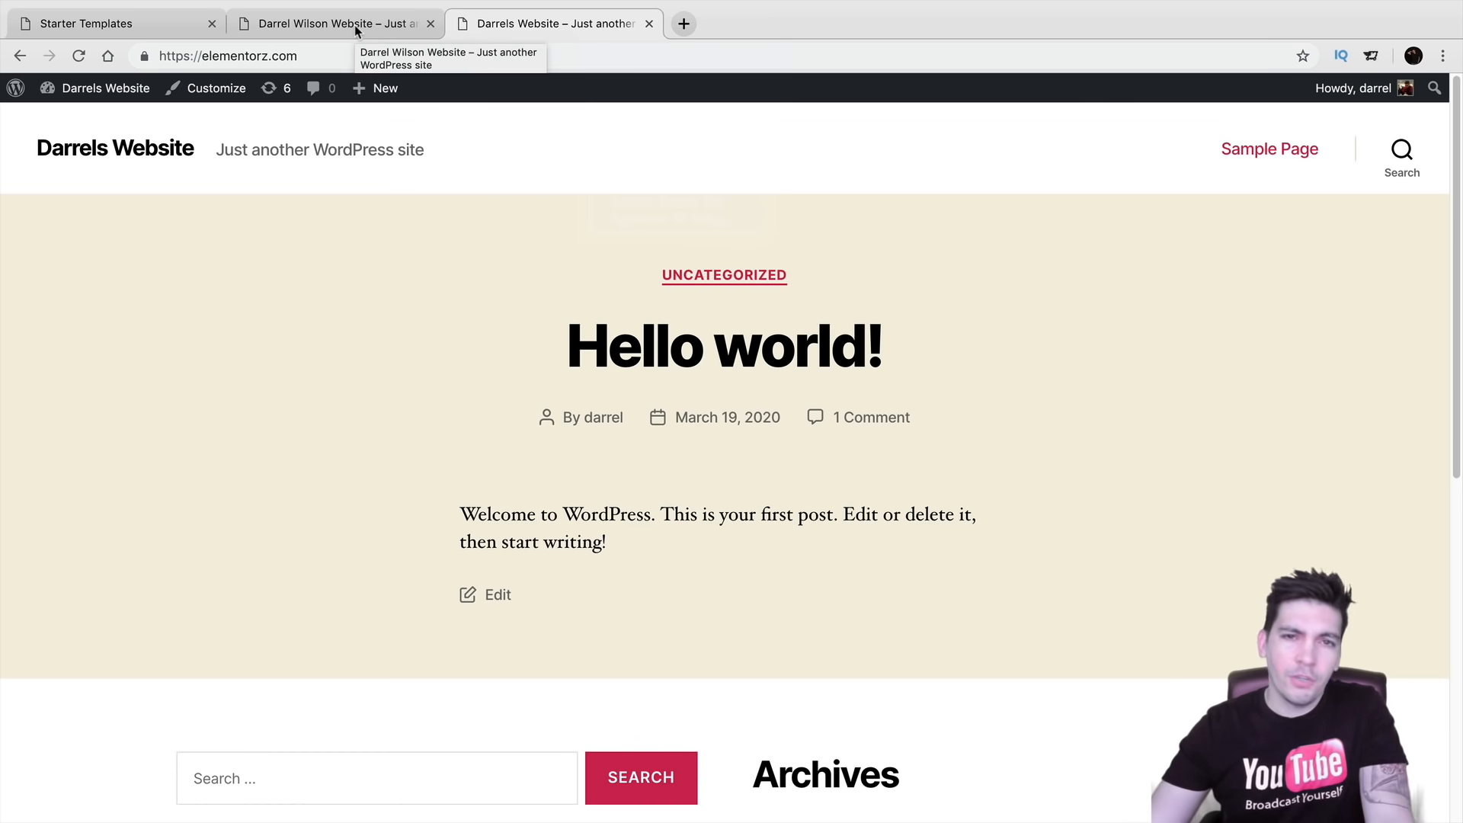
- Return to the local site and settle on its WordPress dashboard
{"action": "left_click", "coordinate": [342, 23]}
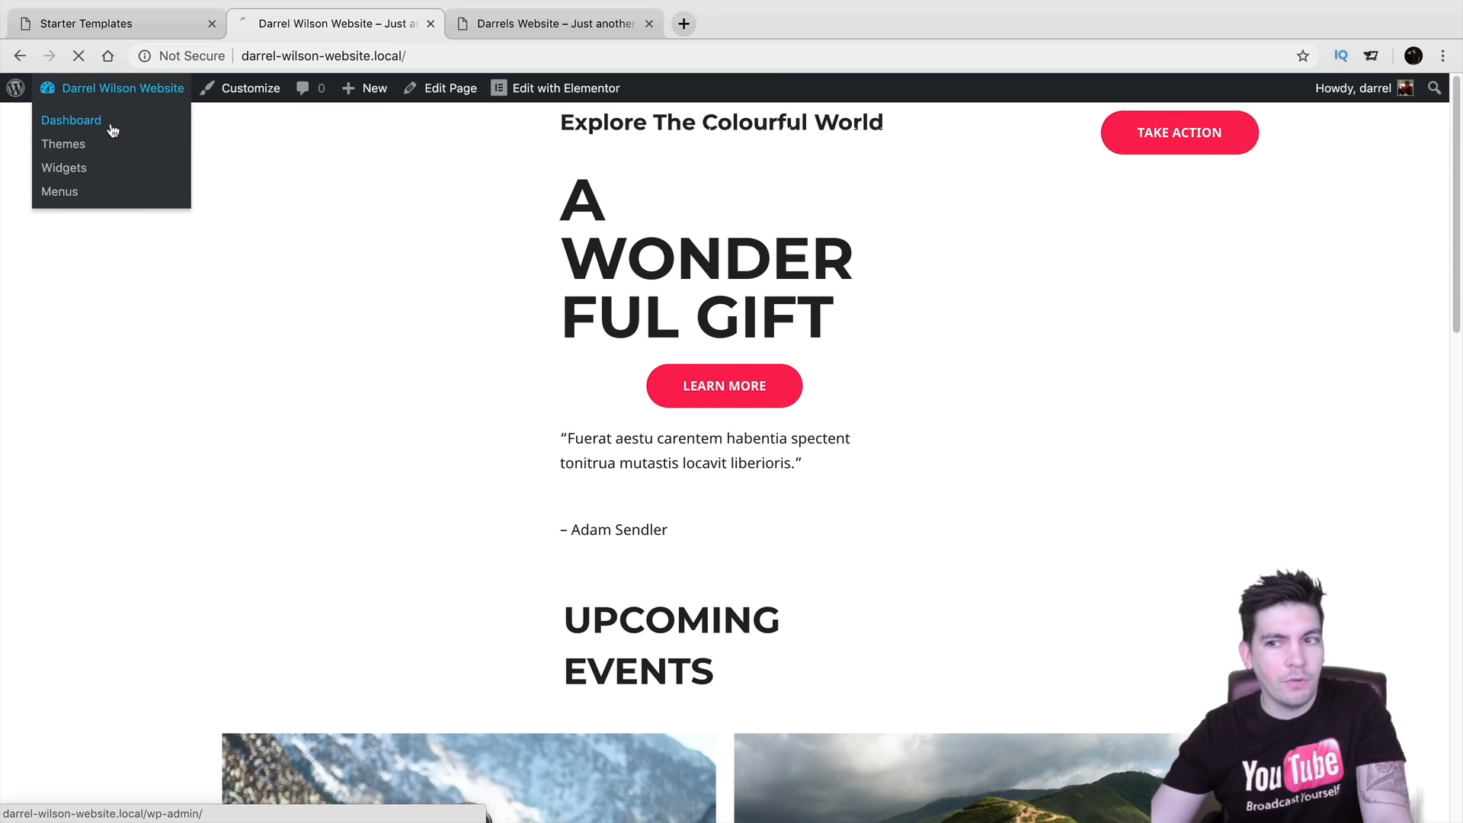
{"action": "left_click", "coordinate": [71, 120]}
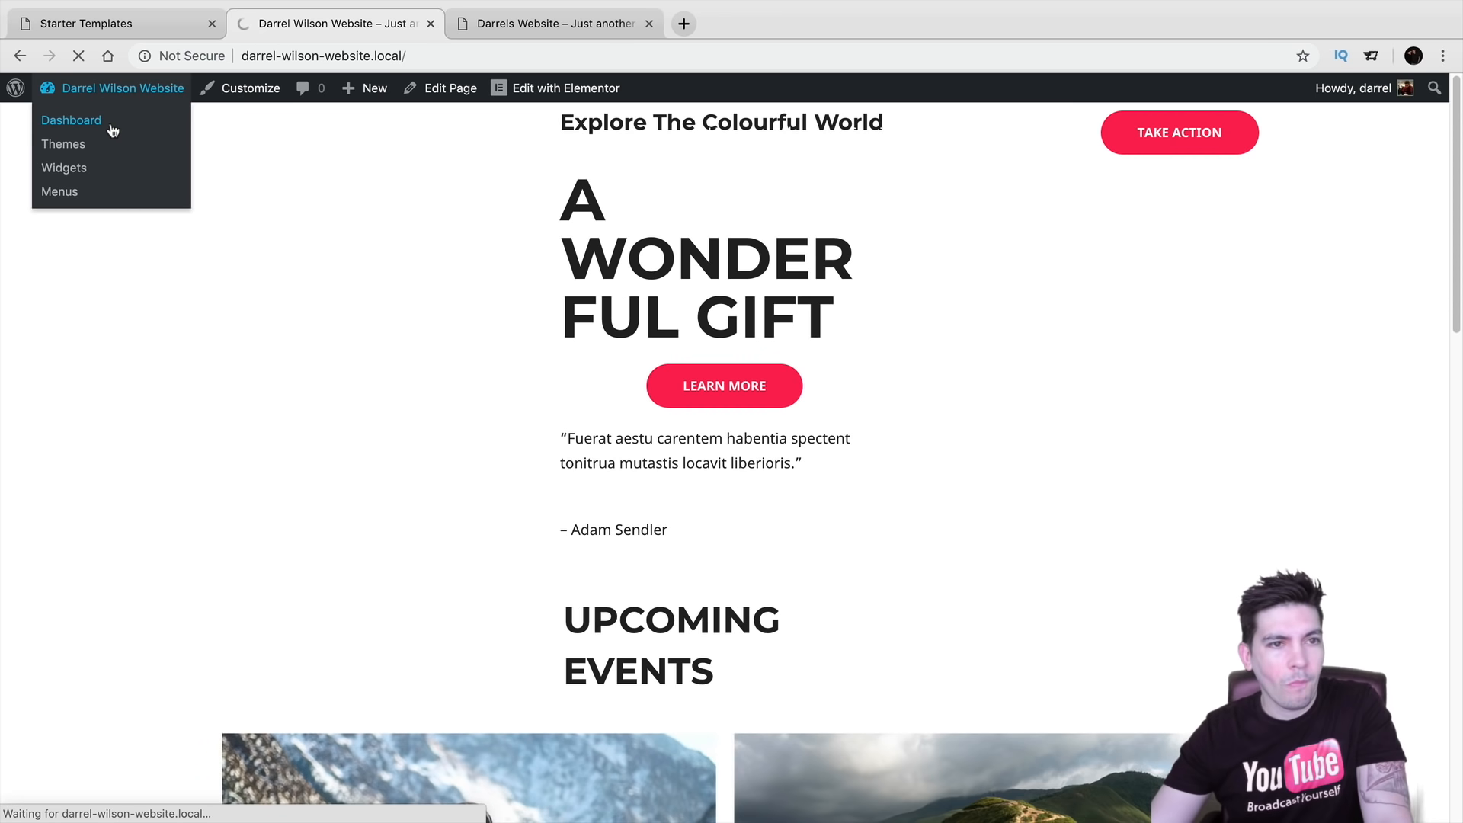
{"action": "left_click", "coordinate": [71, 120]}
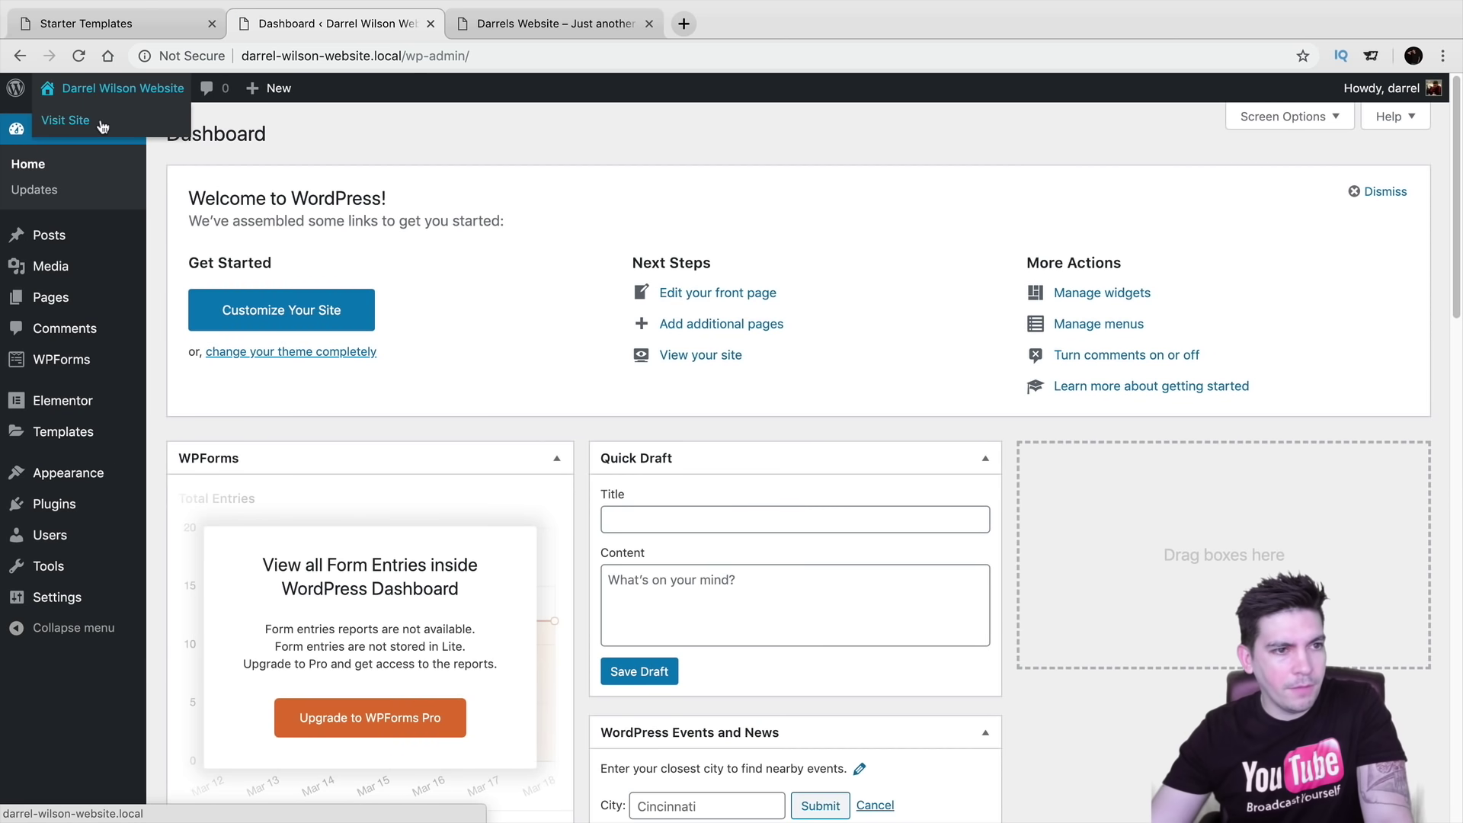
{"action": "left_click", "coordinate": [66, 120]}
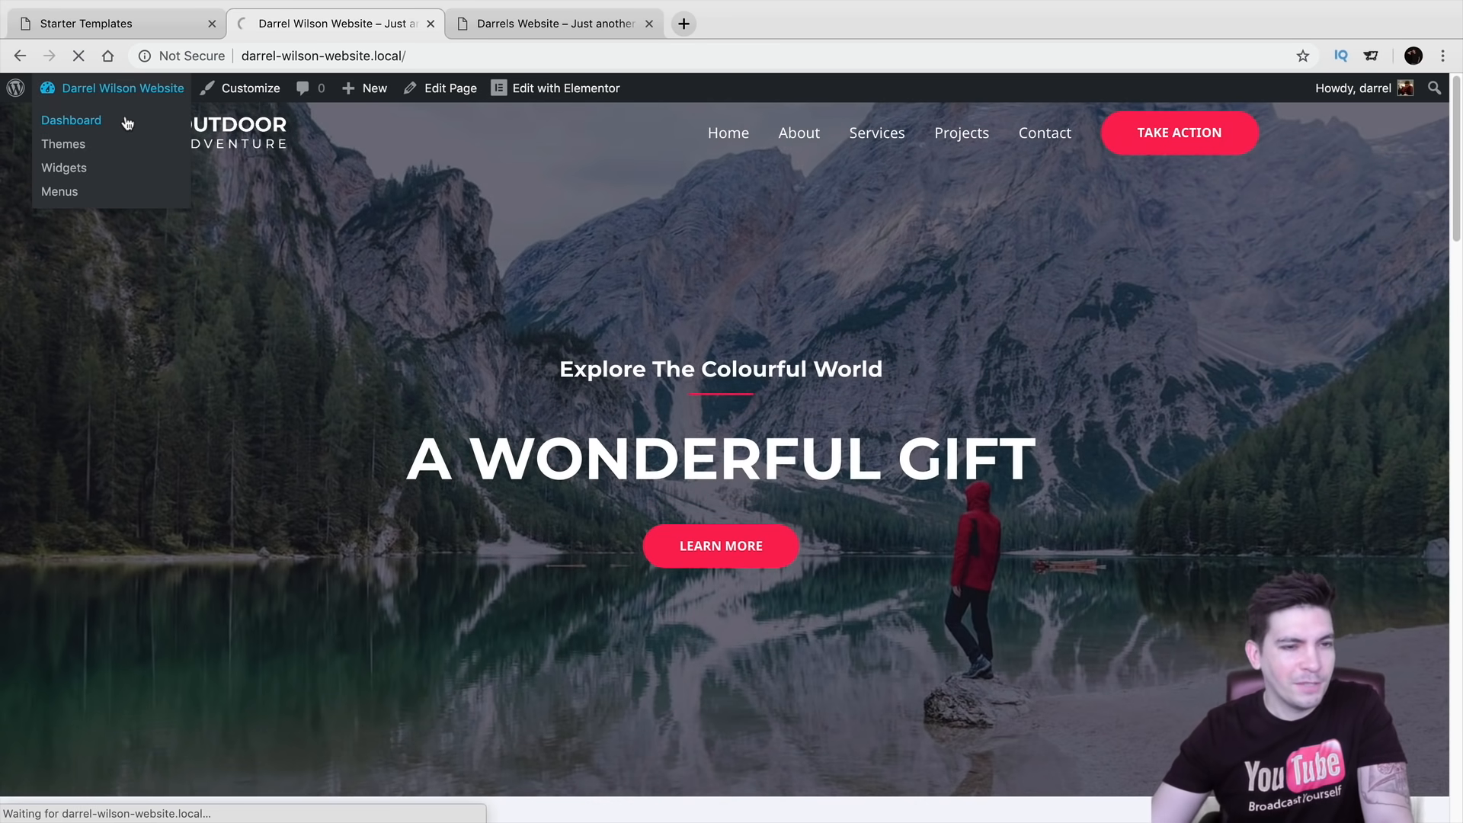
{"action": "left_click", "coordinate": [71, 120]}
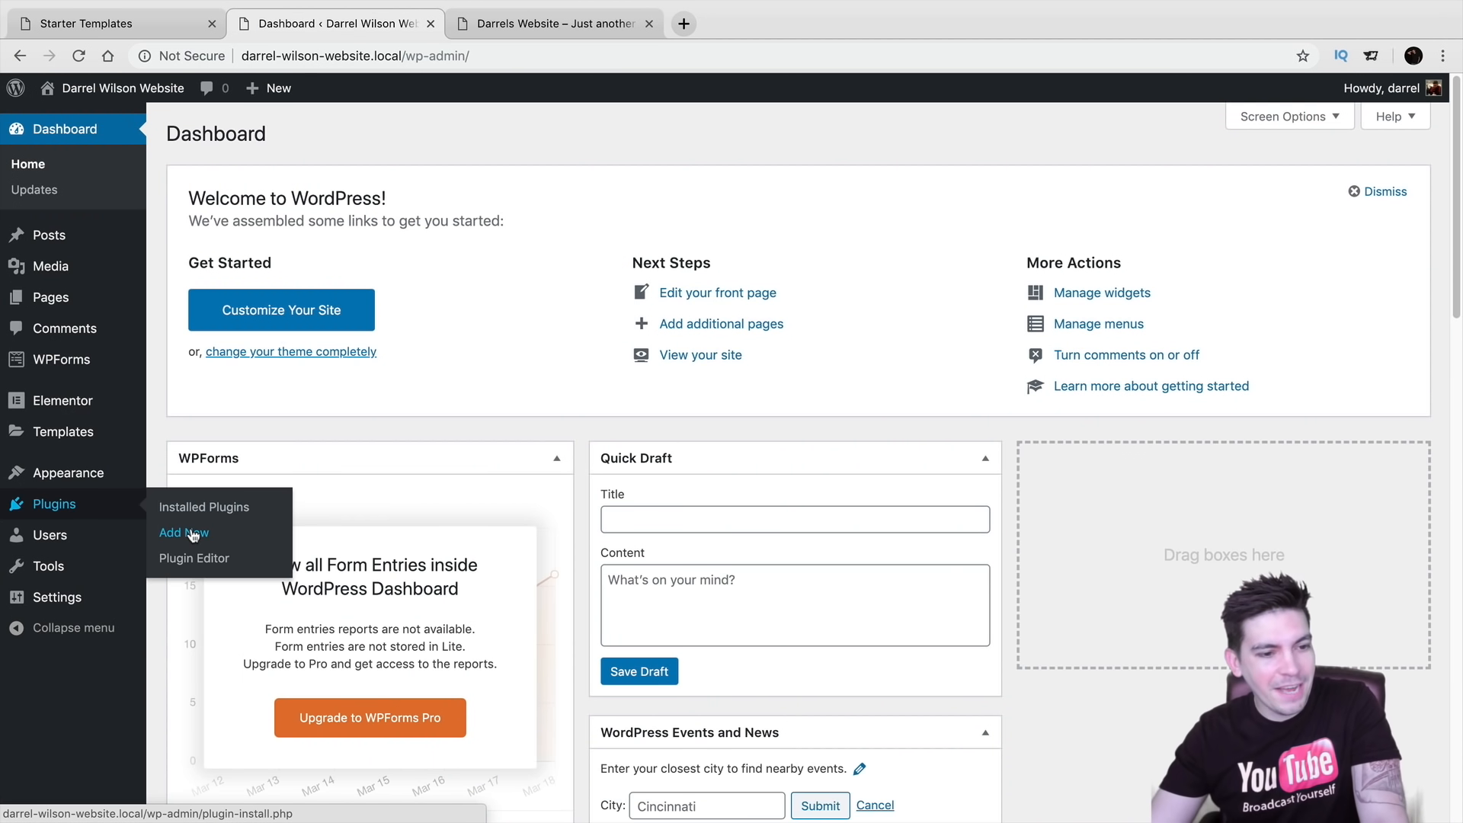
- Search plugins for 'all in one' and install All-in-One WP Migration locally
{"action": "left_click", "coordinate": [184, 533]}
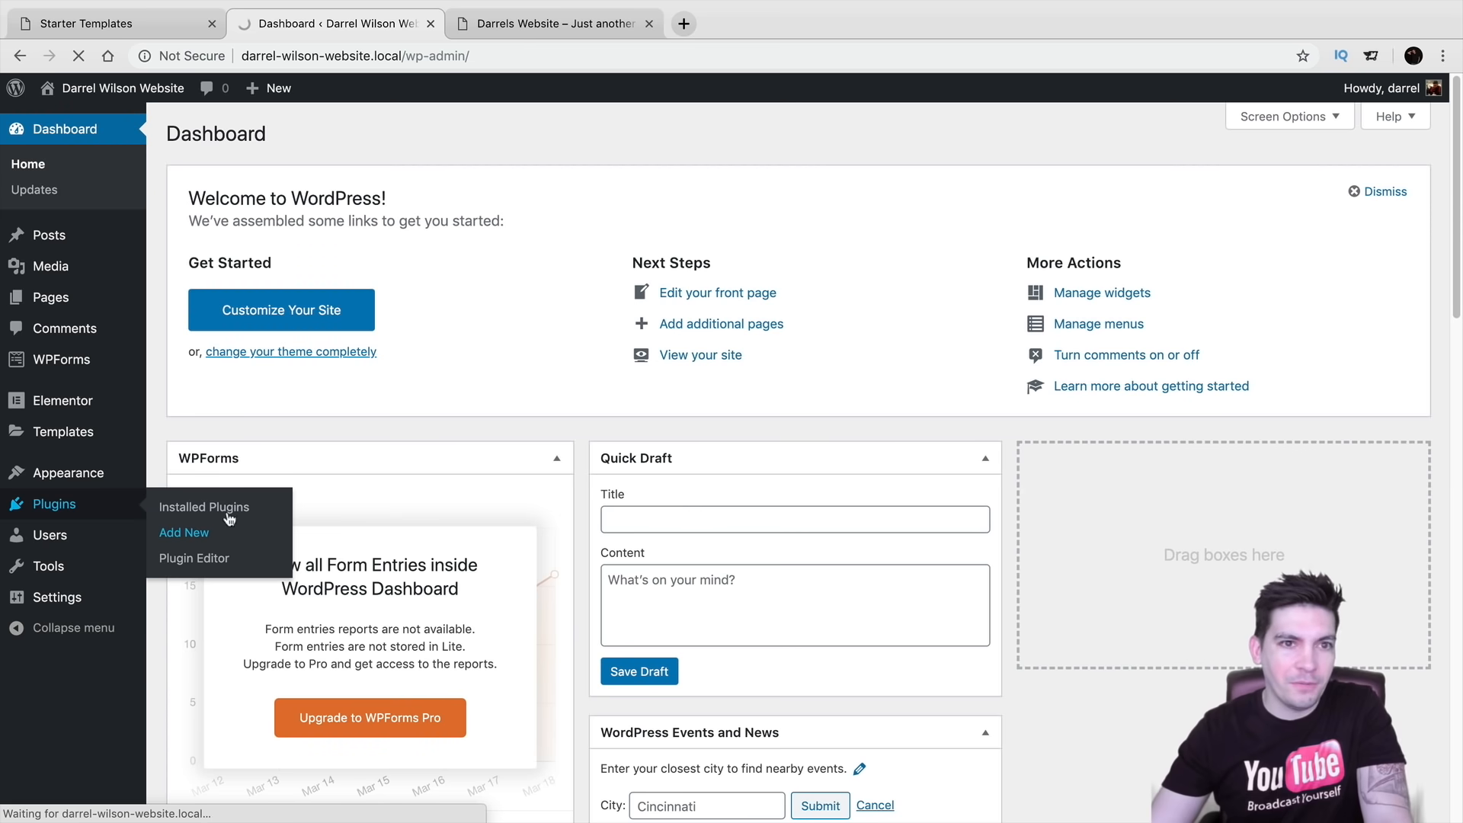
{"action": "left_click", "coordinate": [183, 533]}
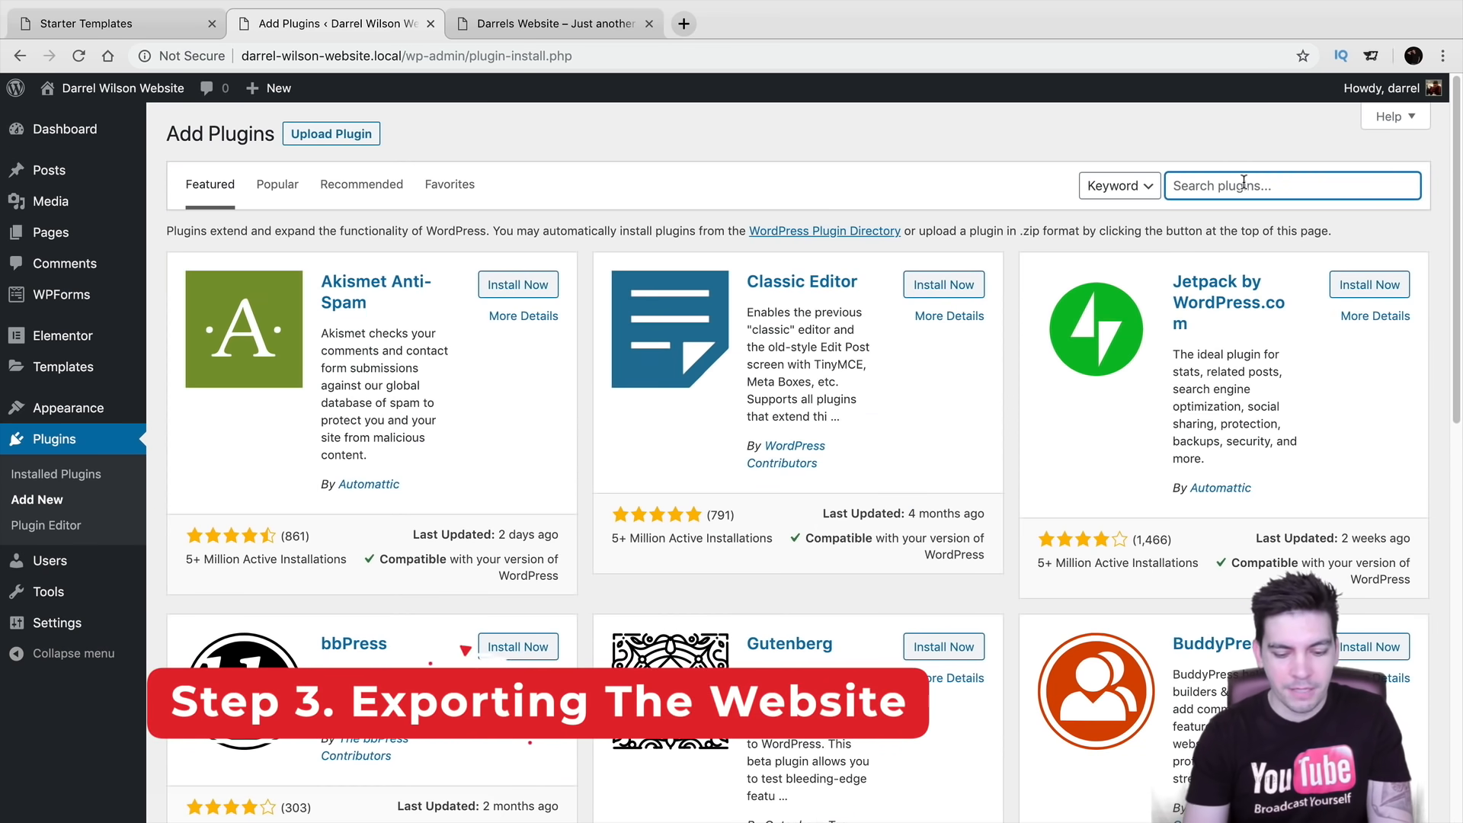
{"action": "type", "text": "all in one"}
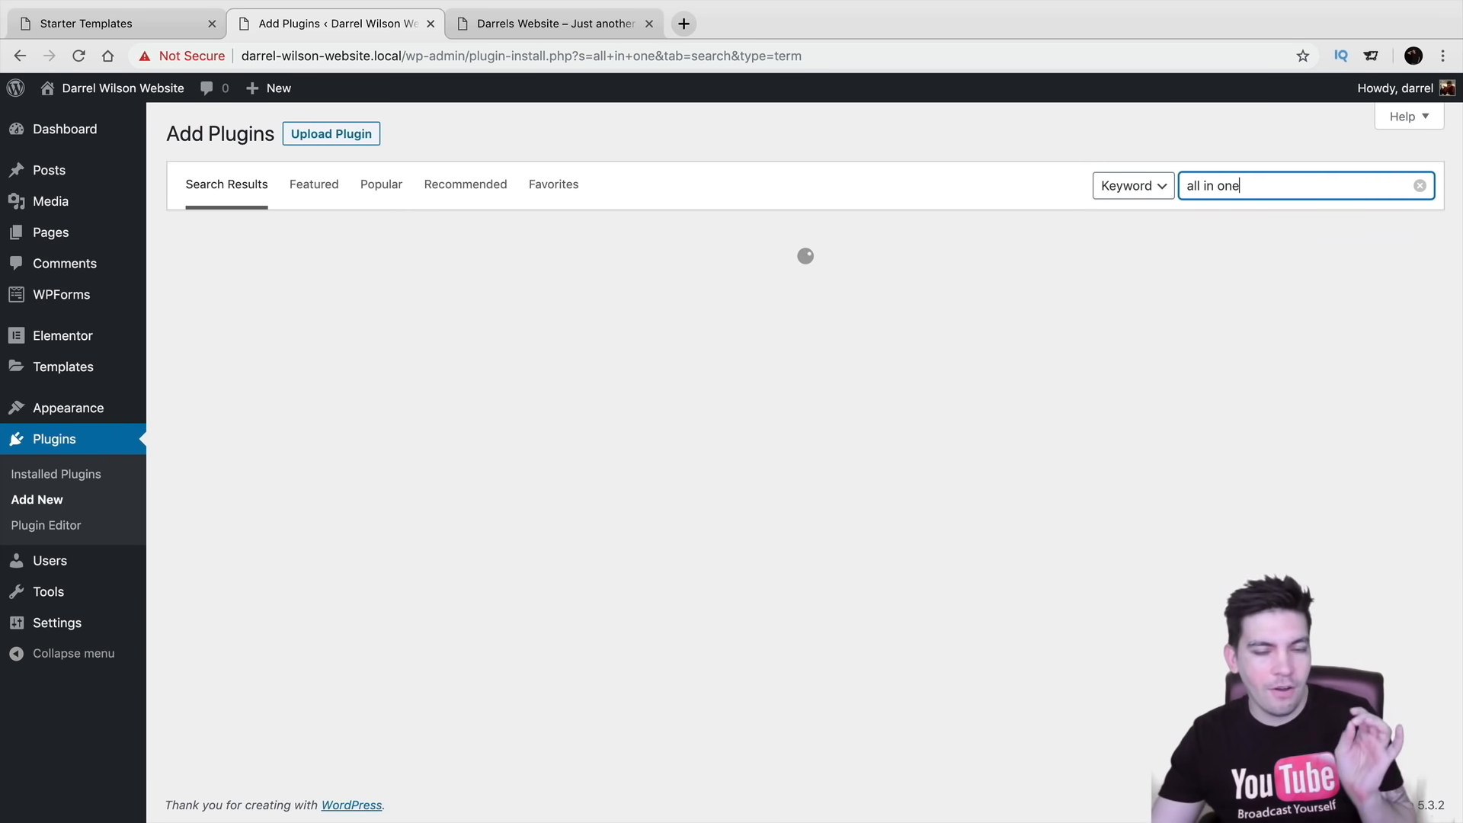
{"action": "key", "text": "Enter"}
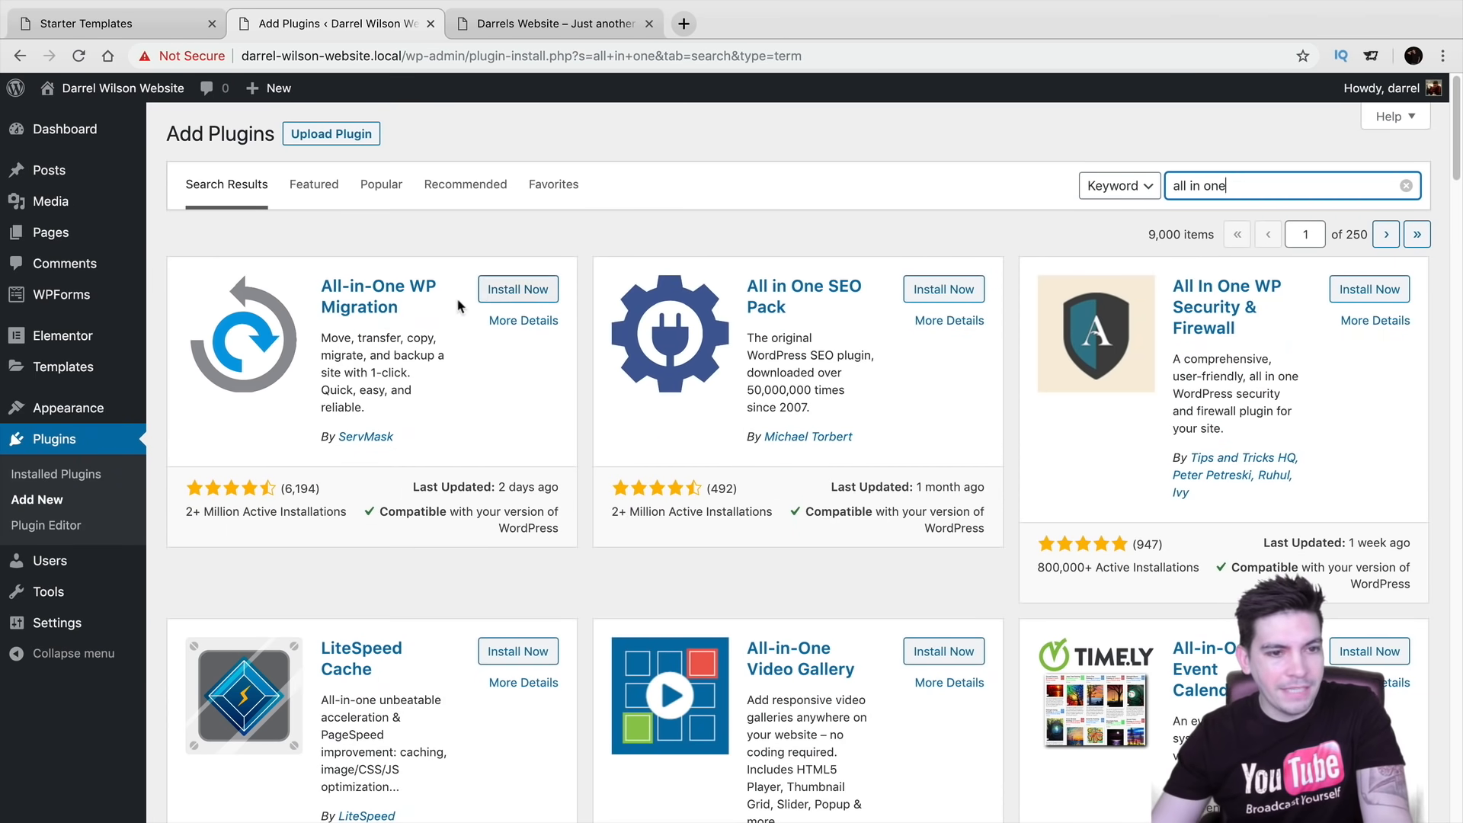
{"action": "mouse_move", "coordinate": [371, 302]}
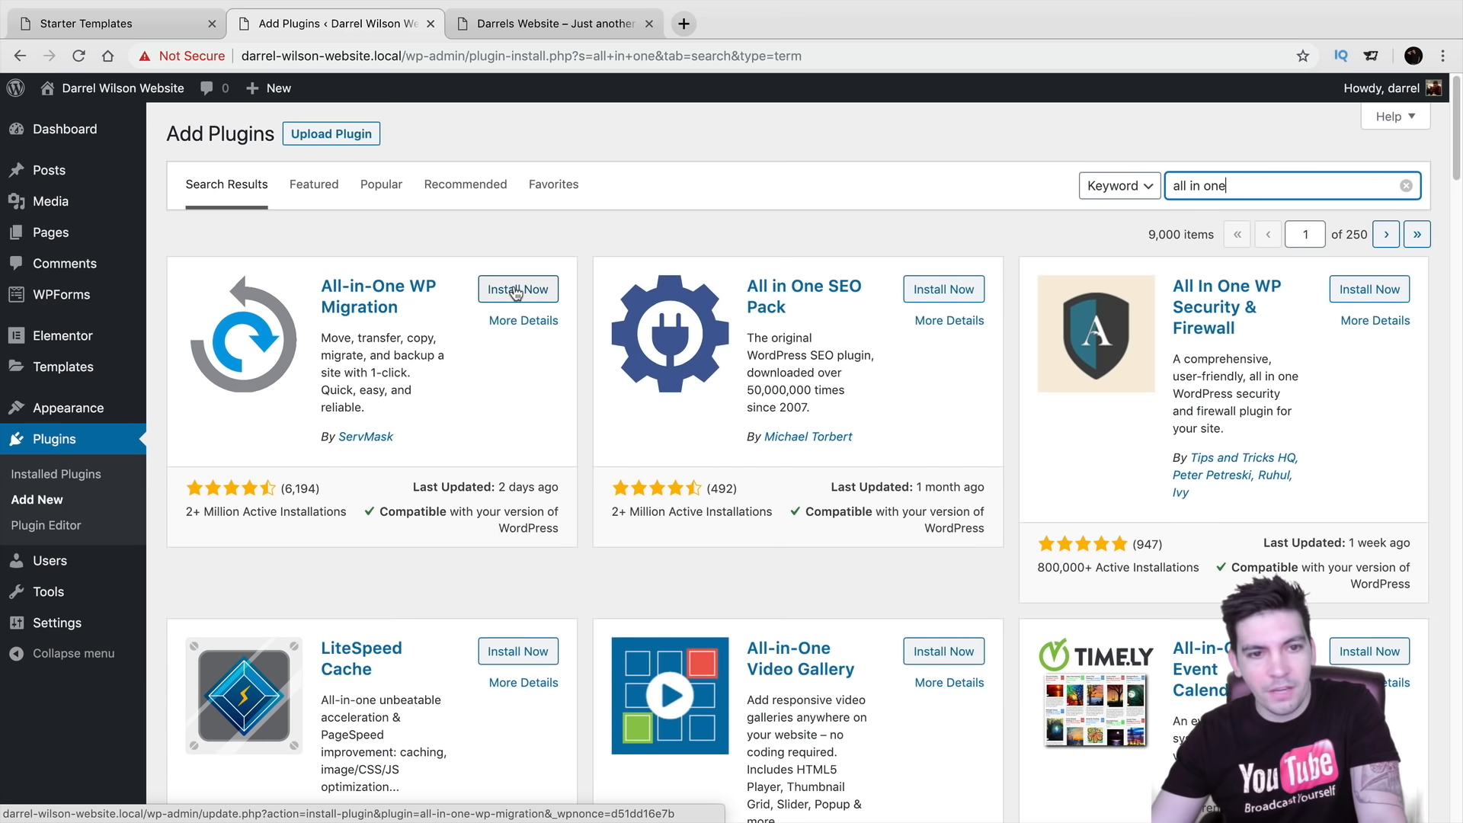
{"action": "left_click", "coordinate": [517, 289]}
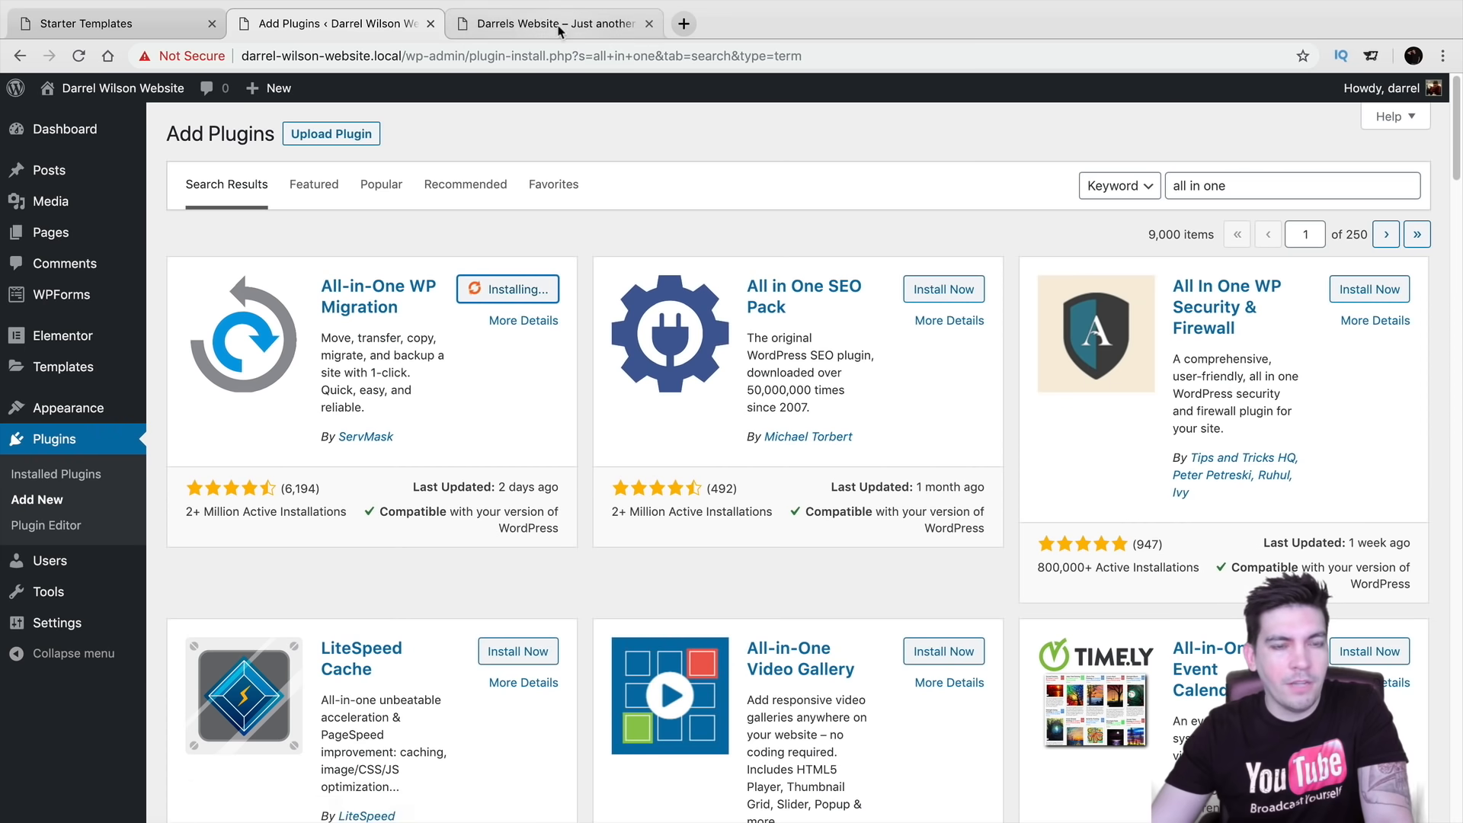
{"action": "left_click", "coordinate": [550, 23]}
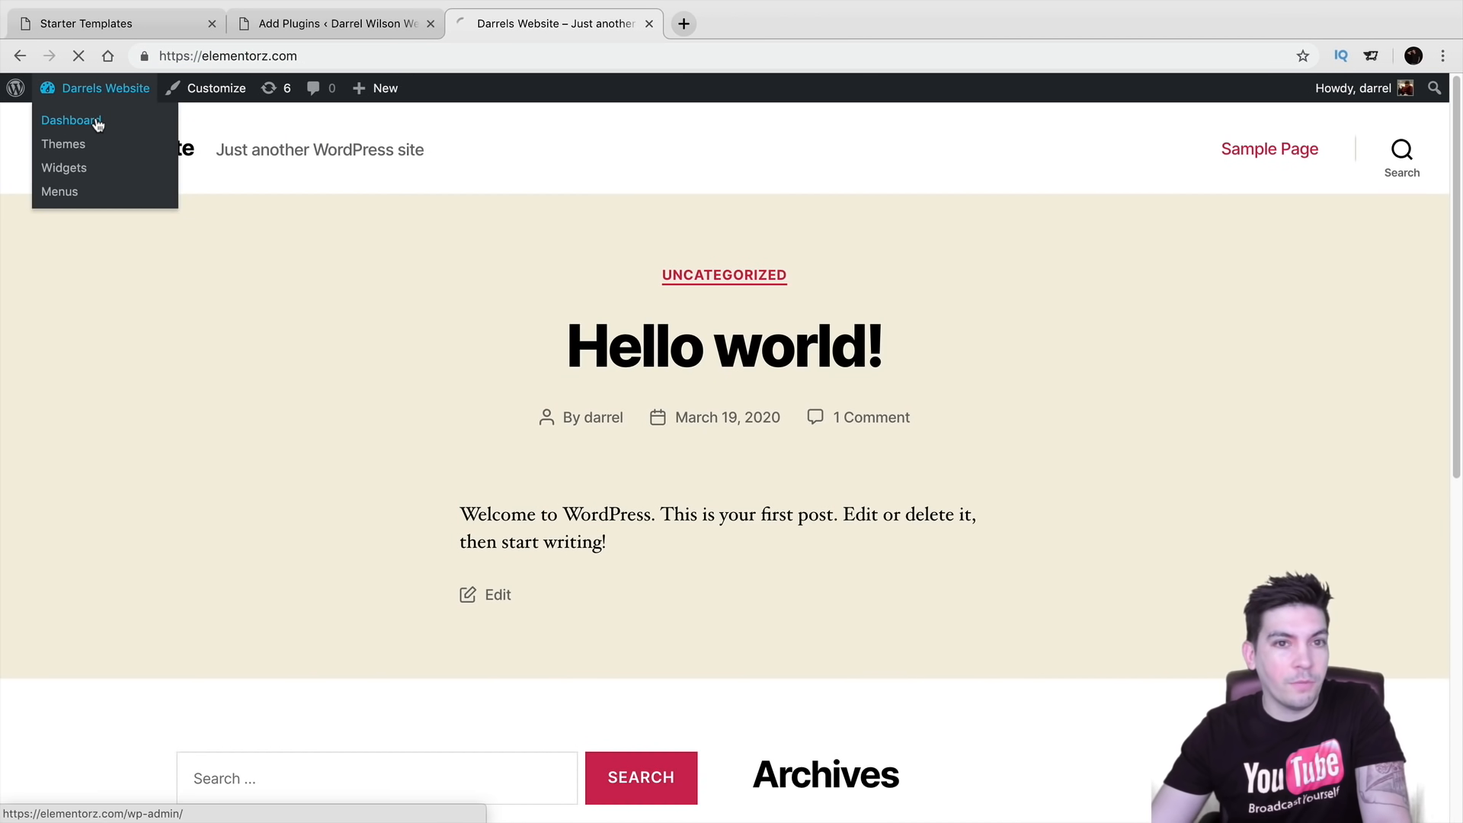
- Find and activate All-in-One WP Migration on the live site
{"action": "left_click", "coordinate": [69, 120]}
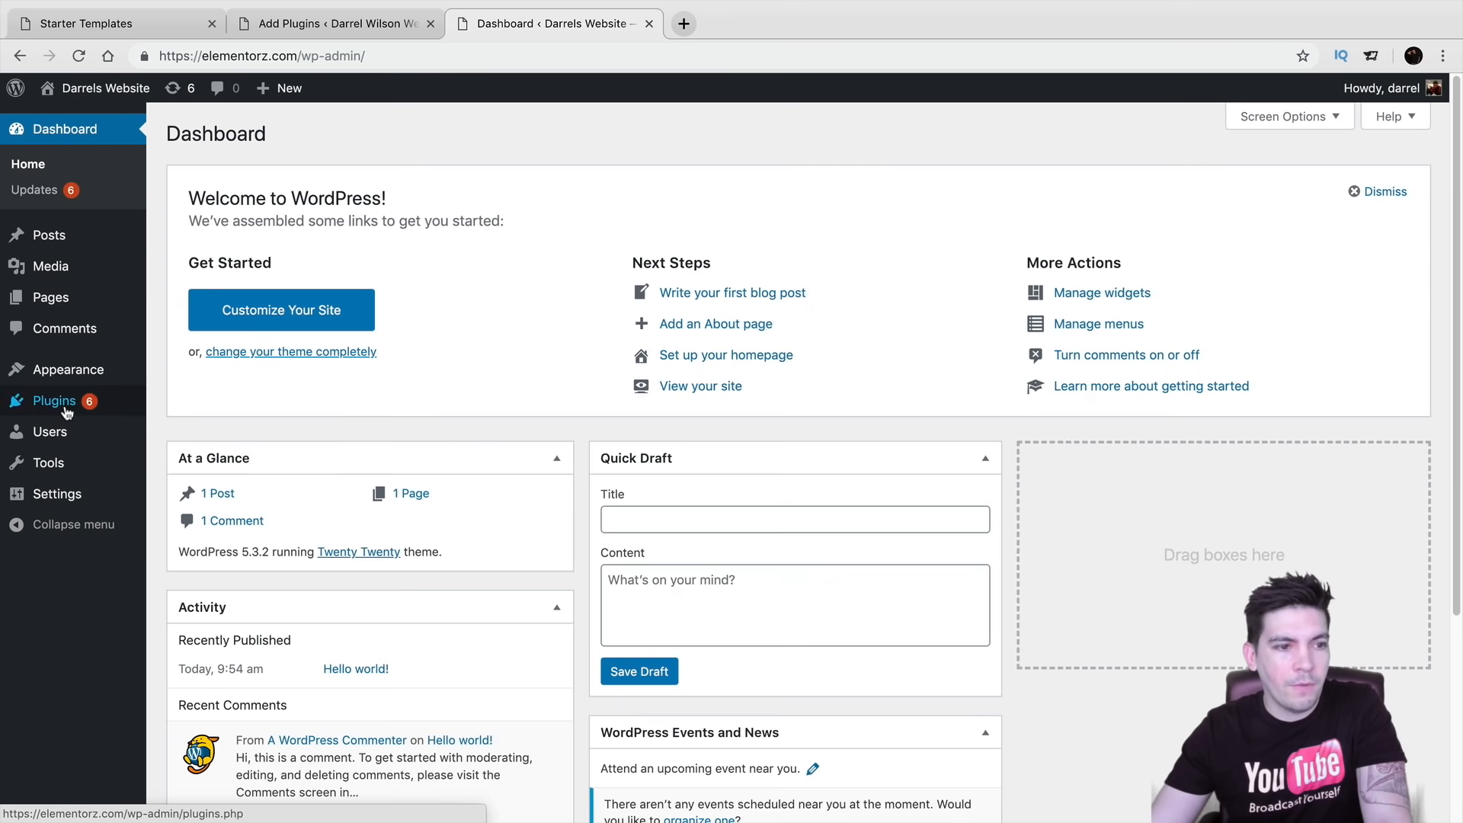
{"action": "left_click", "coordinate": [54, 401]}
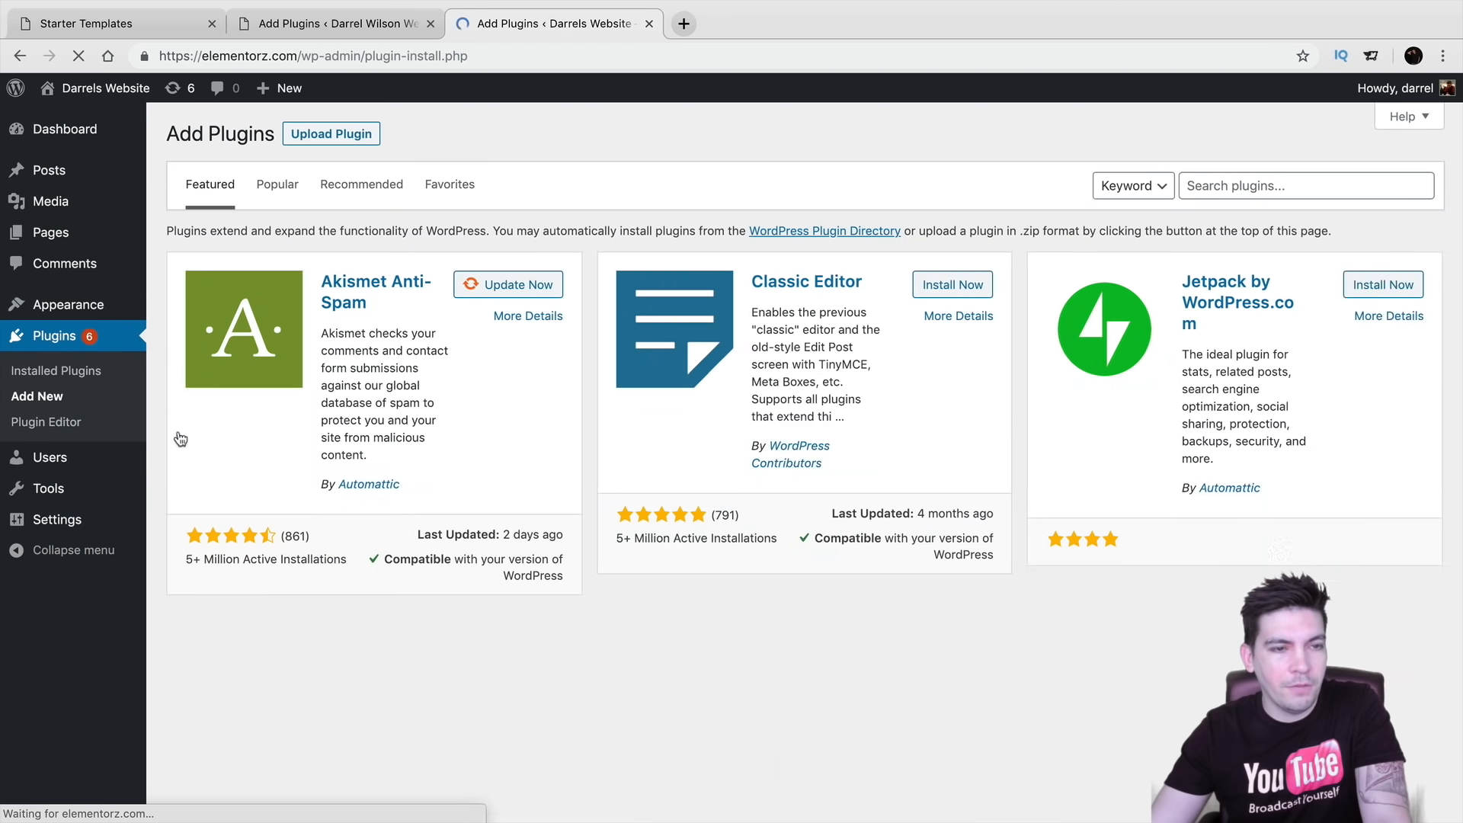
{"action": "type", "text": "all in one"}
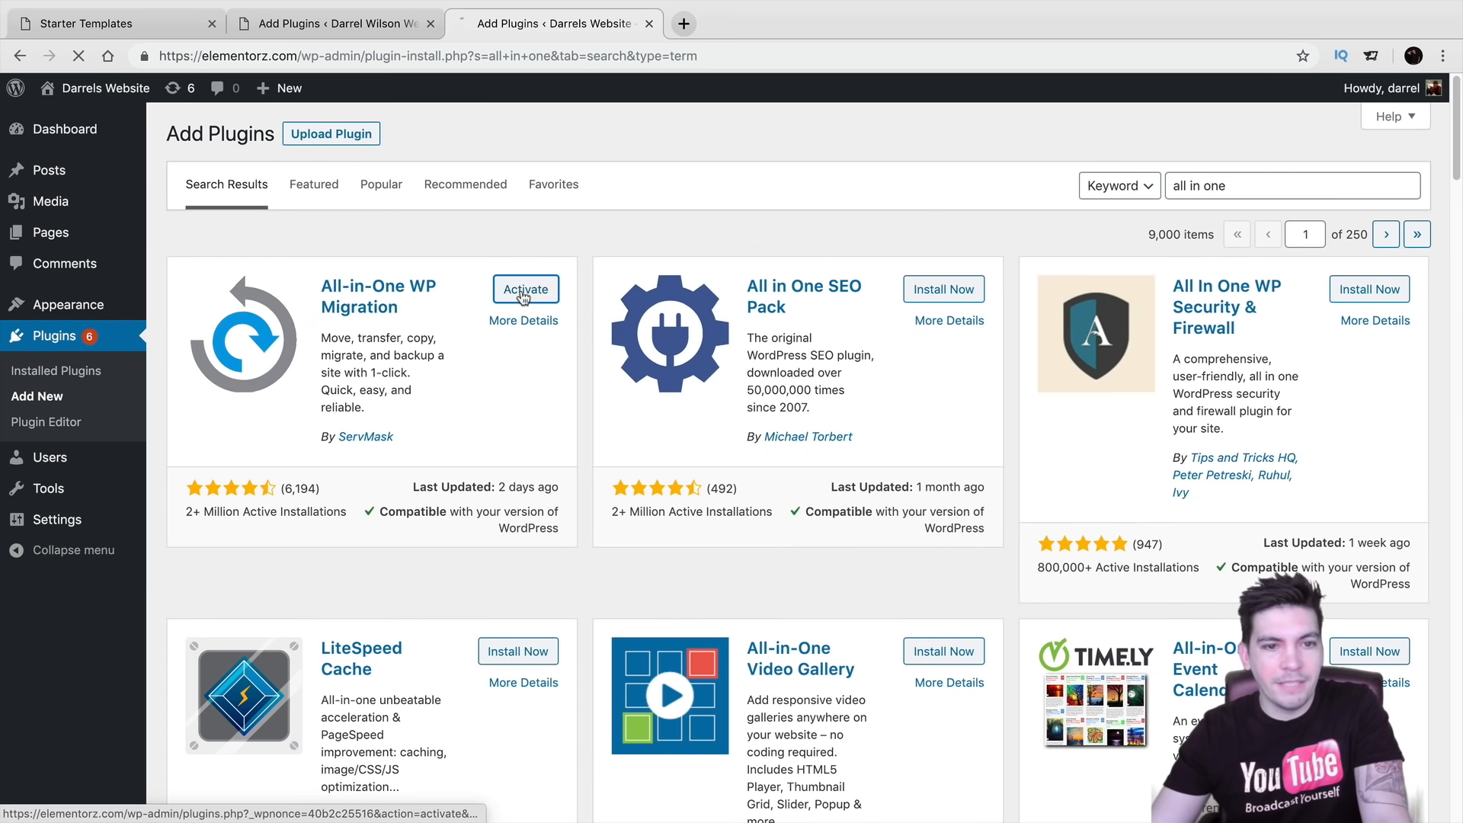
{"action": "left_click", "coordinate": [525, 289]}
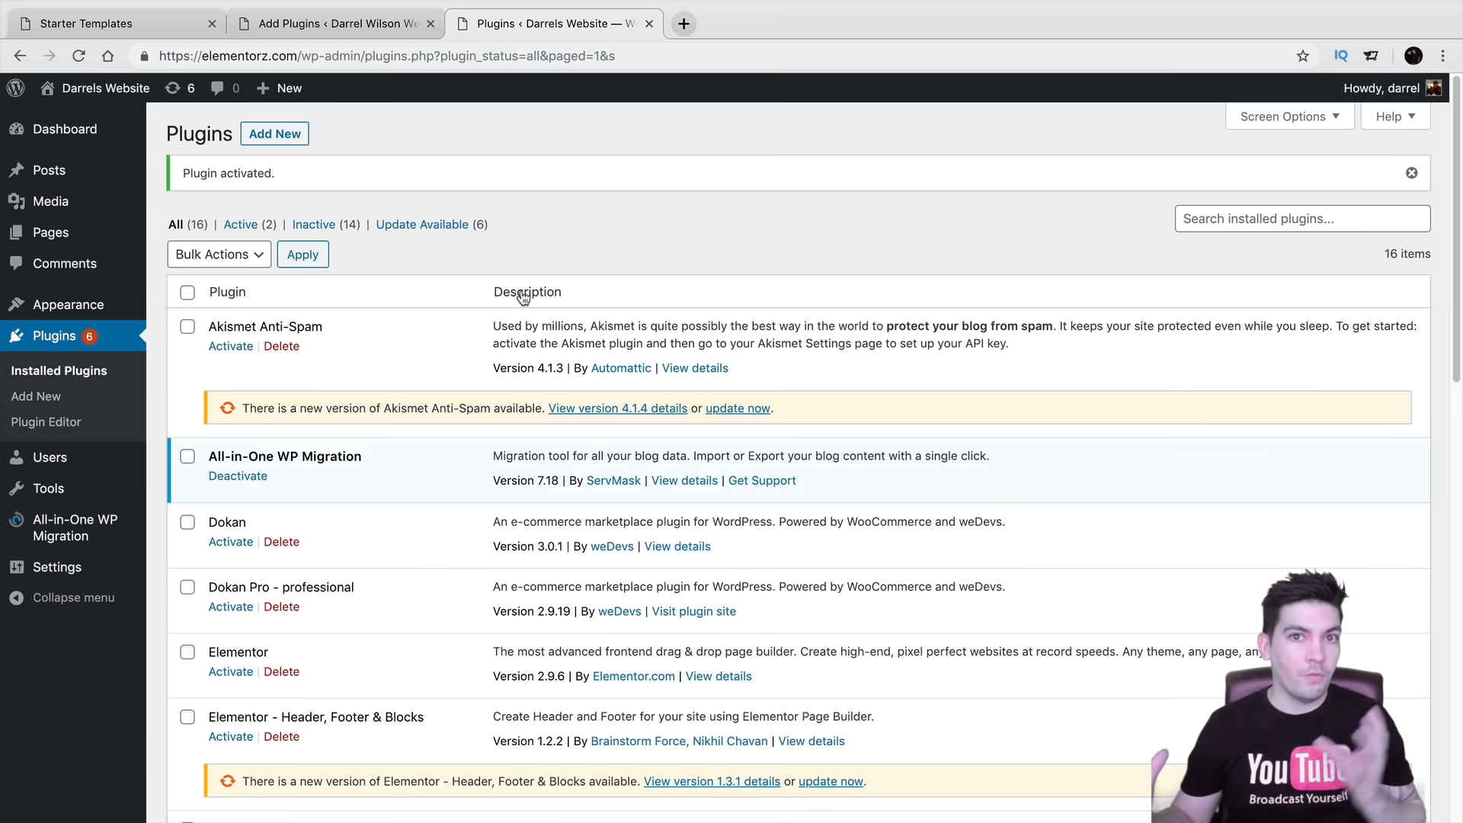
- Activate All-in-One WP Migration on the local site
{"action": "left_click", "coordinate": [335, 24]}
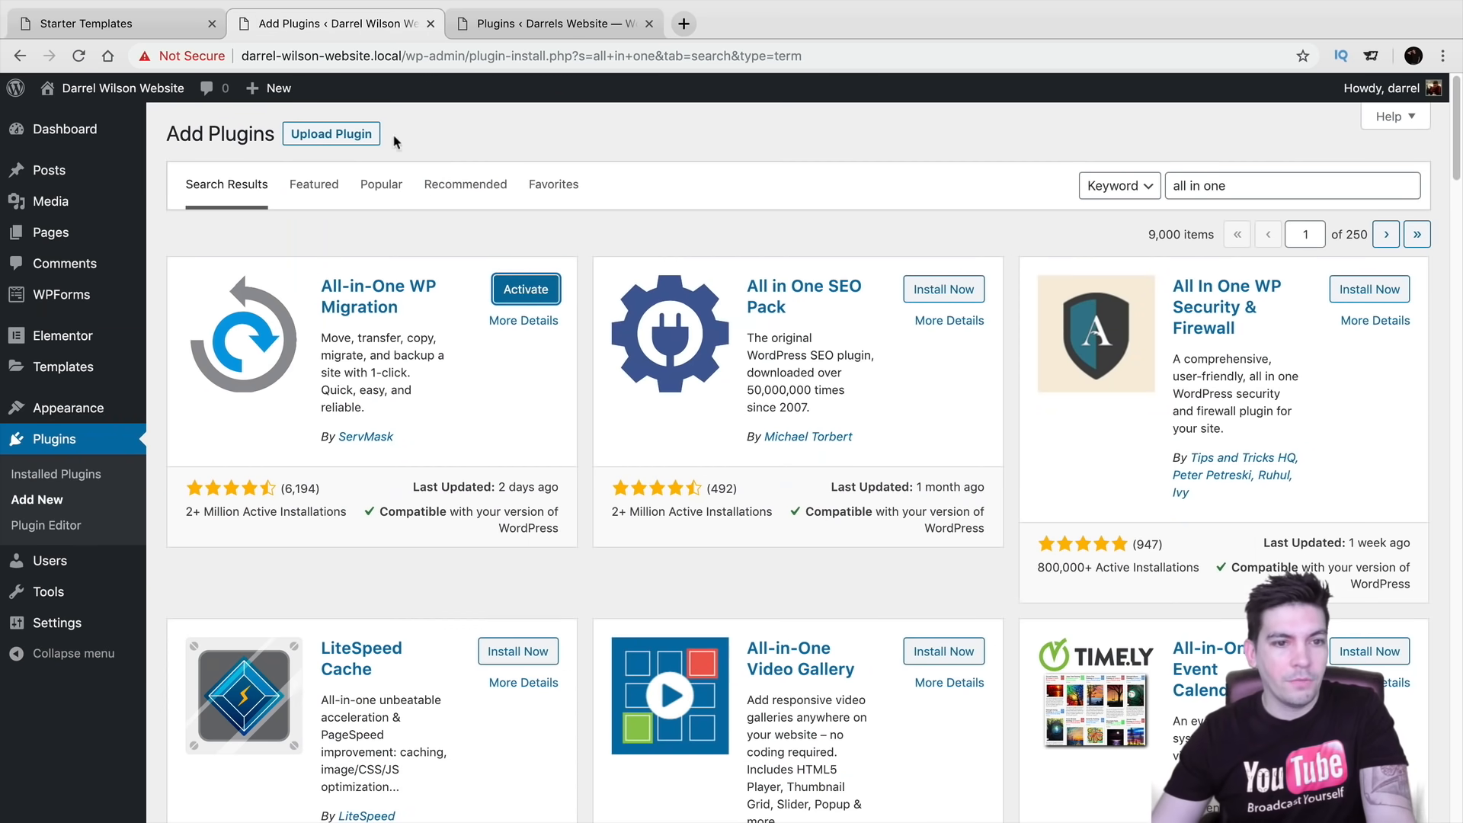
{"action": "left_click", "coordinate": [526, 290]}
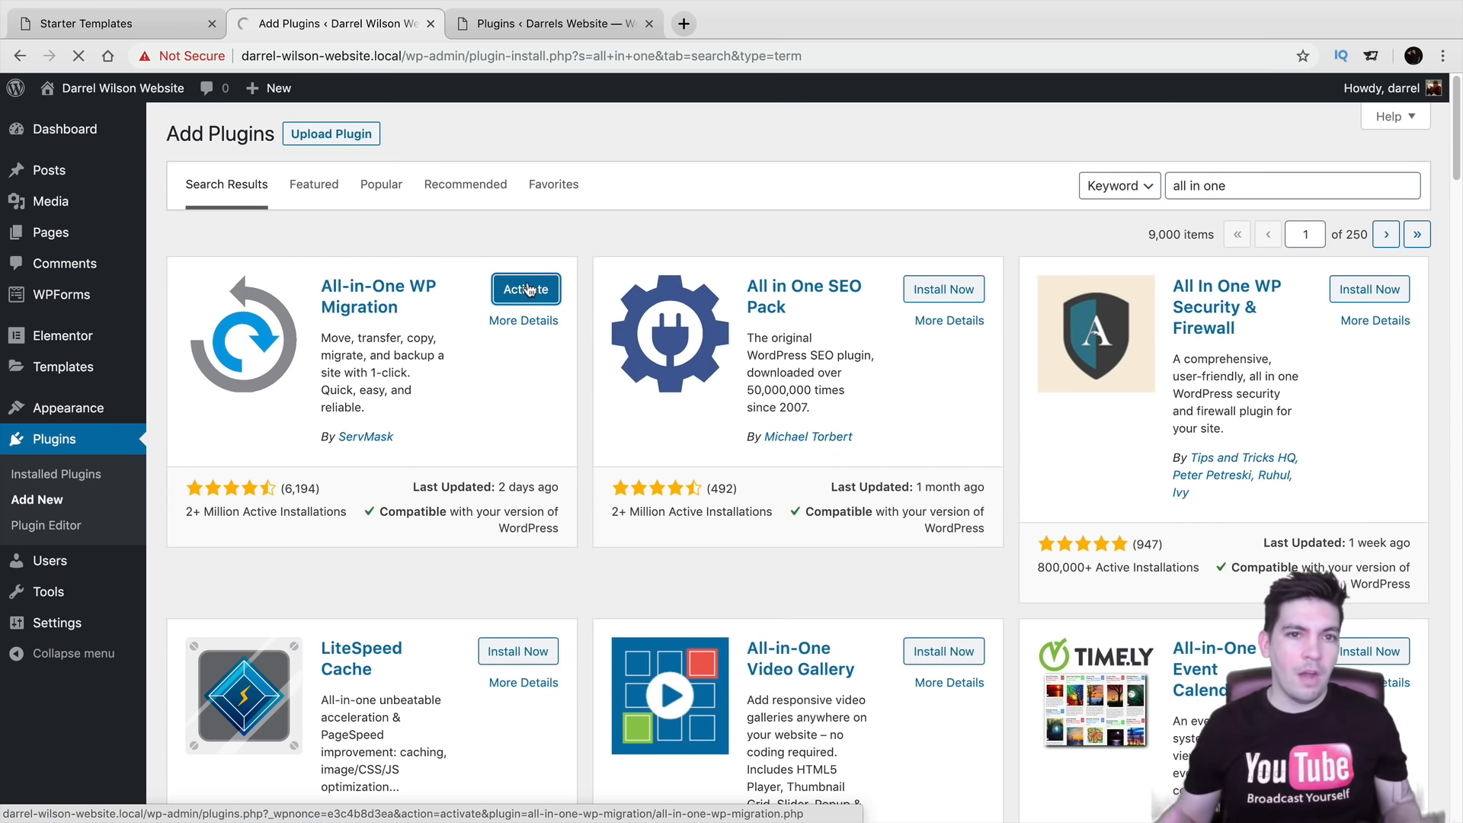
{"action": "left_click", "coordinate": [525, 289]}
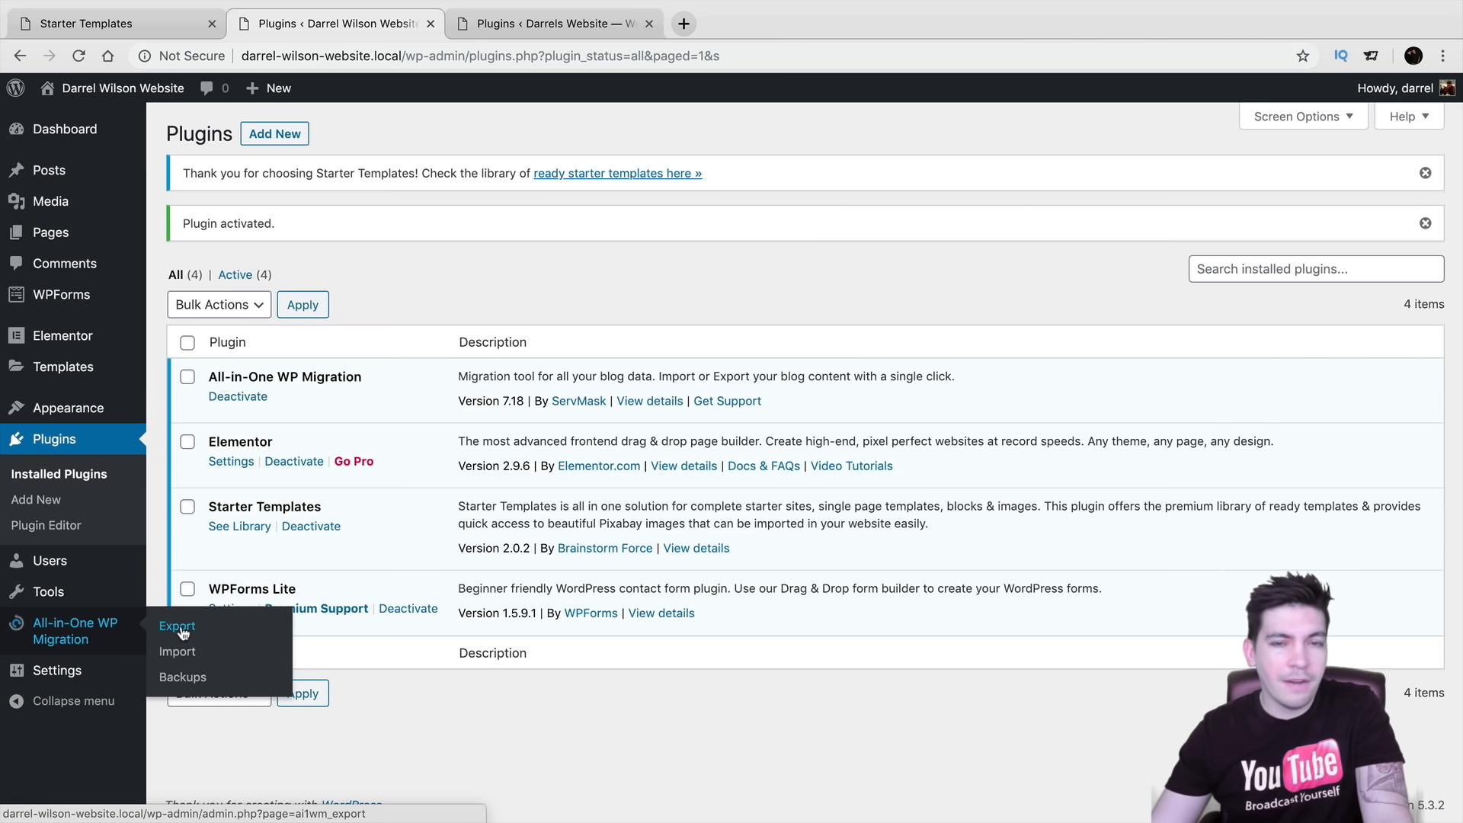
- Export the local site with Export To > File and download the 63 MB backup
{"action": "left_click", "coordinate": [176, 625]}
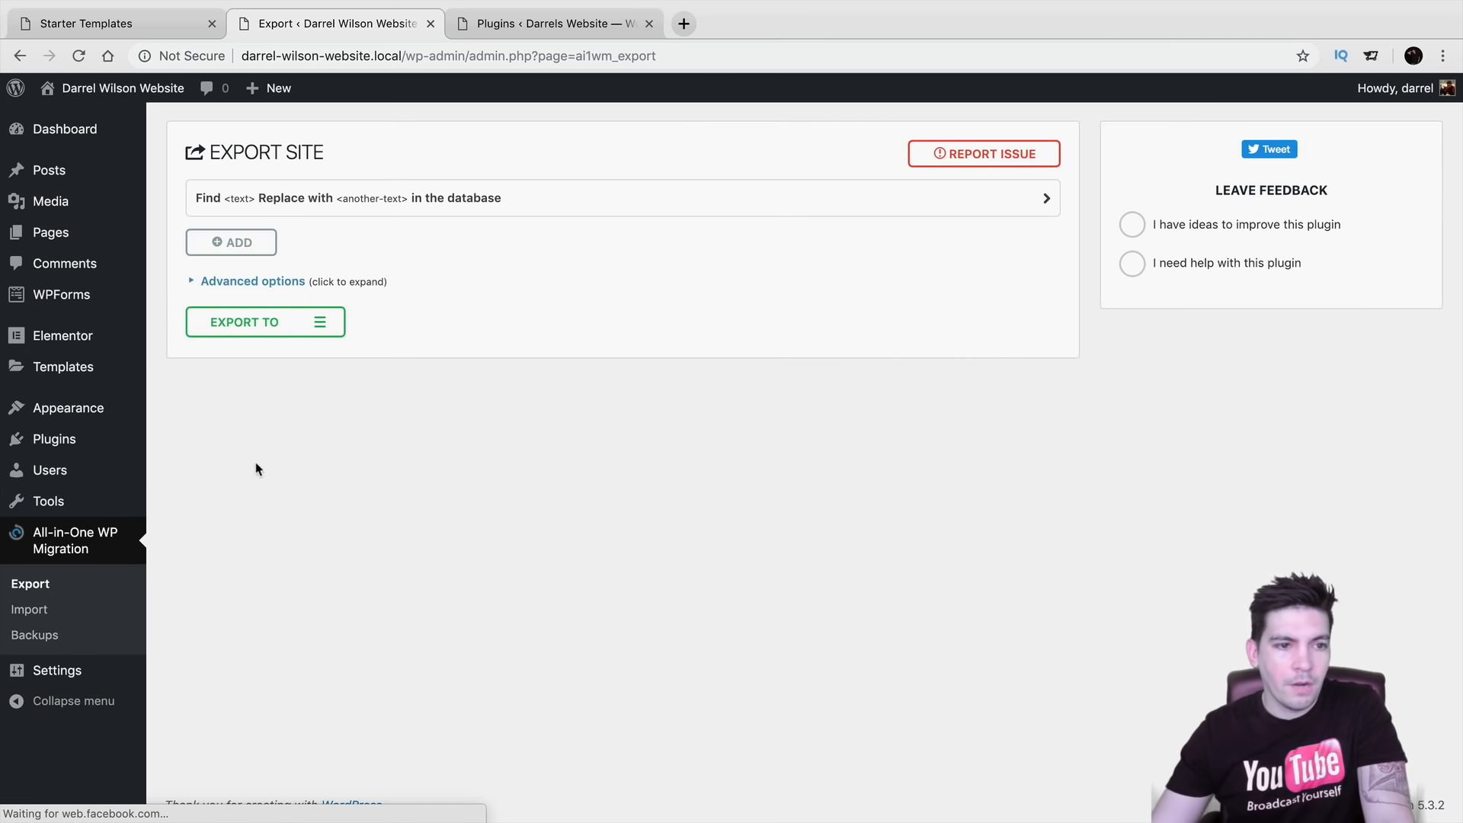
{"action": "left_click", "coordinate": [266, 323]}
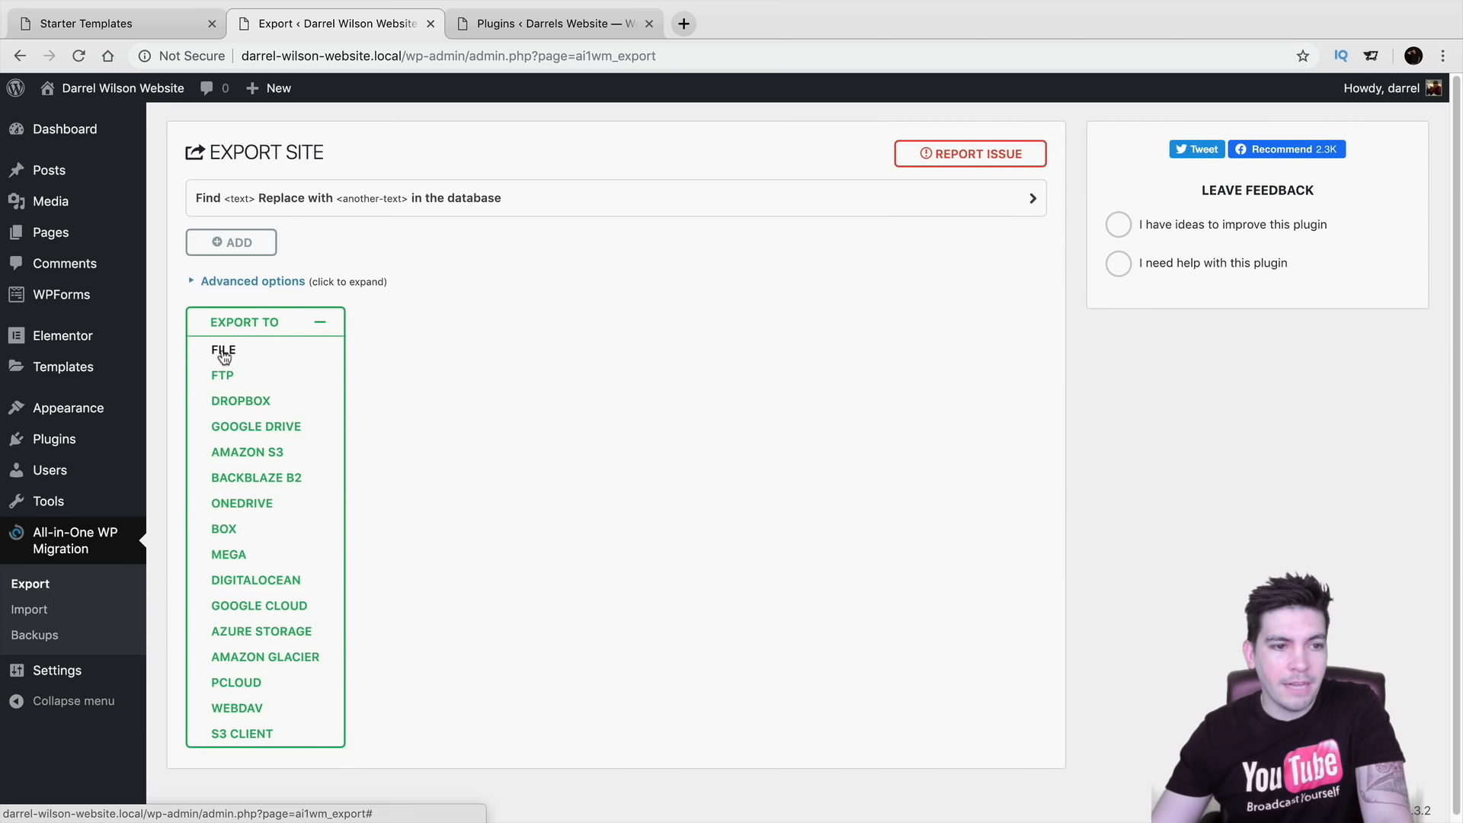
{"action": "left_click", "coordinate": [223, 350]}
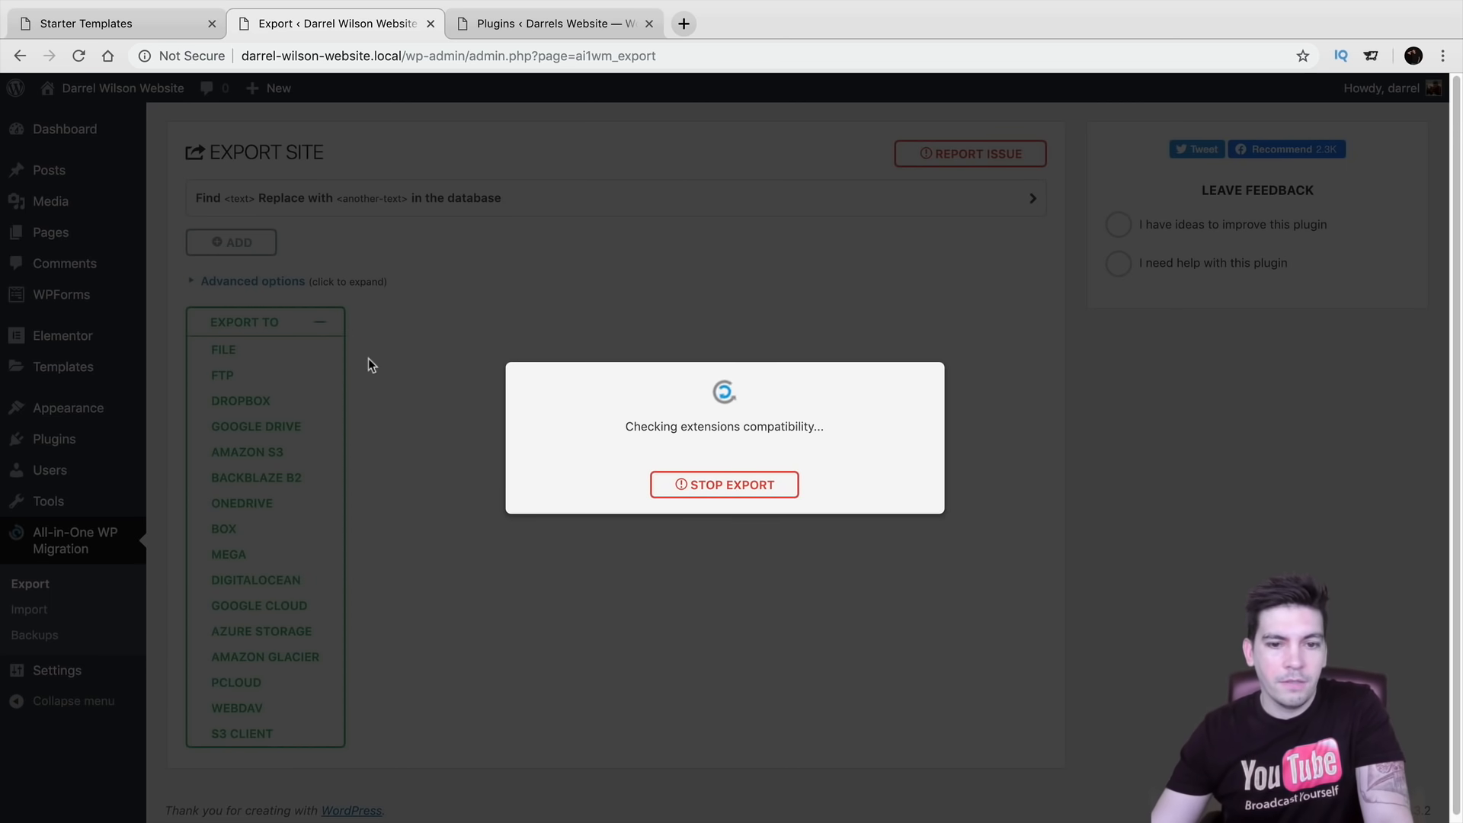
{"action": "mouse_move", "coordinate": [462, 375]}
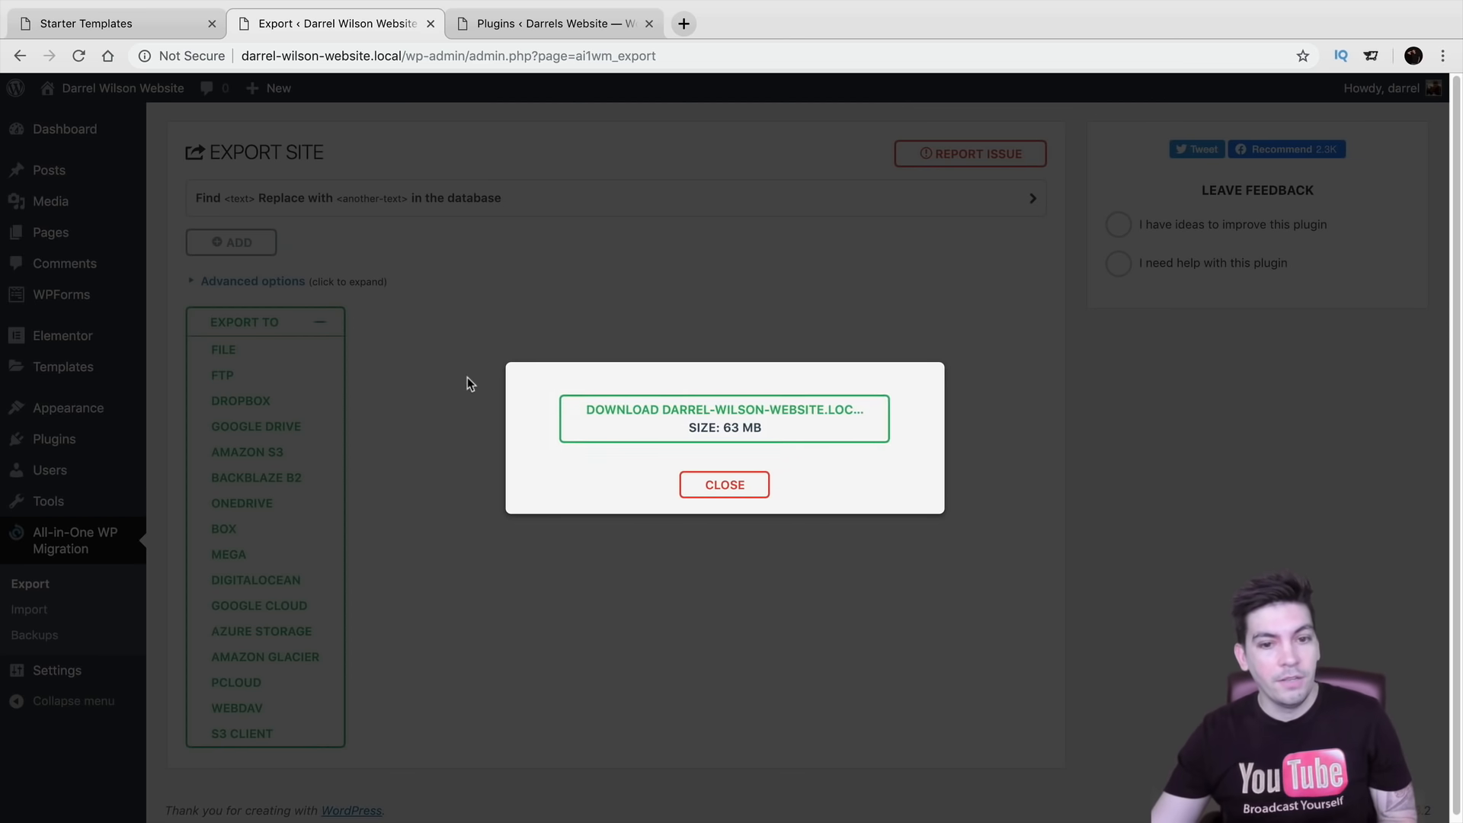
{"action": "mouse_move", "coordinate": [729, 424]}
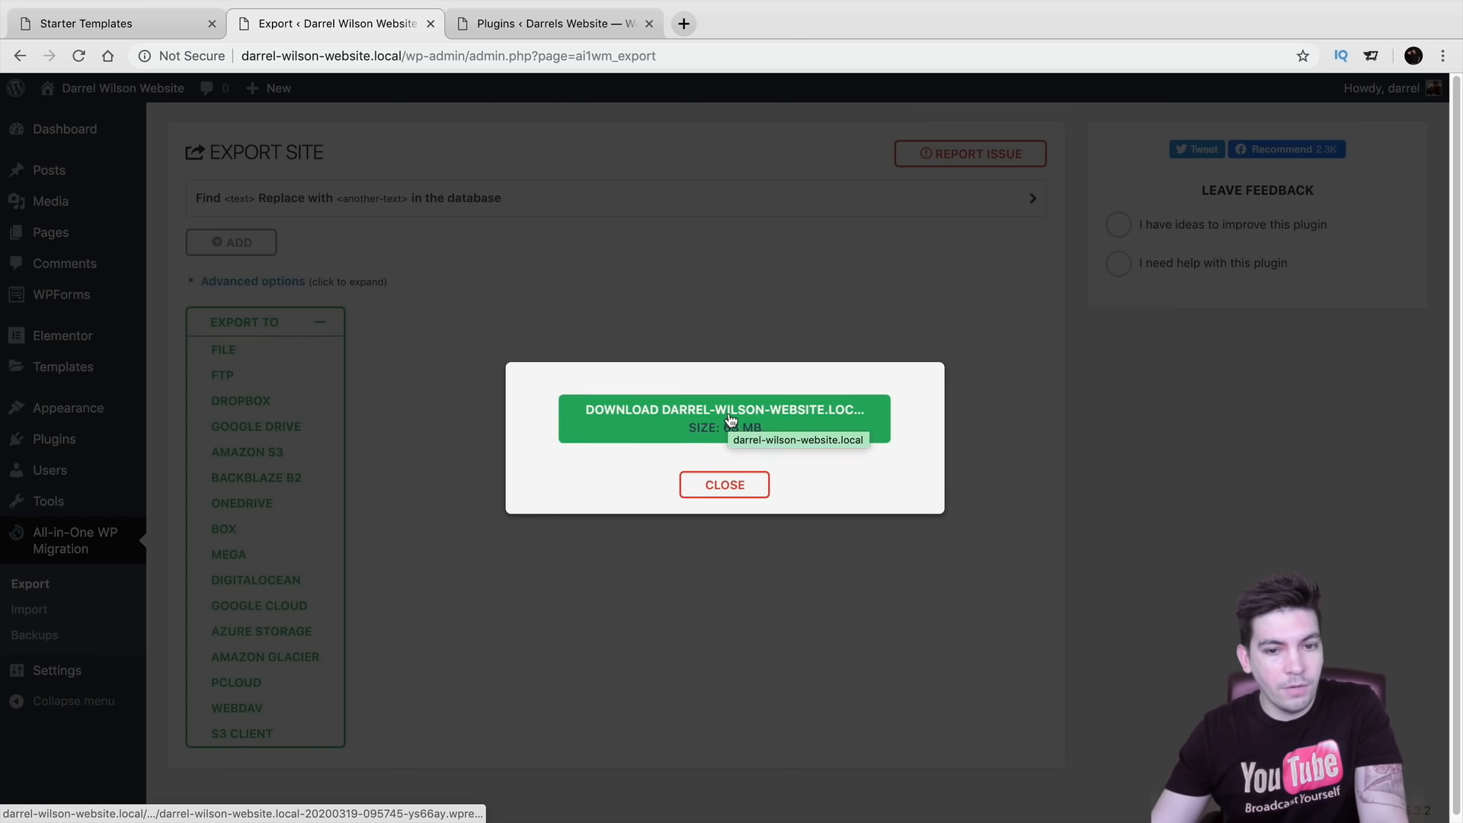
{"action": "left_click", "coordinate": [726, 418]}
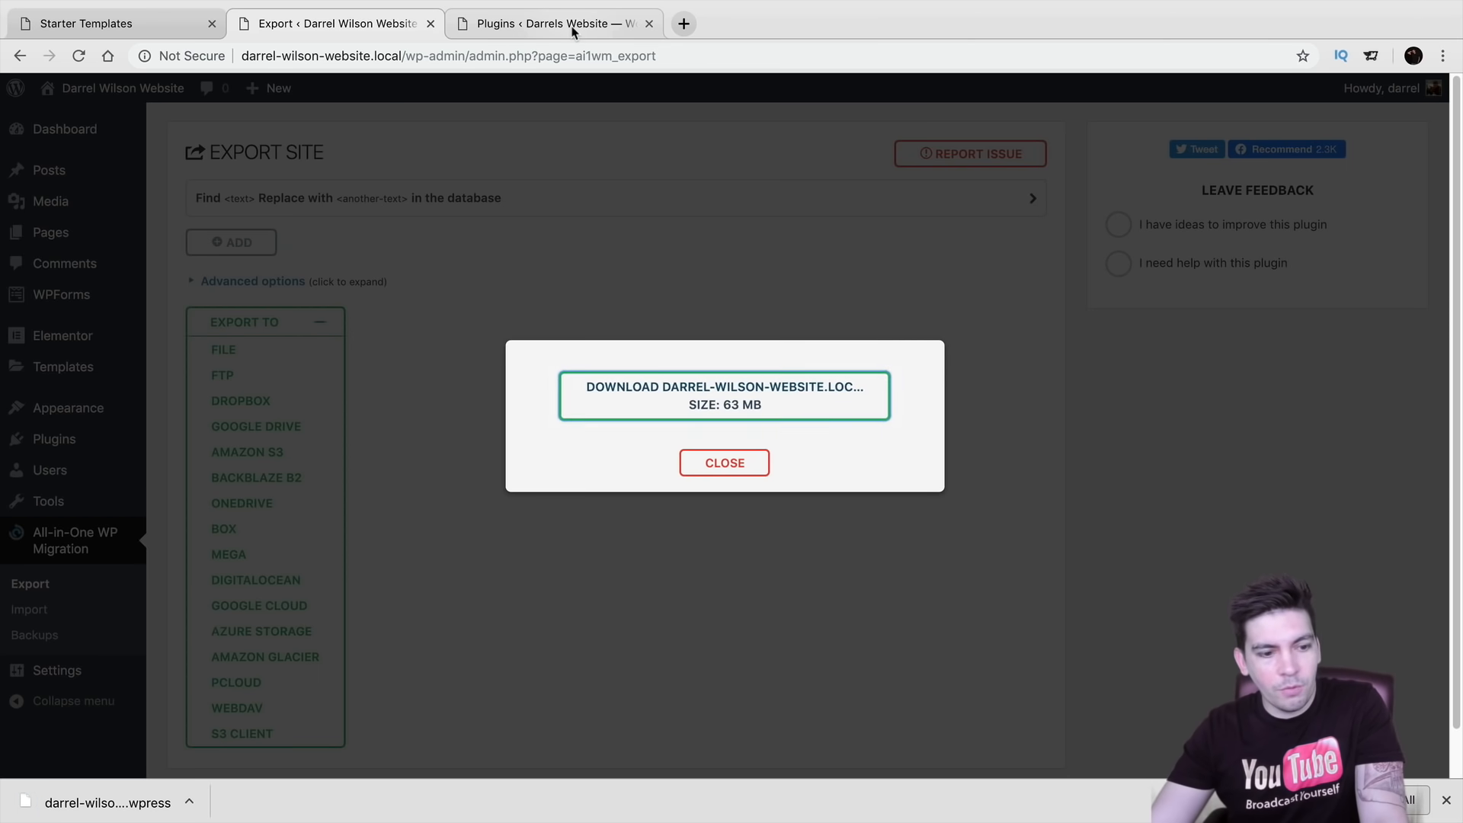
- In the live site tab, visit the front page, return to the Dashboard, and open All-in-One WP Migration Import
{"action": "left_click", "coordinate": [561, 23]}
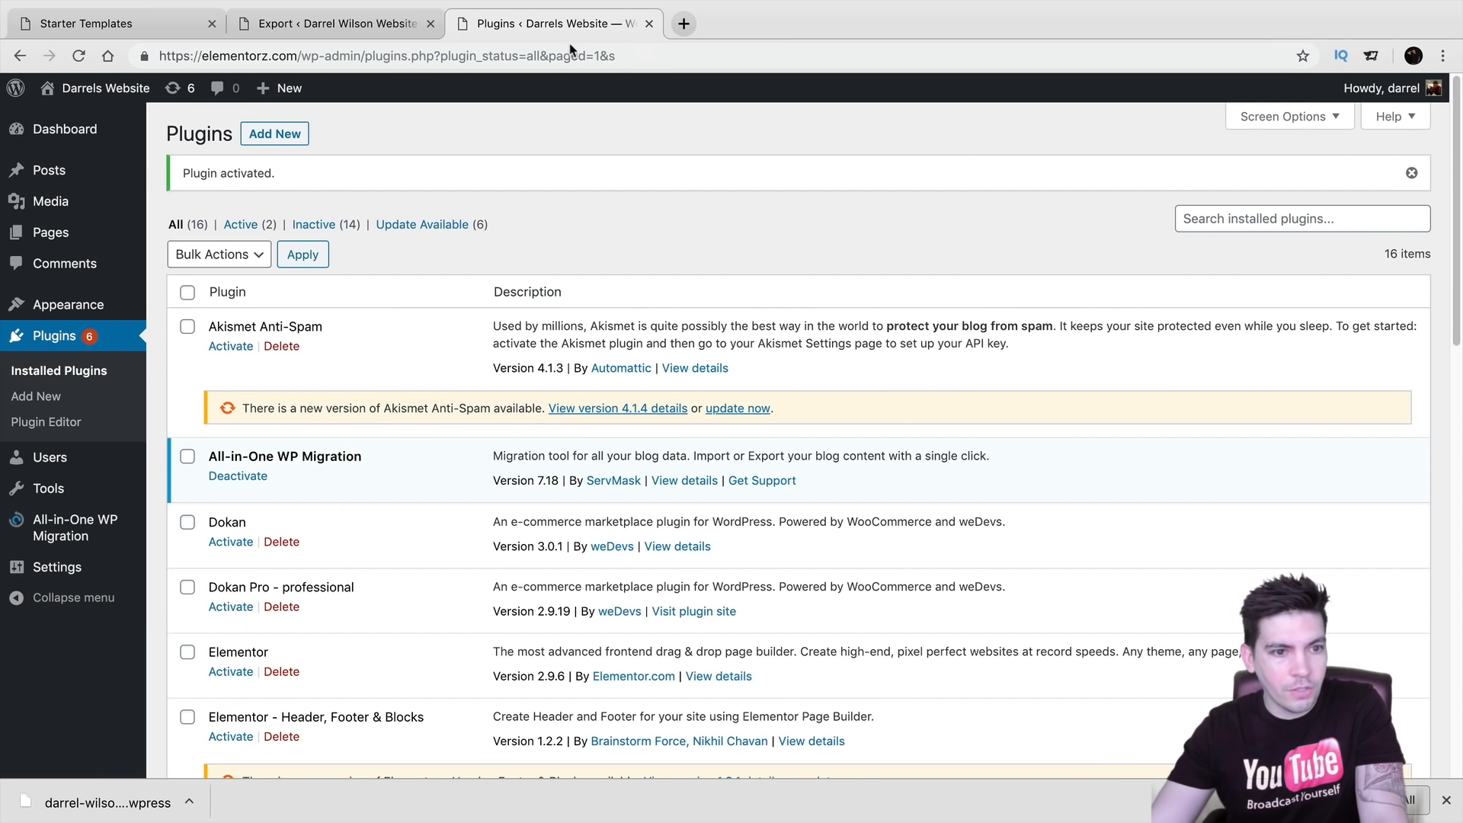
{"action": "mouse_move", "coordinate": [104, 400]}
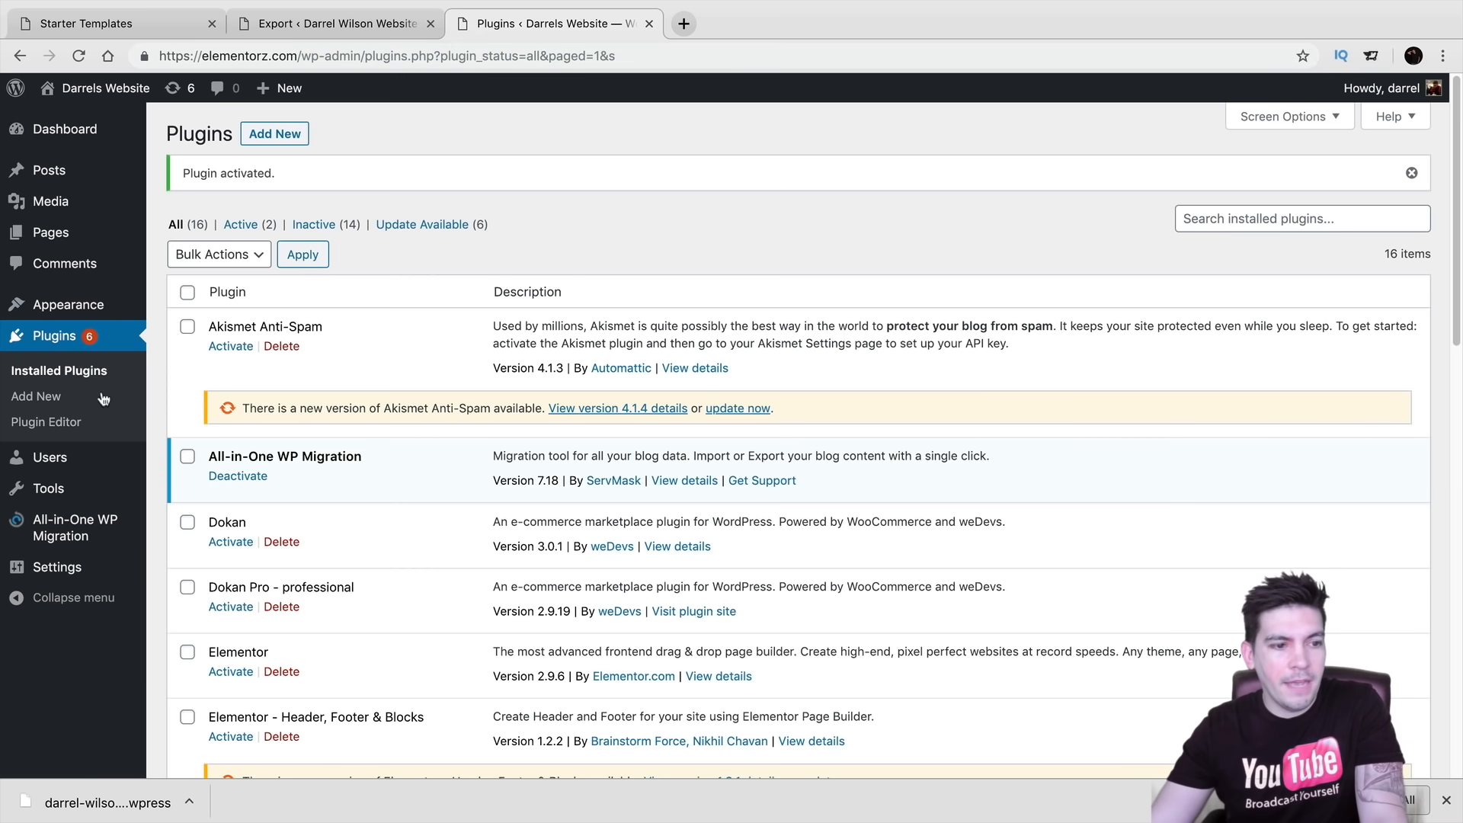
{"action": "mouse_move", "coordinate": [61, 535]}
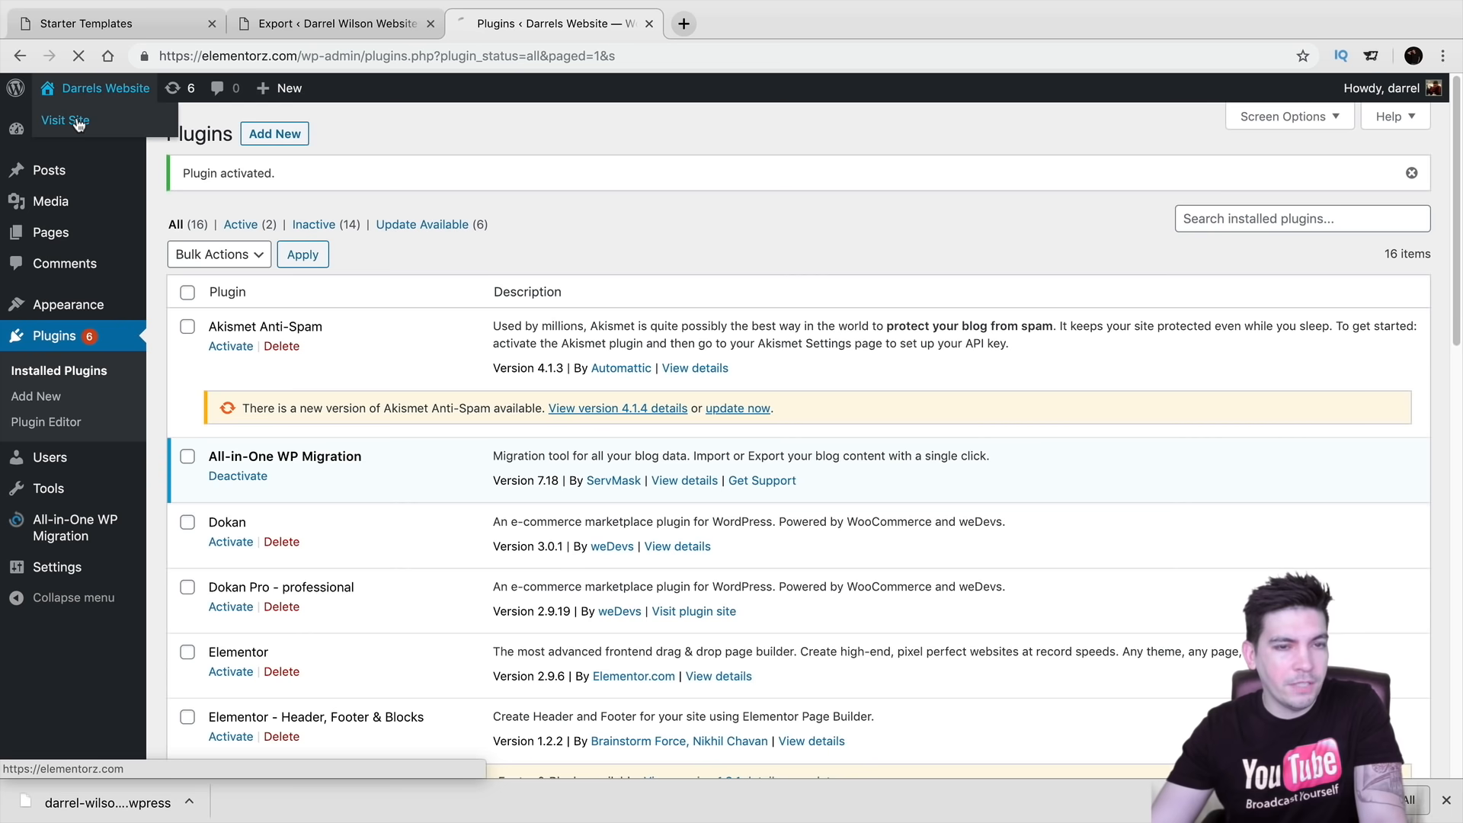
{"action": "left_click", "coordinate": [65, 121]}
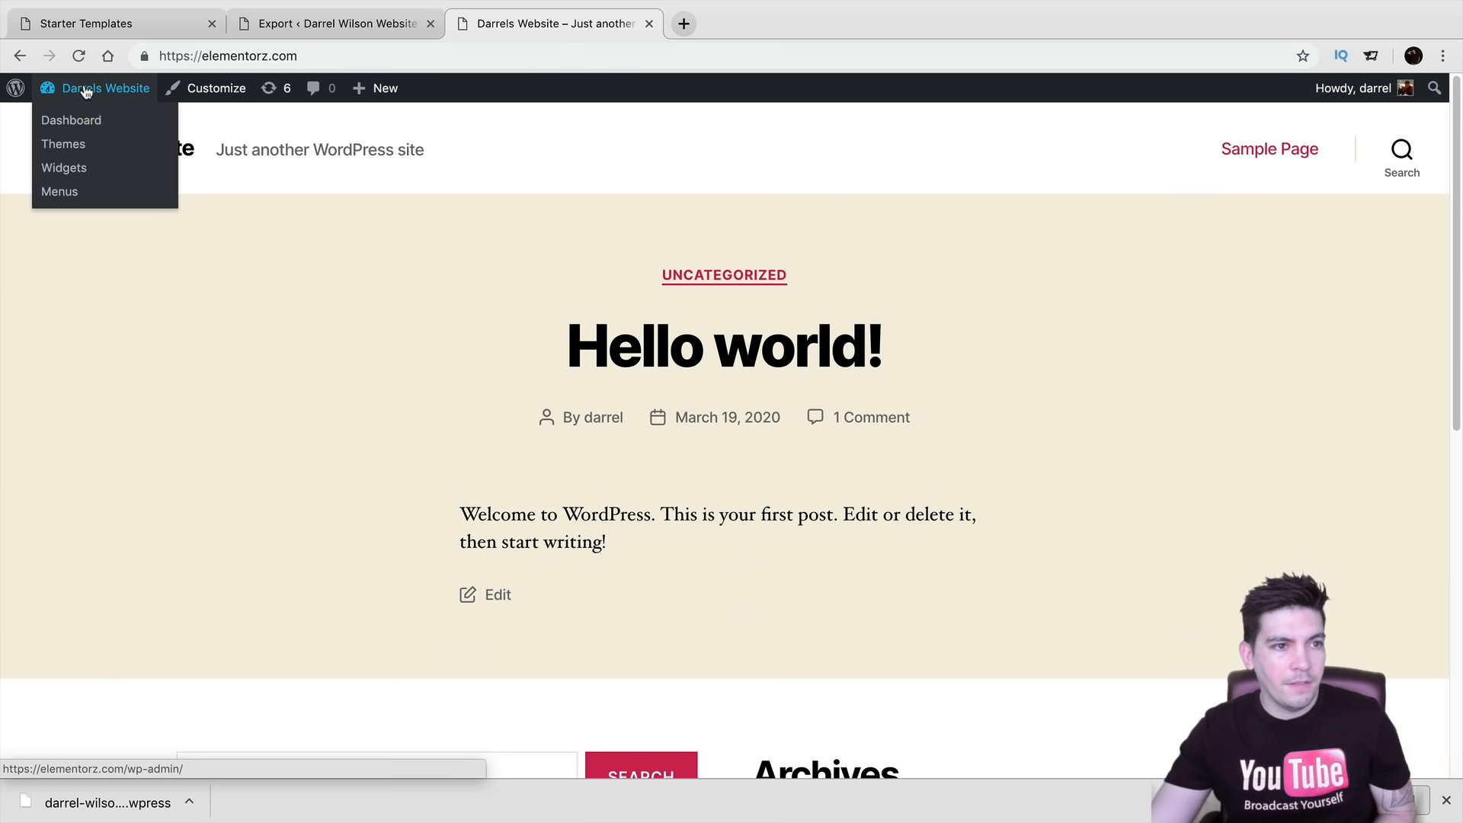
{"action": "left_click", "coordinate": [71, 121]}
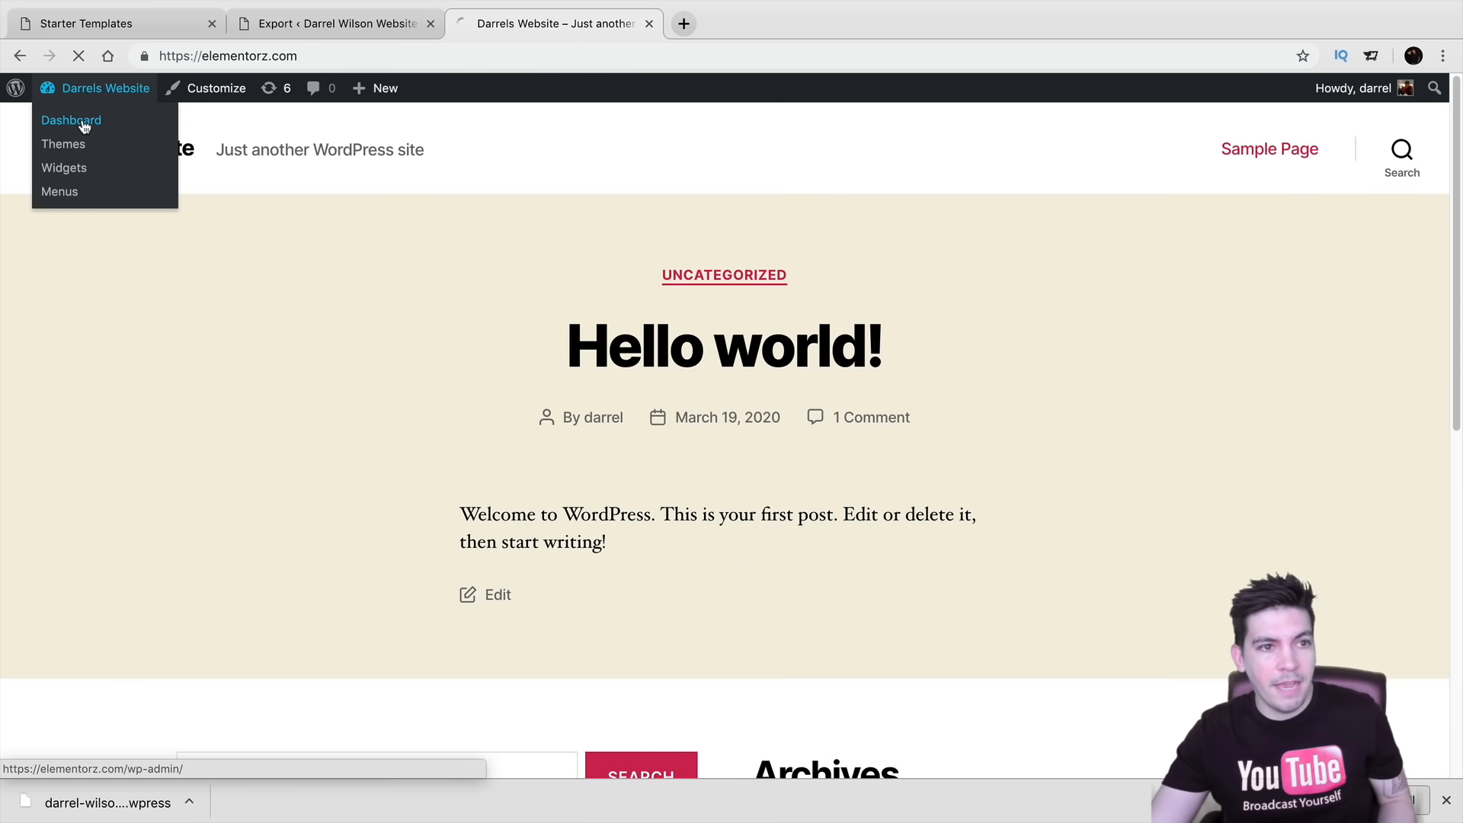
{"action": "left_click", "coordinate": [70, 120]}
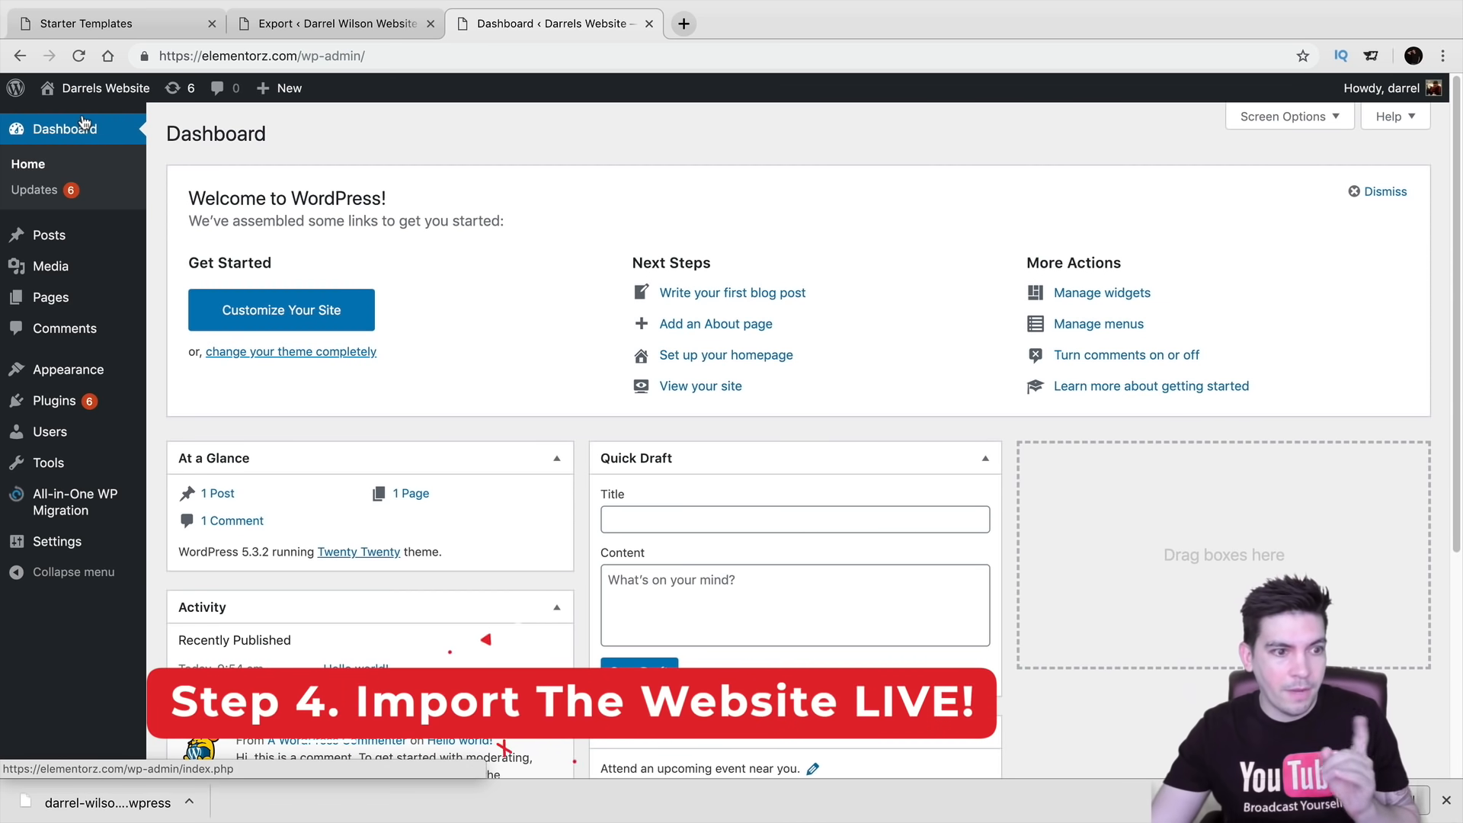
{"action": "left_click", "coordinate": [177, 523]}
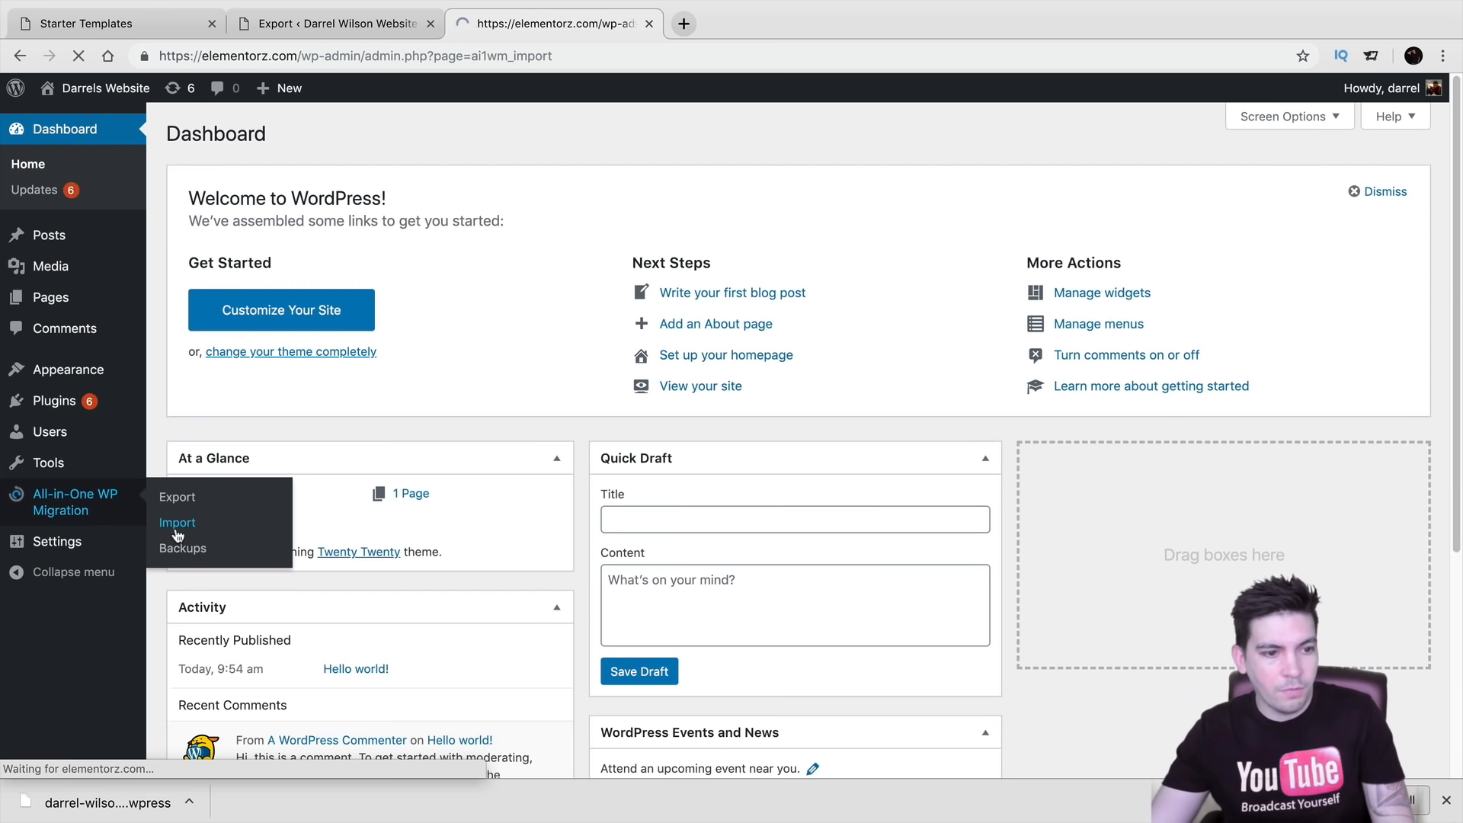
- Import the .wpress backup from a file, confirm overwriting the live site, and close the success message
{"action": "left_click", "coordinate": [177, 523]}
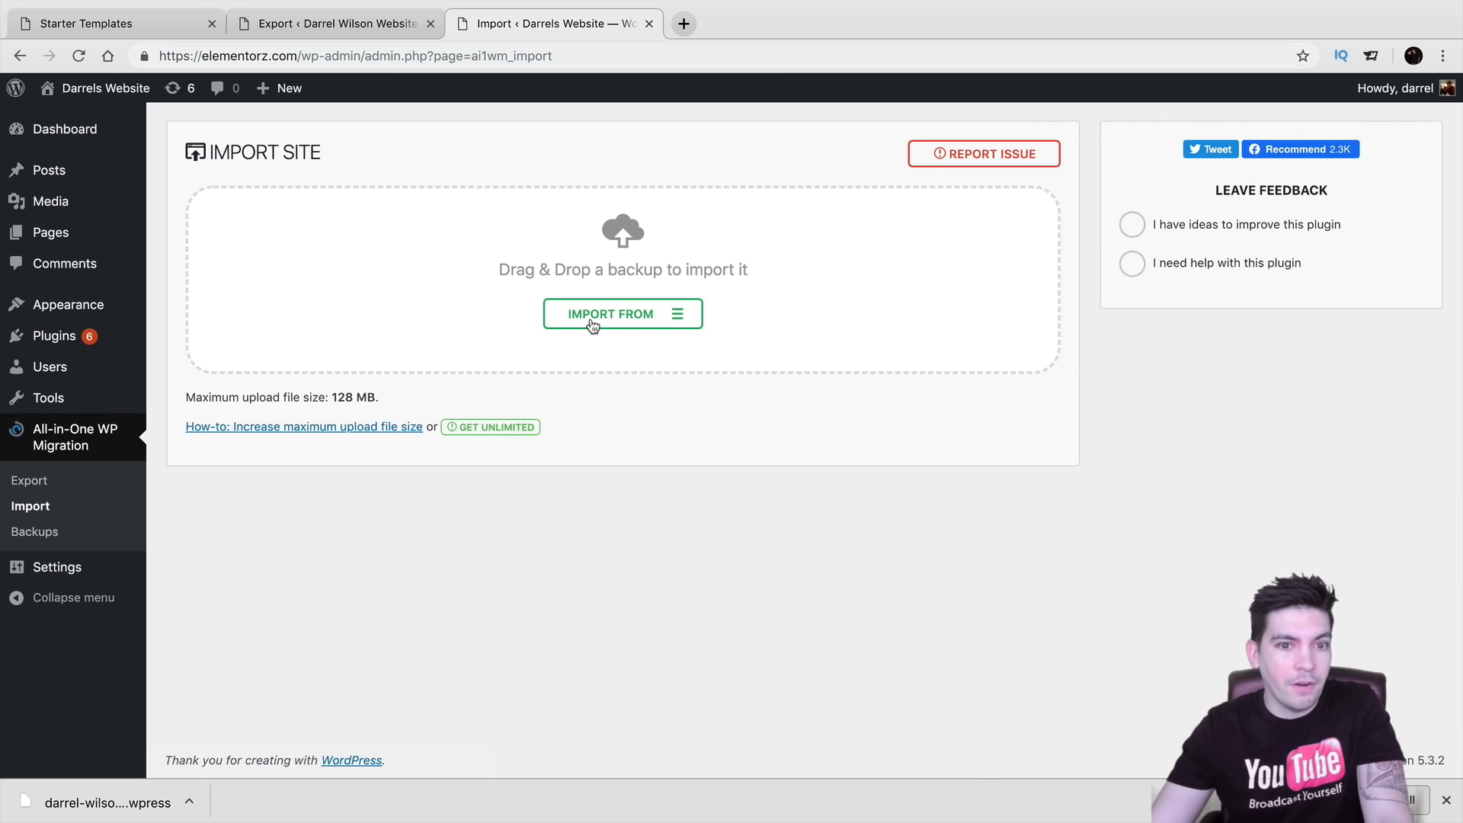
{"action": "left_click", "coordinate": [623, 313]}
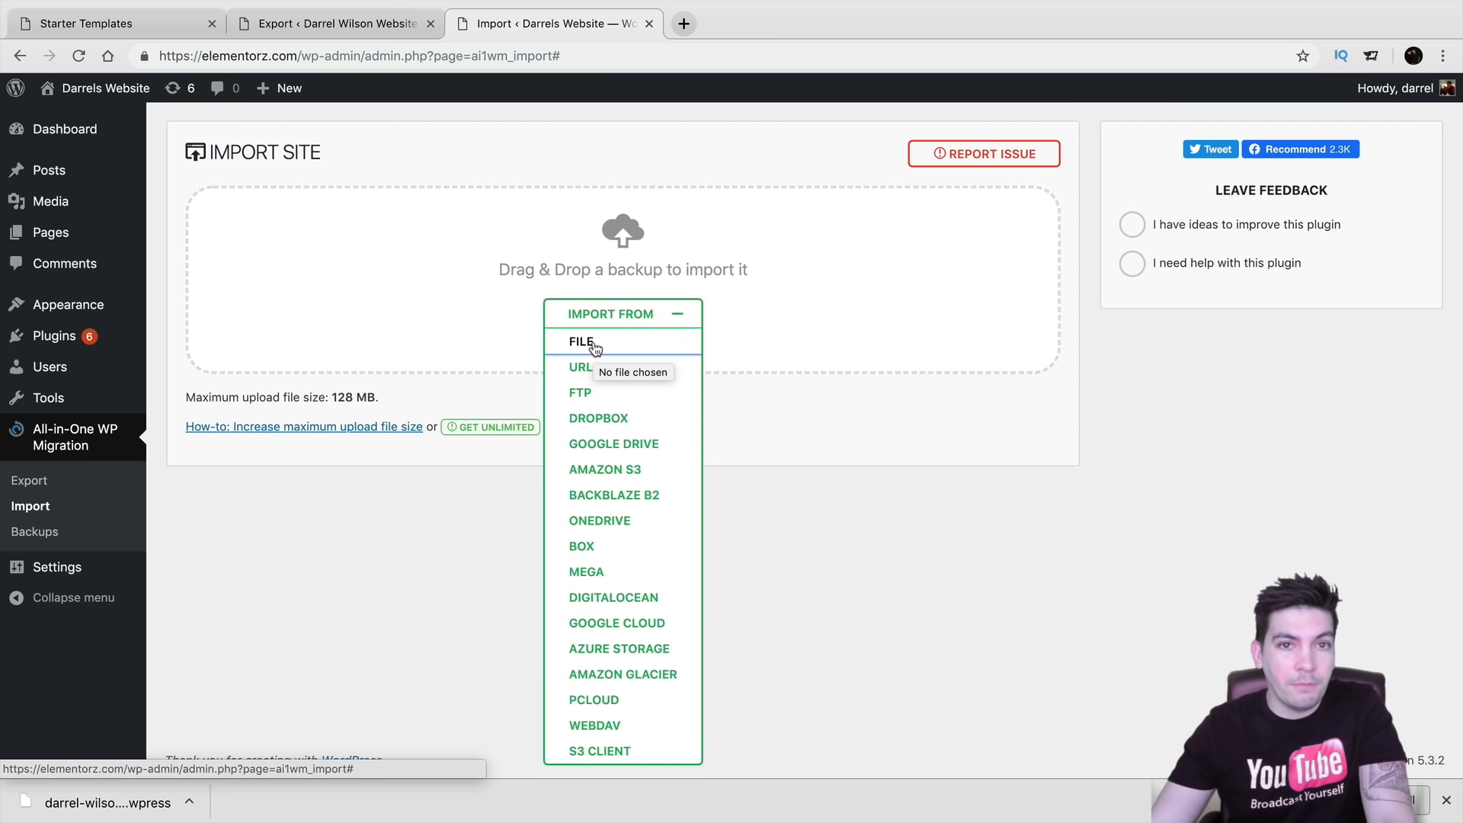
{"action": "left_click", "coordinate": [580, 342]}
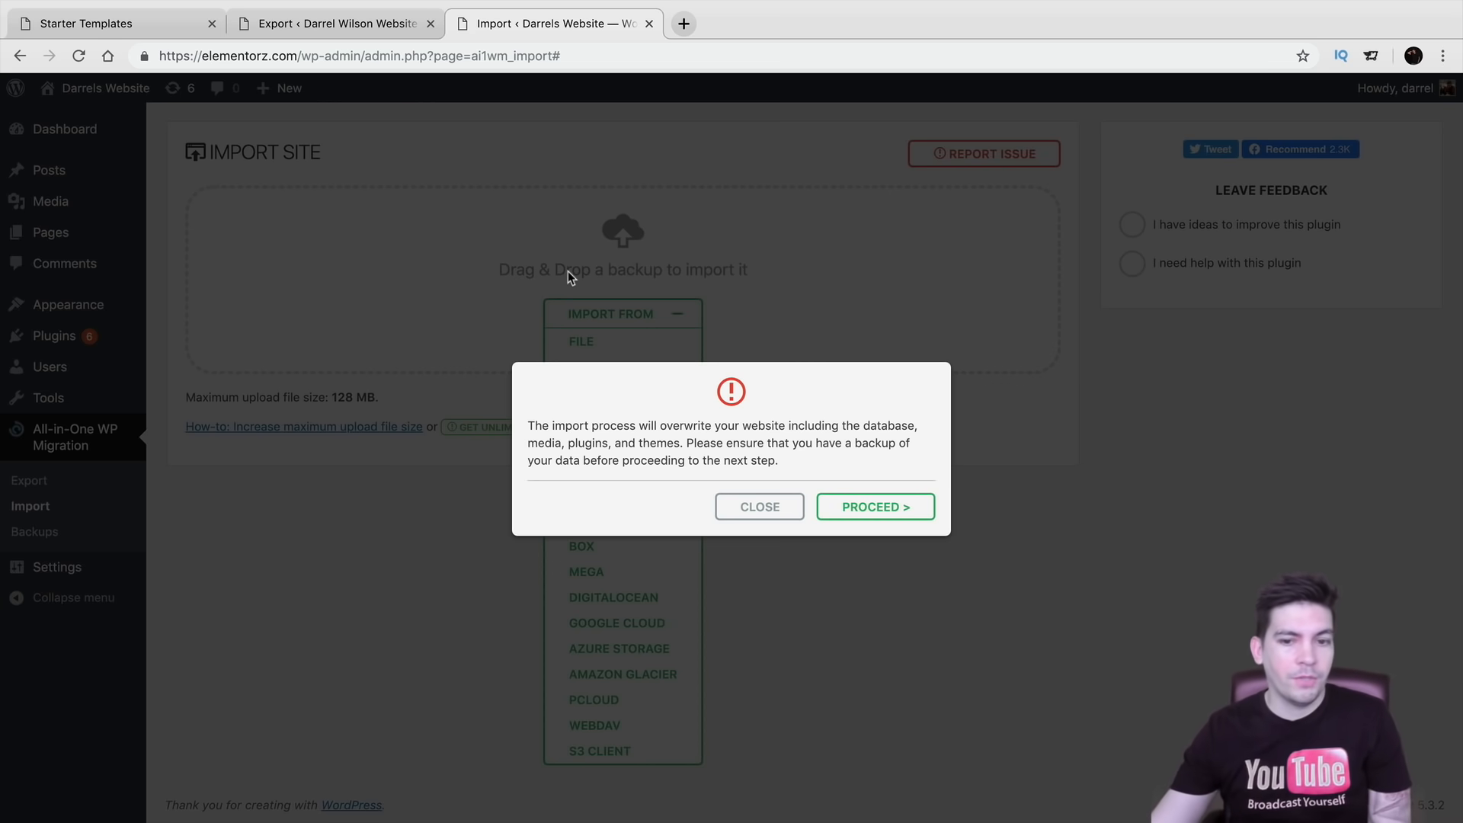
{"action": "left_click", "coordinate": [876, 507]}
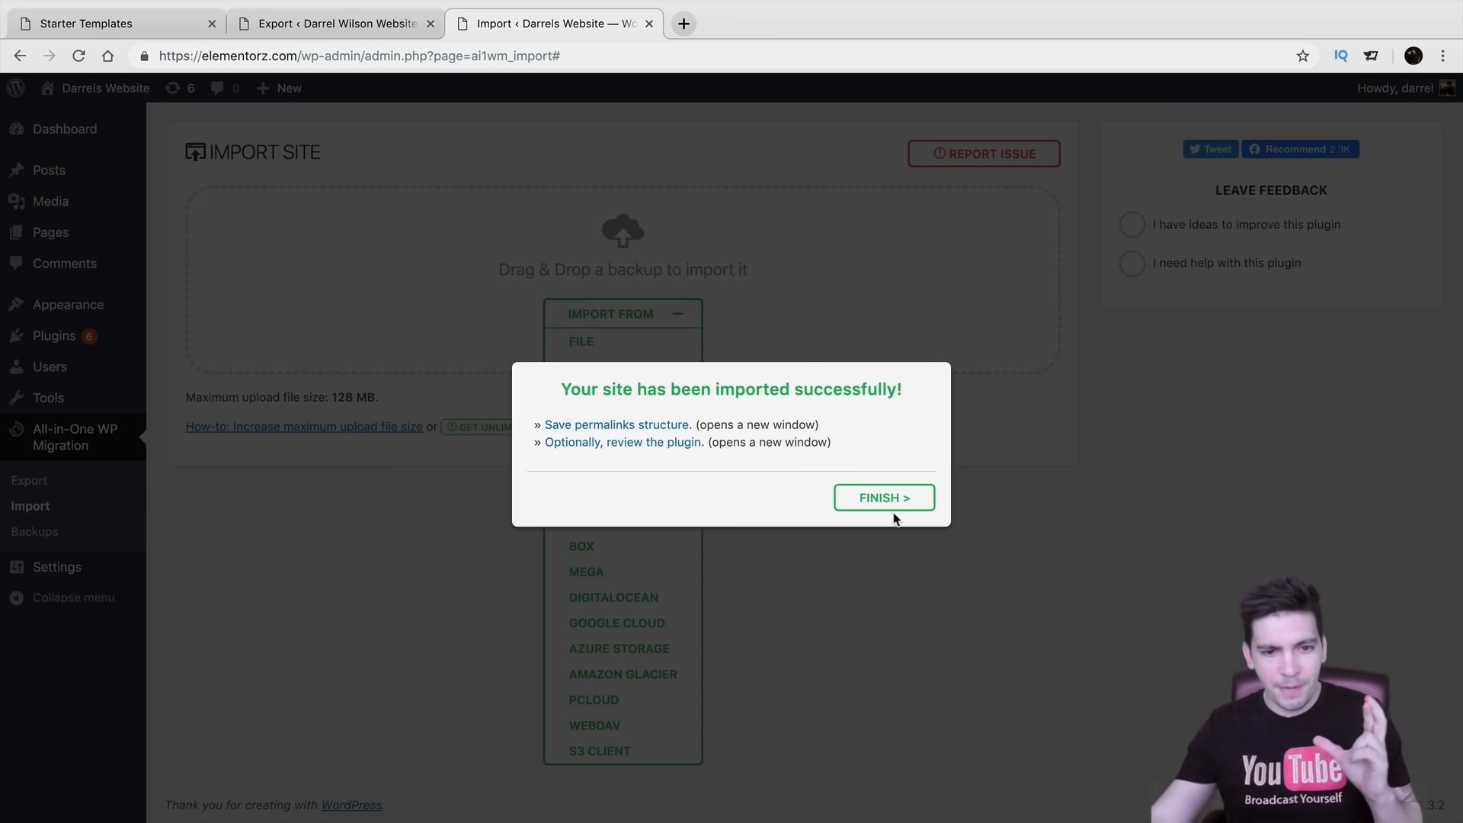
{"action": "left_click", "coordinate": [884, 498]}
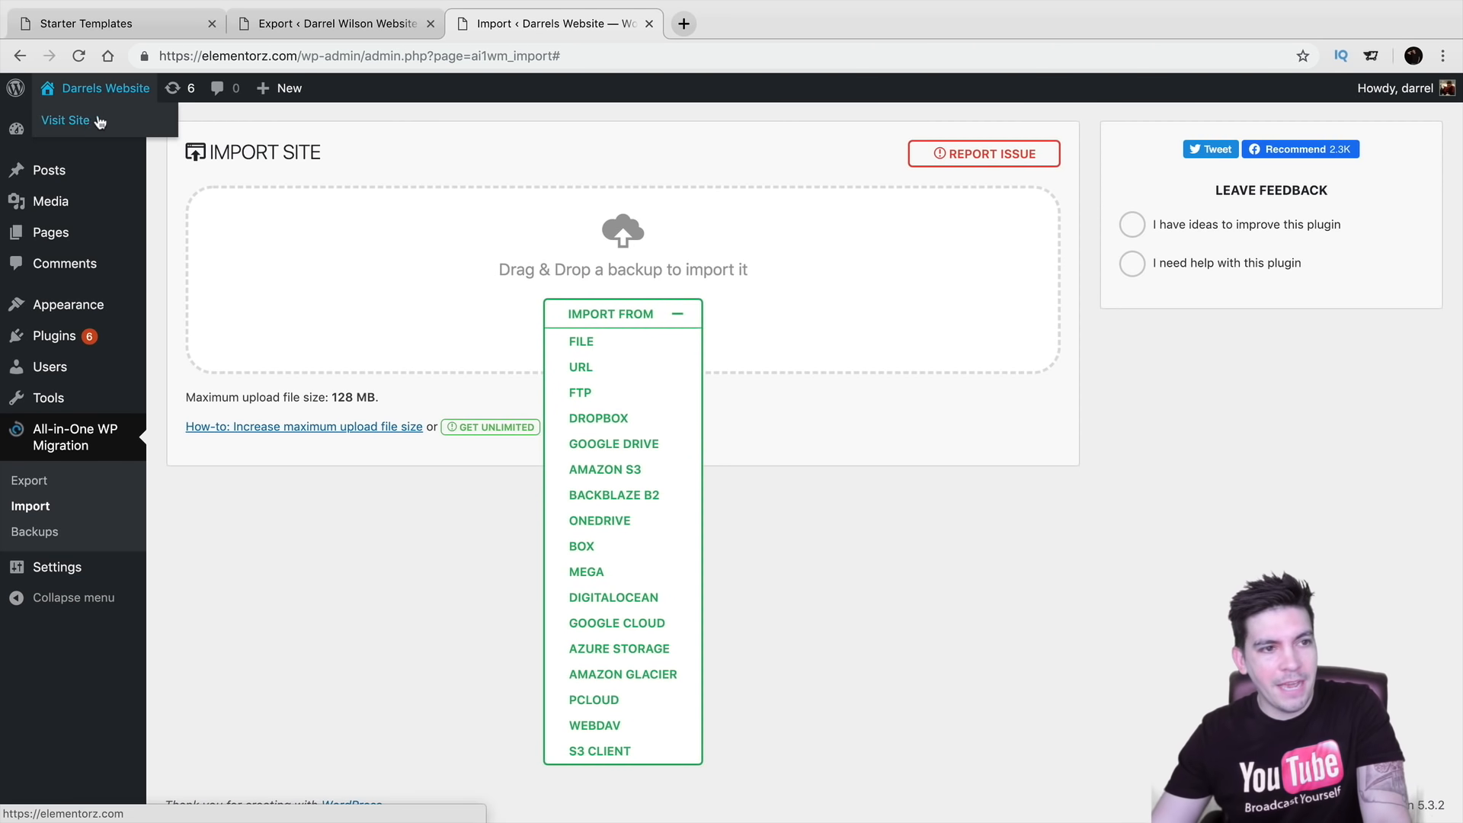
- Visit the live elementorz.com homepage and scroll down through it
{"action": "left_click", "coordinate": [65, 121]}
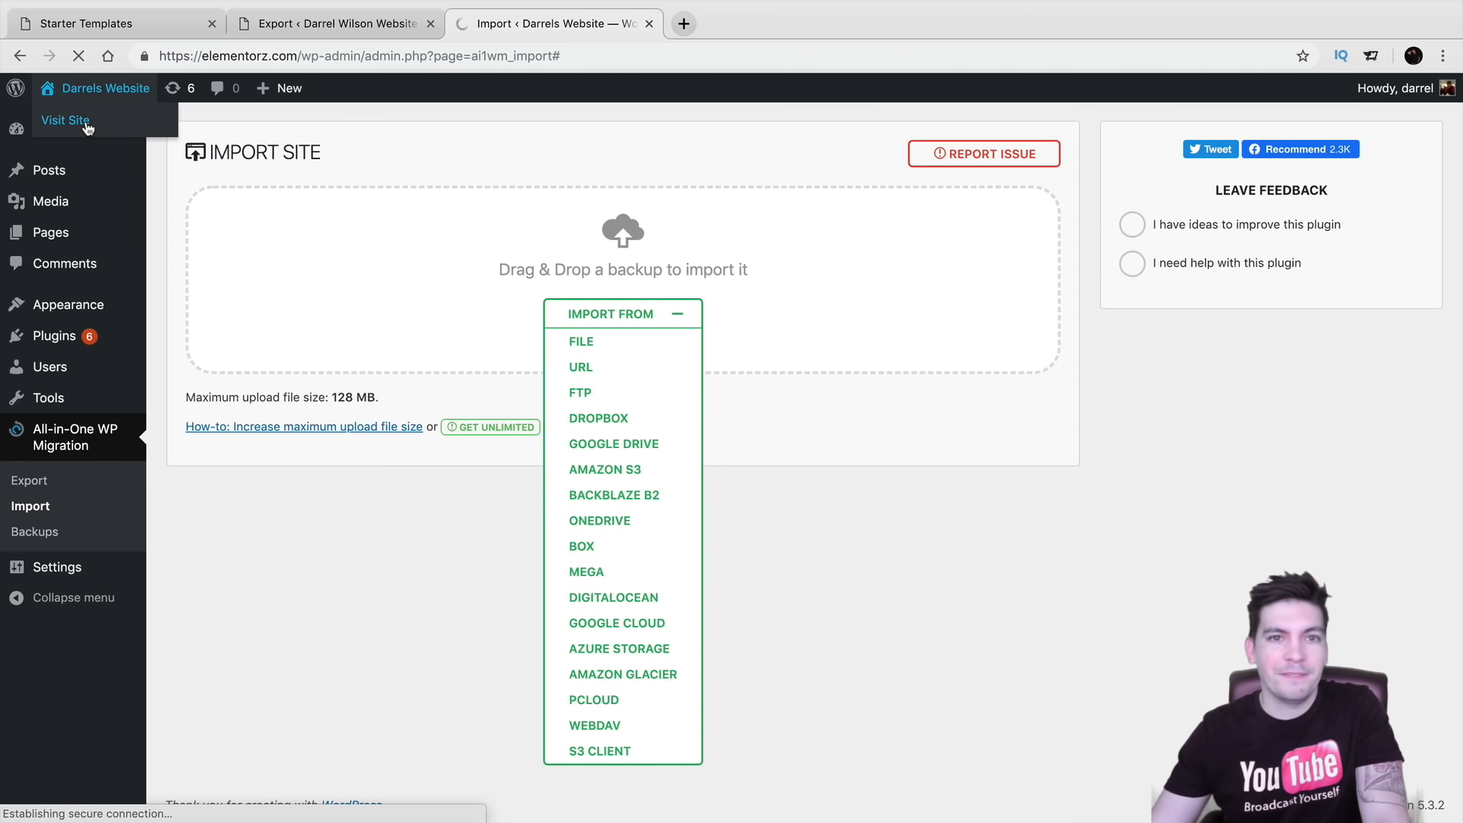
{"action": "left_click", "coordinate": [65, 120]}
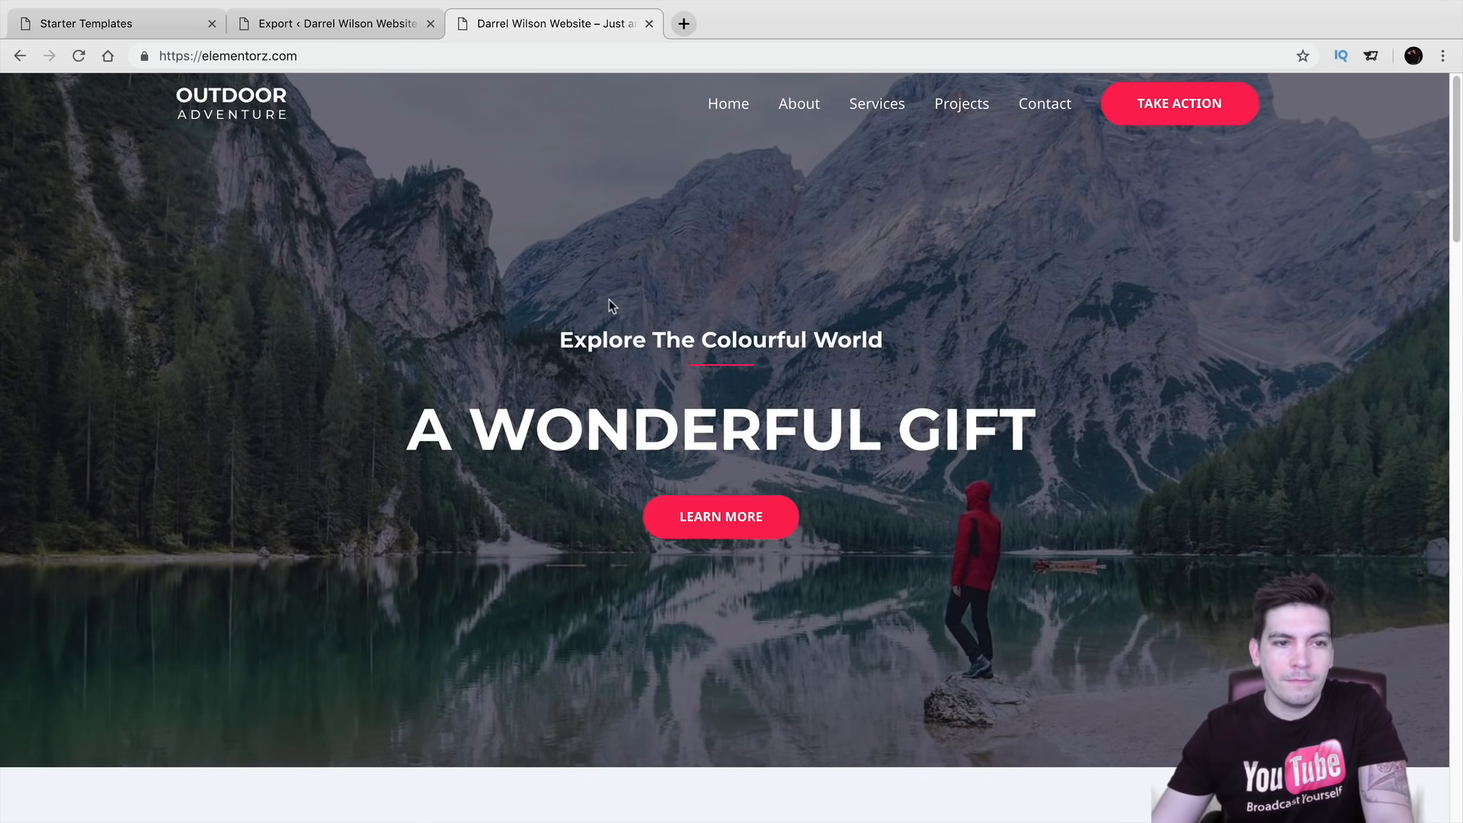
{"action": "scroll", "scroll_direction": "down", "scroll_amount": 3}
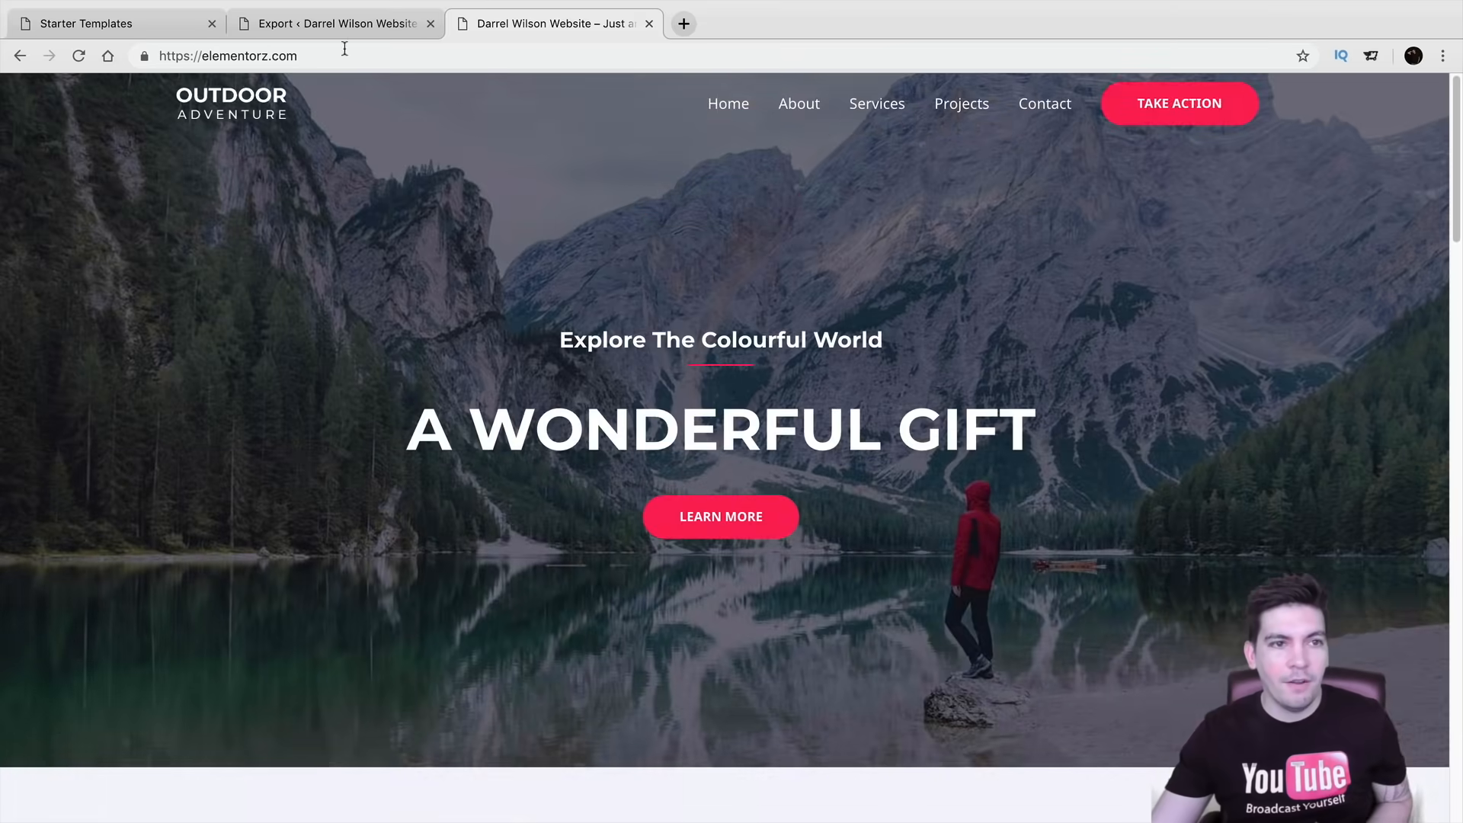
- Close the local site's export download dialog, then scroll through the live Outdoor Adventure homepage
{"action": "left_click", "coordinate": [334, 23]}
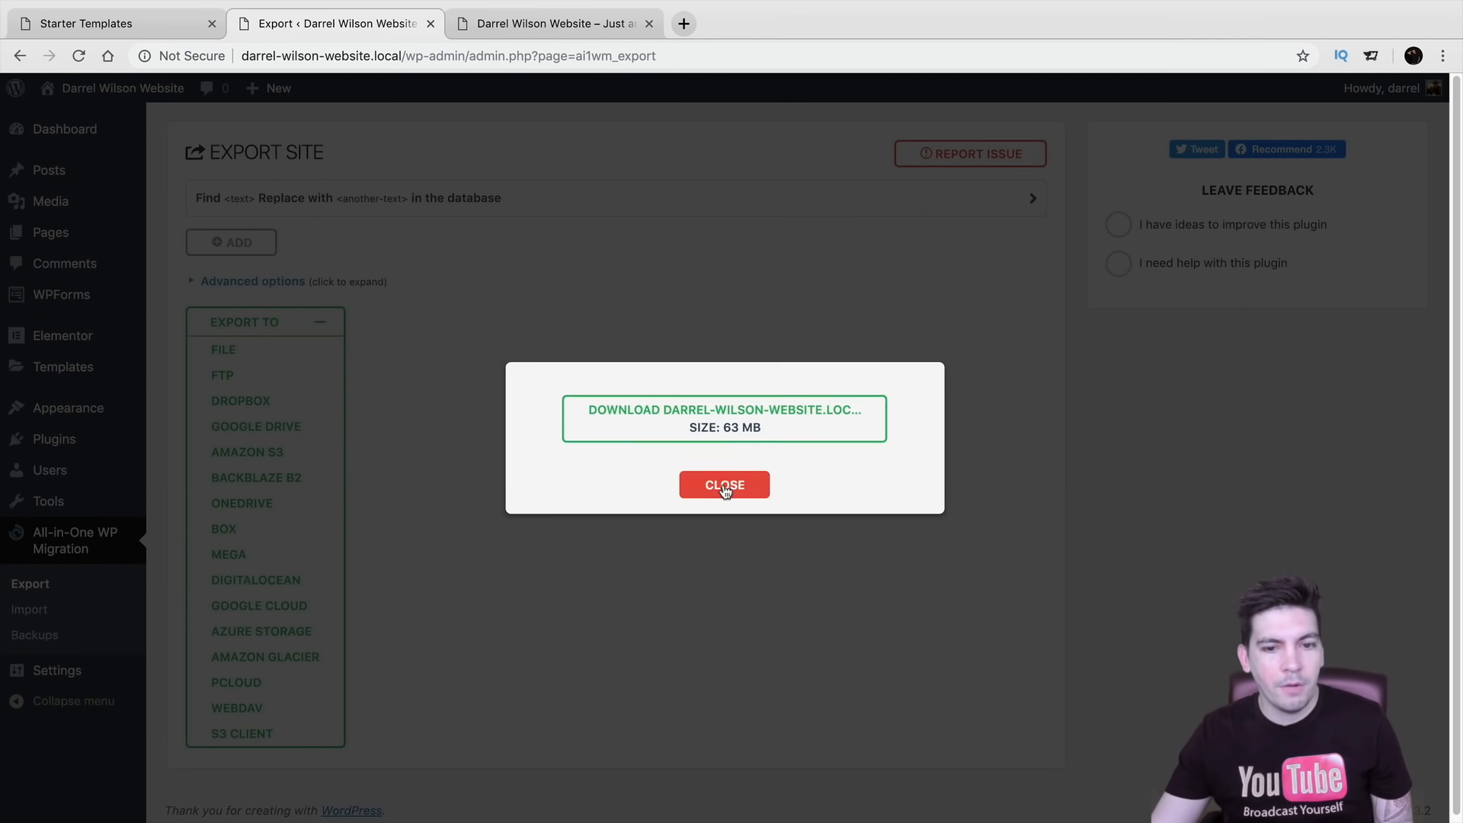
{"action": "left_click", "coordinate": [724, 485]}
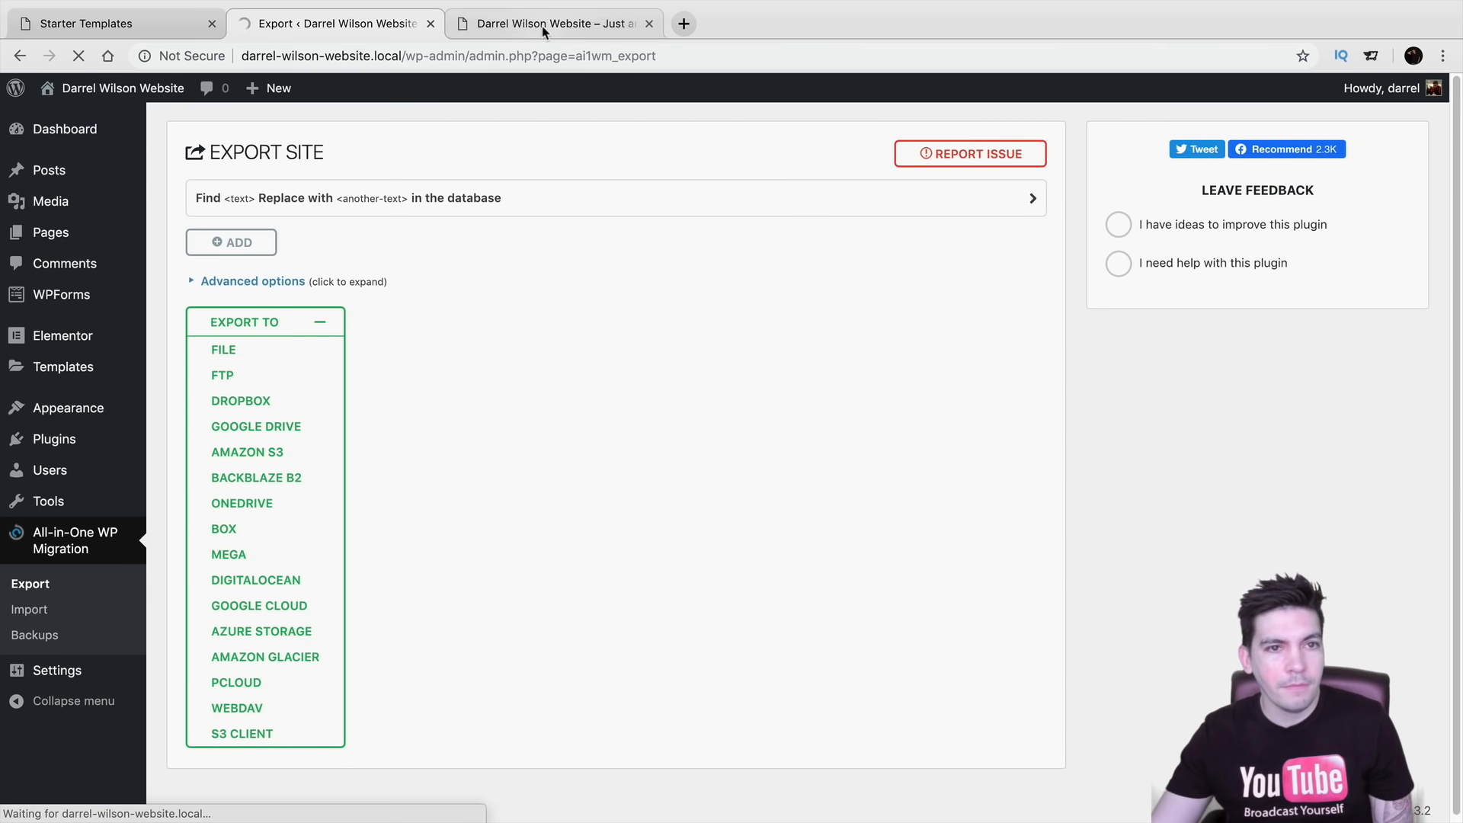
{"action": "left_click", "coordinate": [334, 23]}
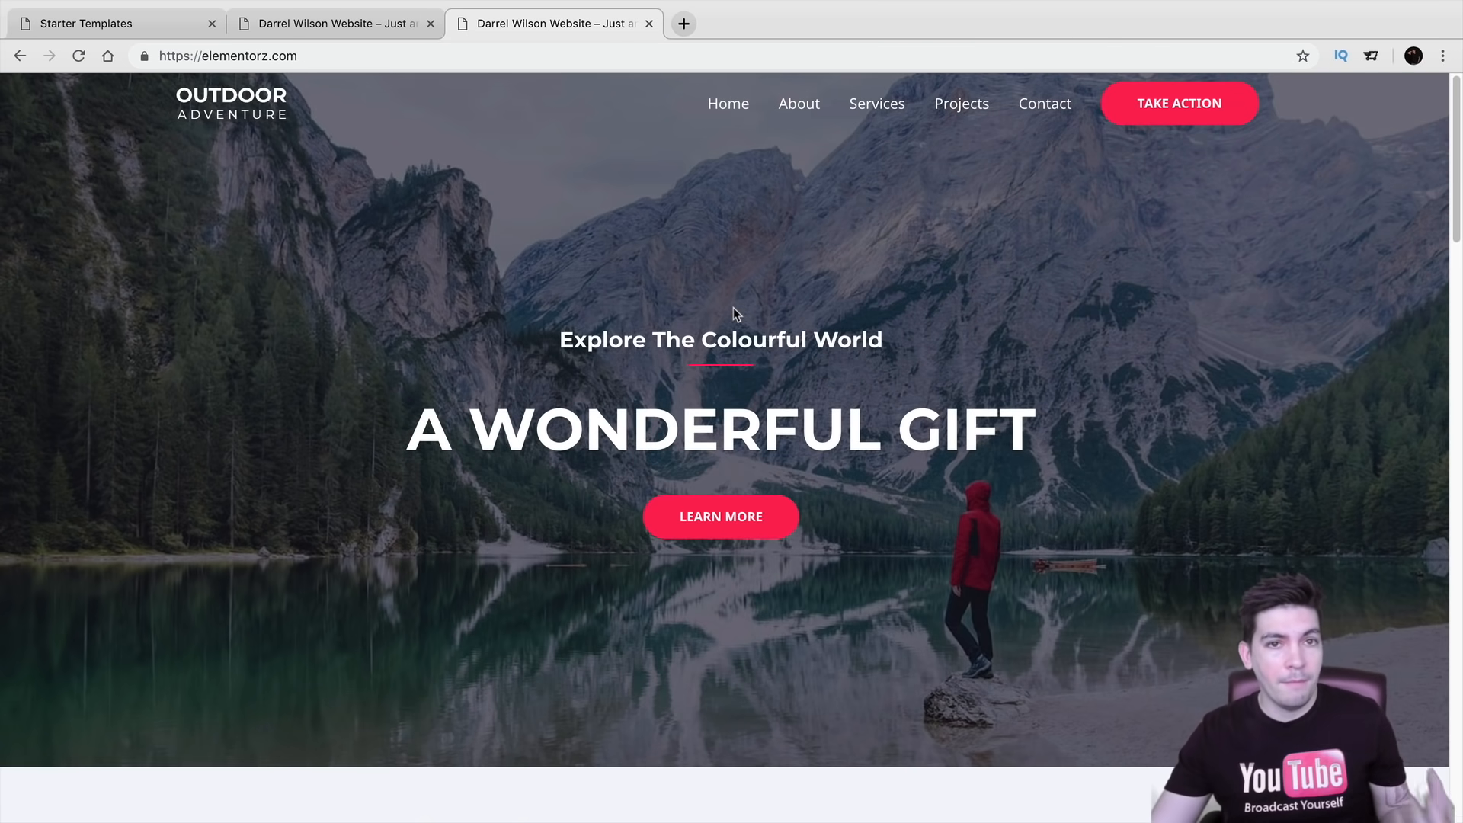
{"action": "scroll", "scroll_direction": "down", "scroll_amount": 3}
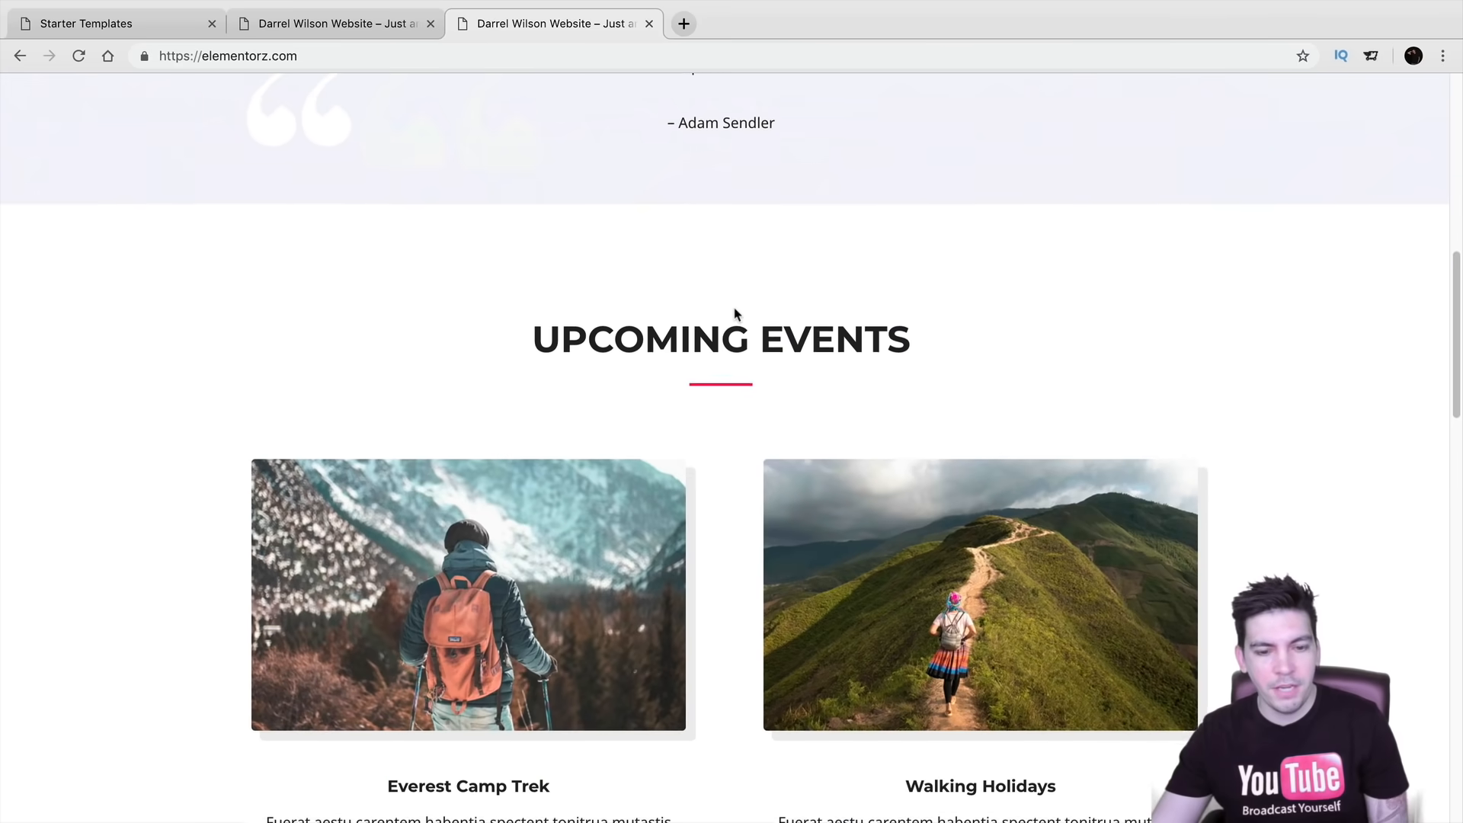
{"action": "scroll", "scroll_direction": "down", "scroll_amount": 3}
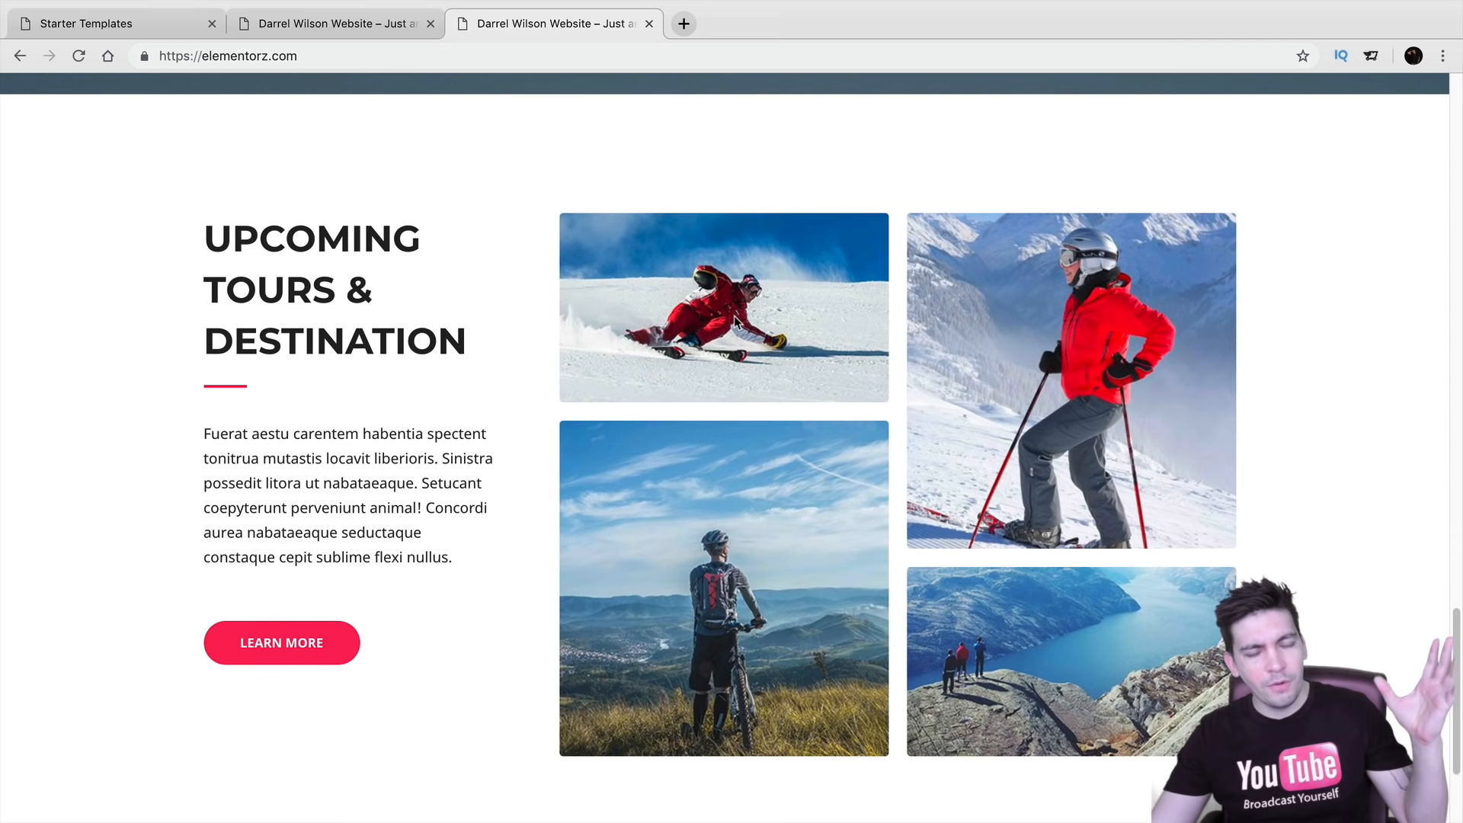
{"action": "scroll", "scroll_direction": "down", "scroll_amount": 3}
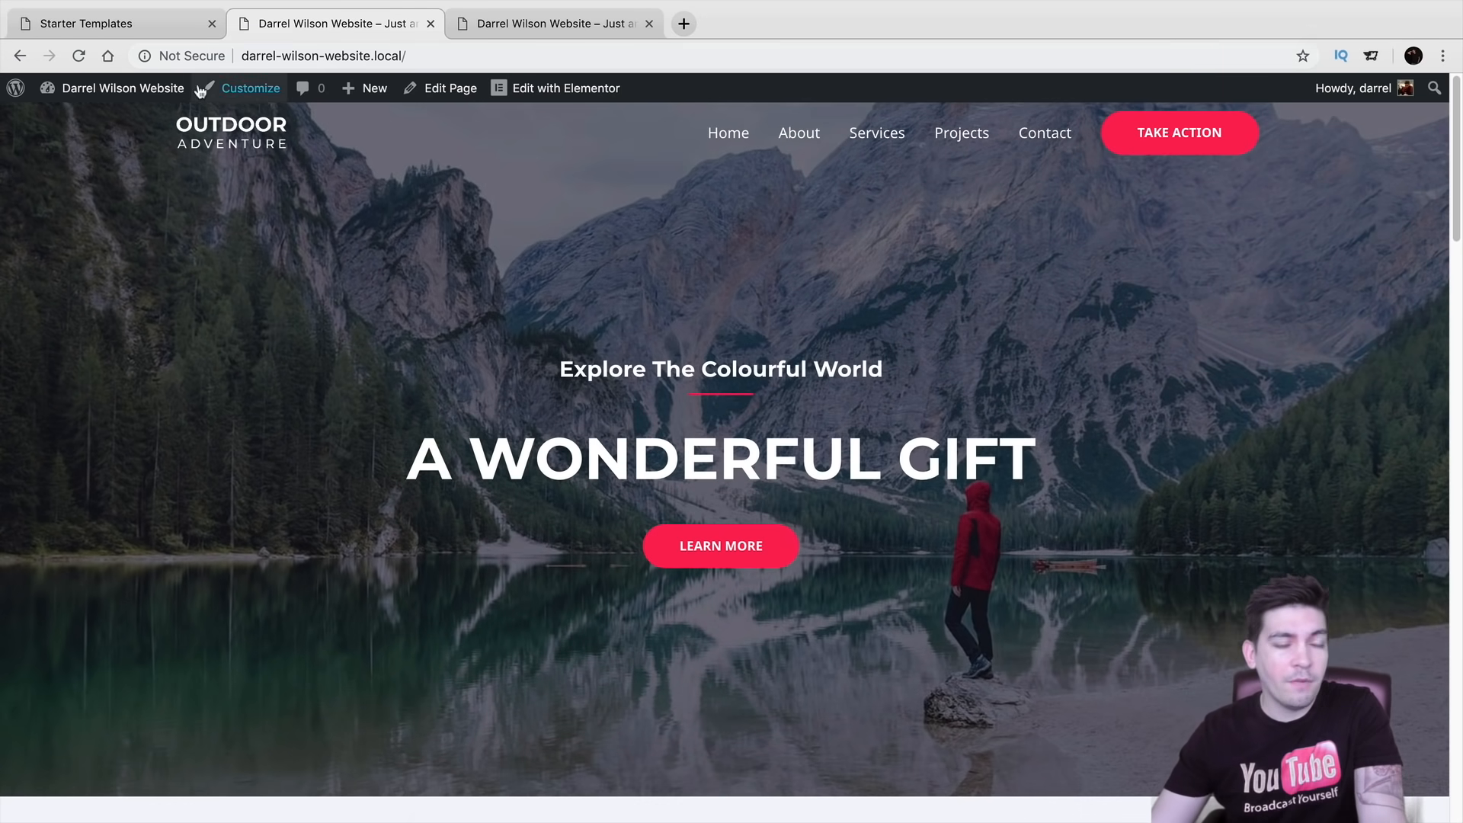
- Open the local site's All-in-One WP Migration Import page showing the 300 MB limit, then return to the live tab
{"action": "left_click", "coordinate": [121, 88]}
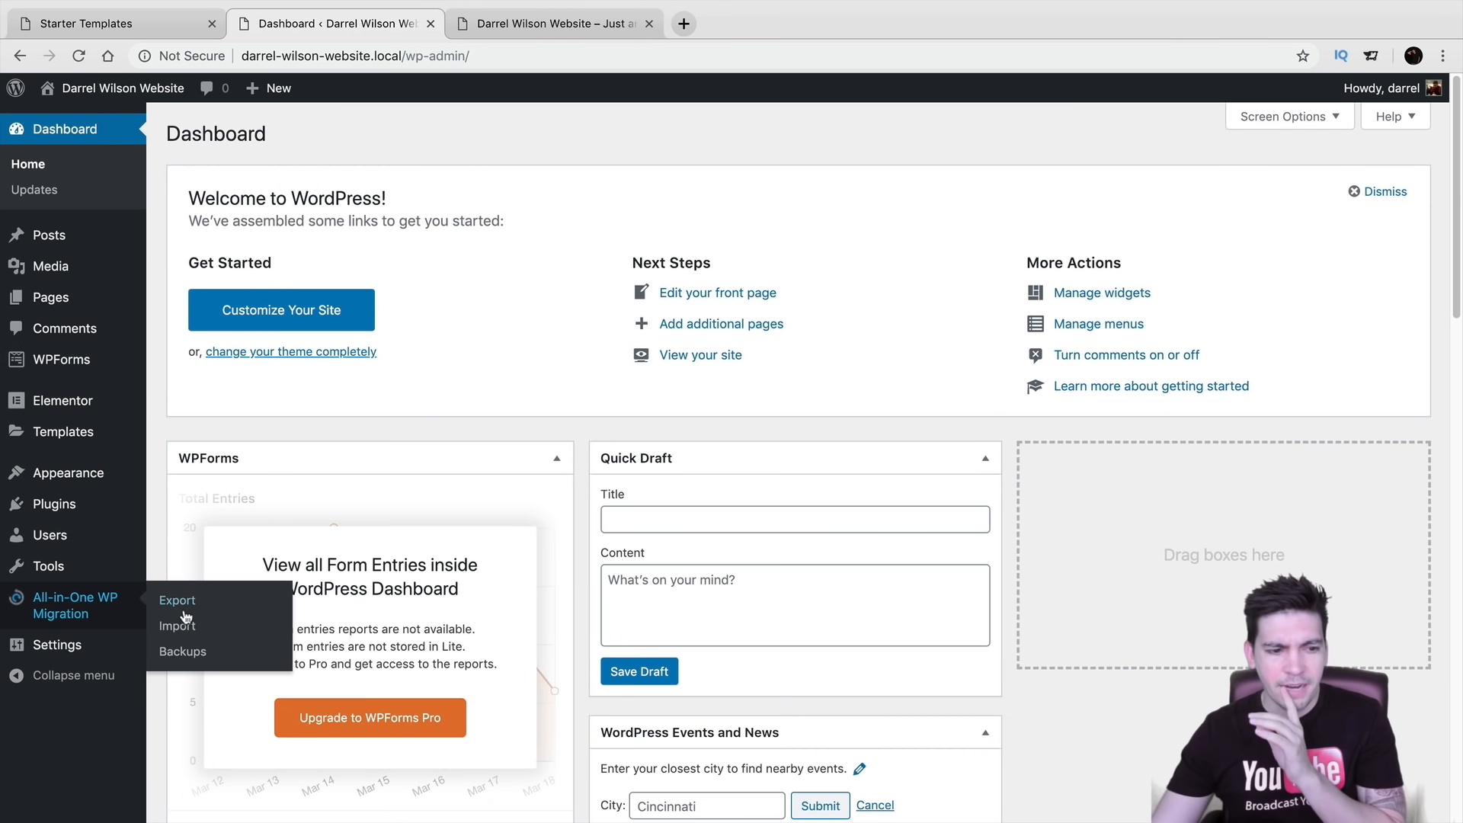
{"action": "left_click", "coordinate": [177, 626]}
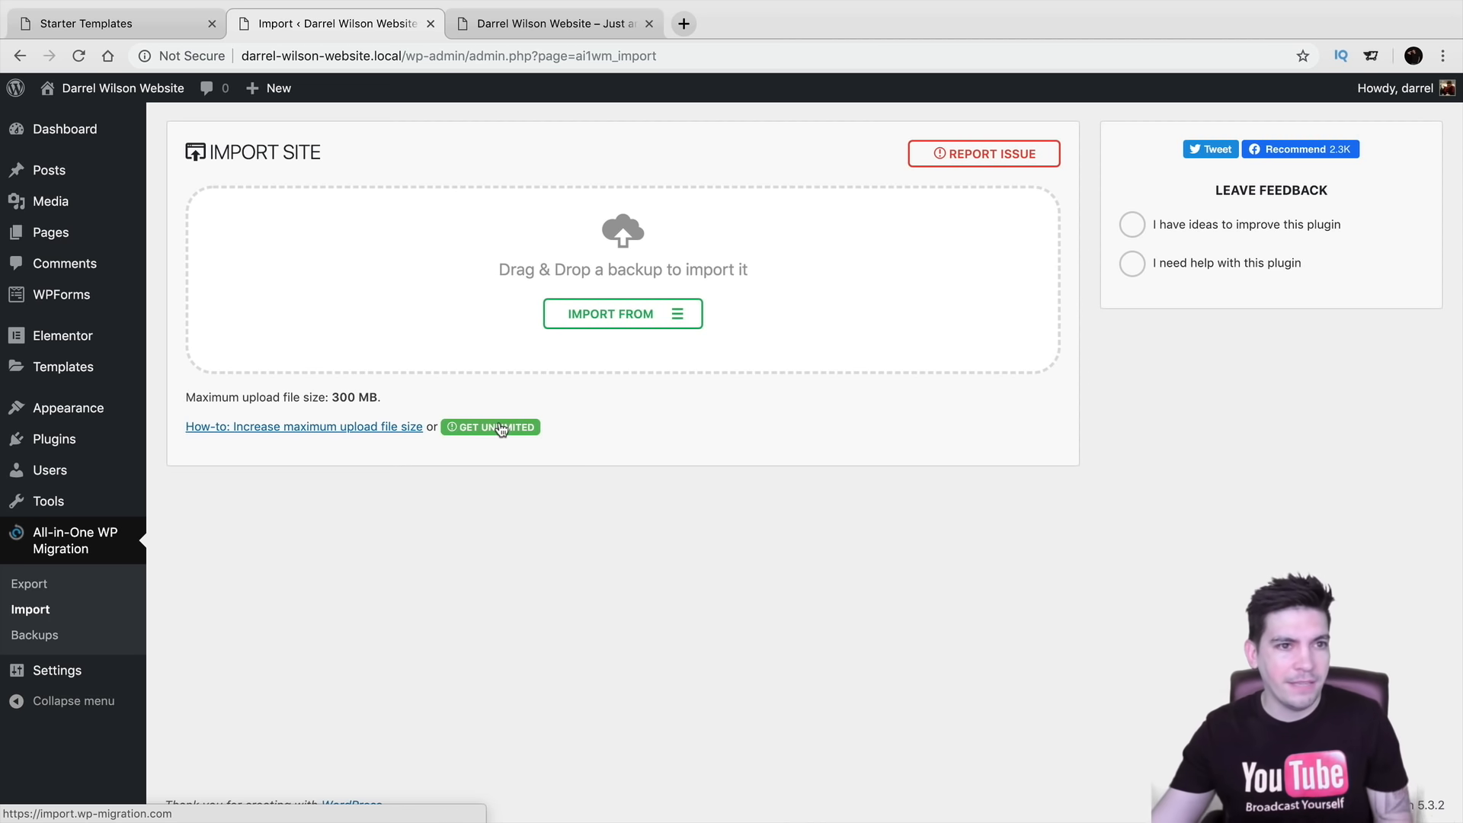
{"action": "left_click", "coordinate": [551, 24]}
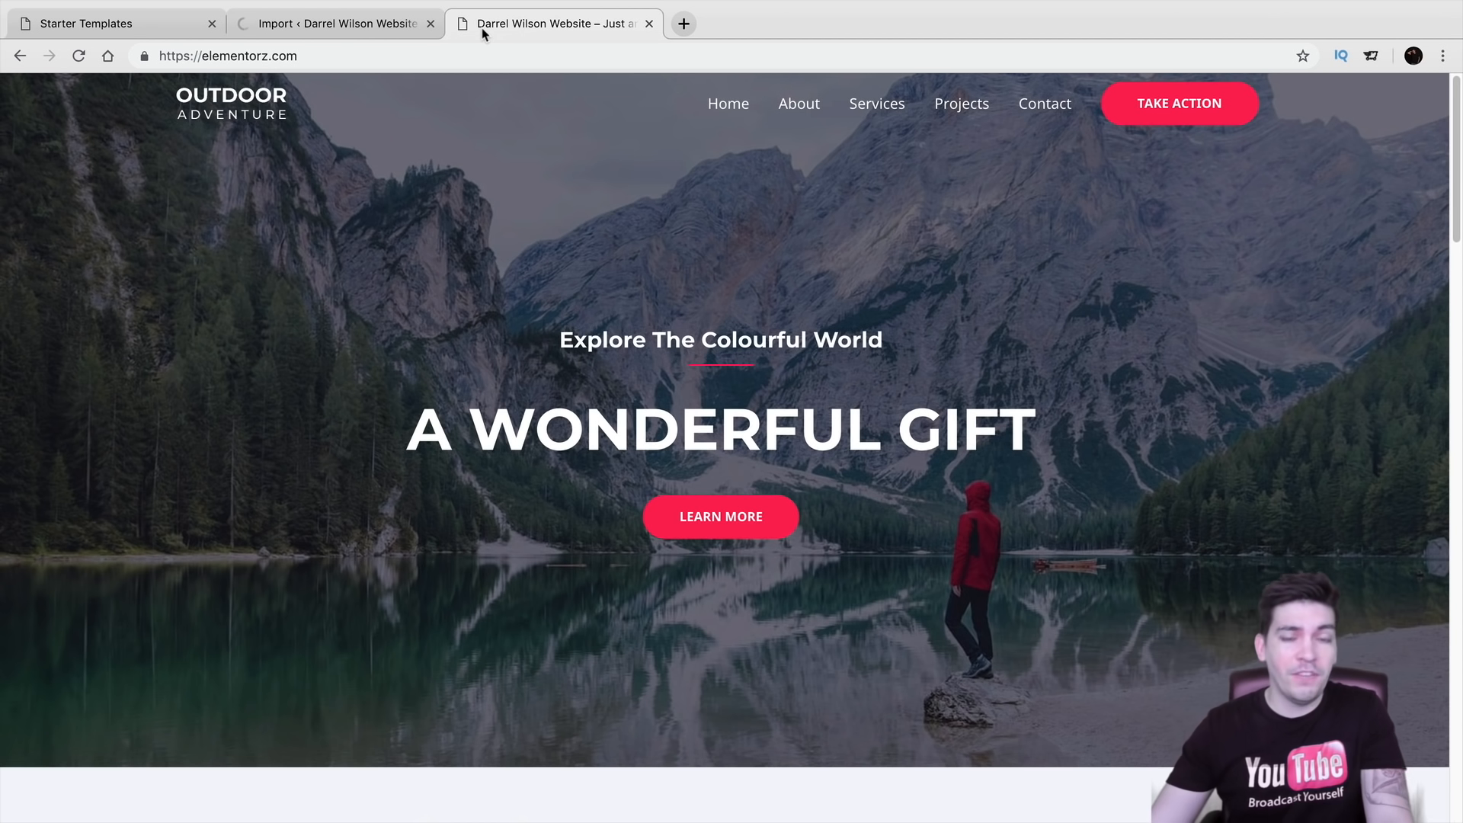